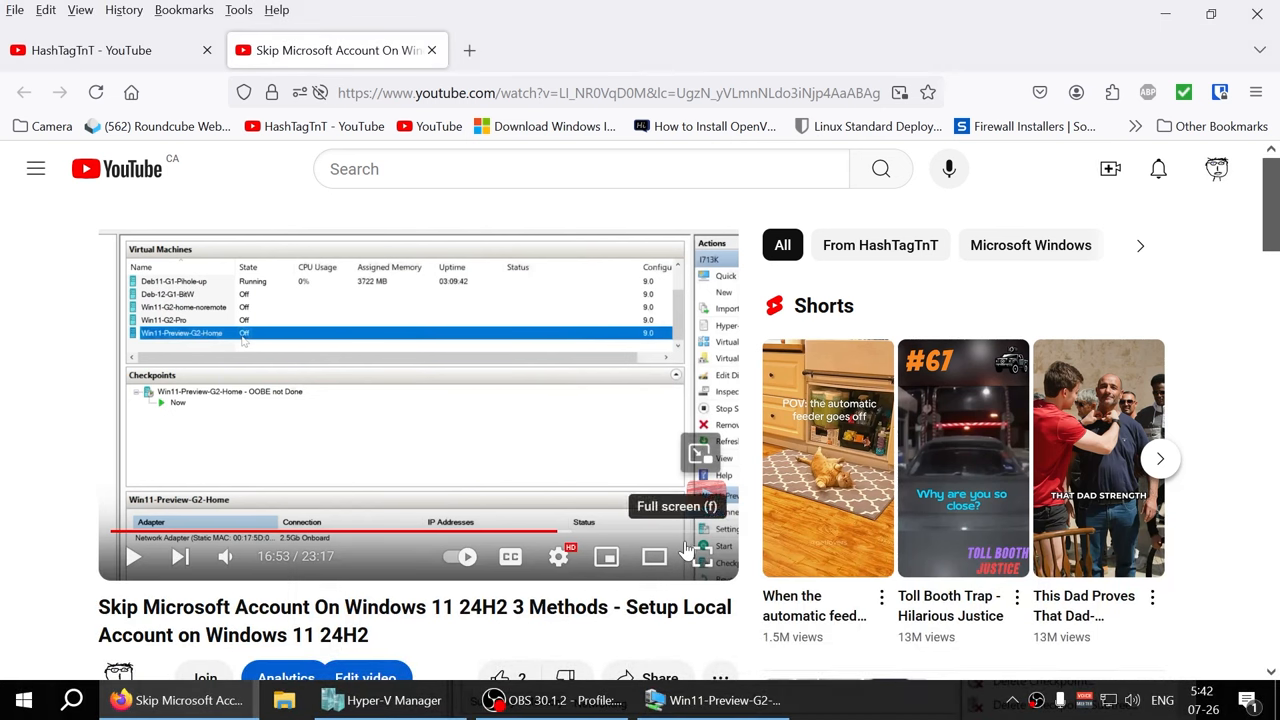
# - Scroll through the YouTube tutorial comments and select the word oobe in one comment
pyautogui.scroll(-3)
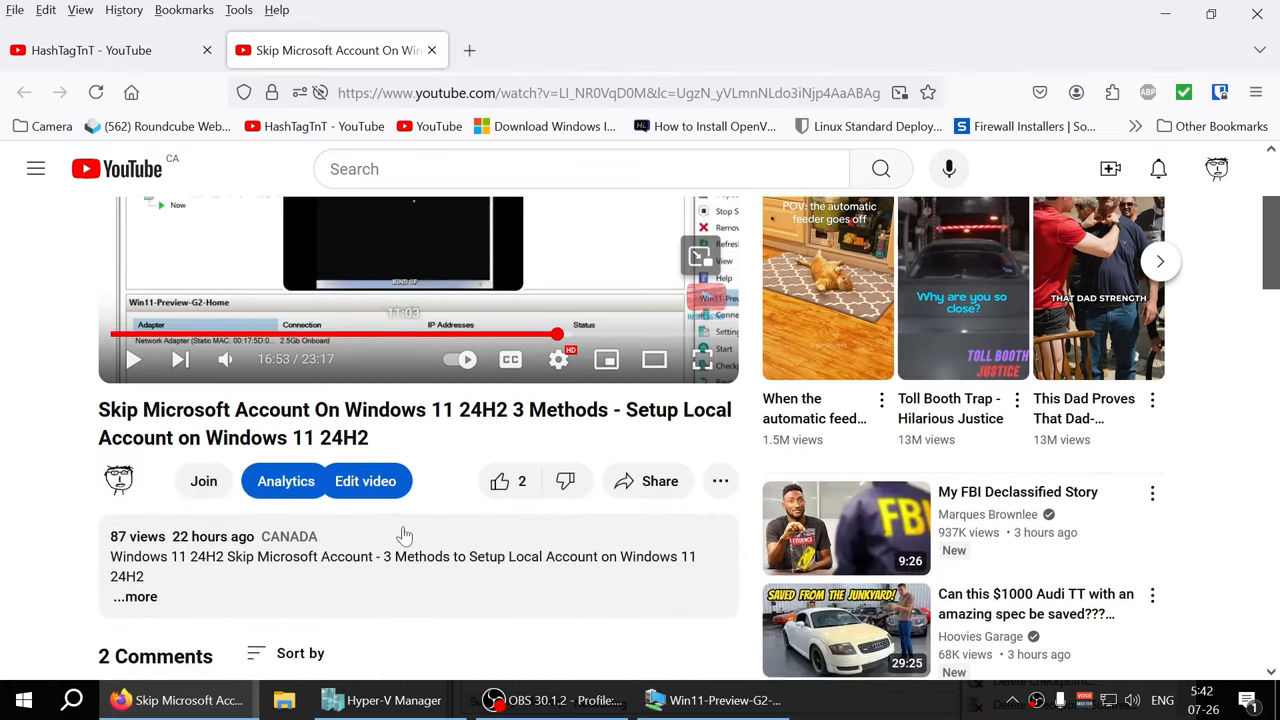
pyautogui.scroll(-3)
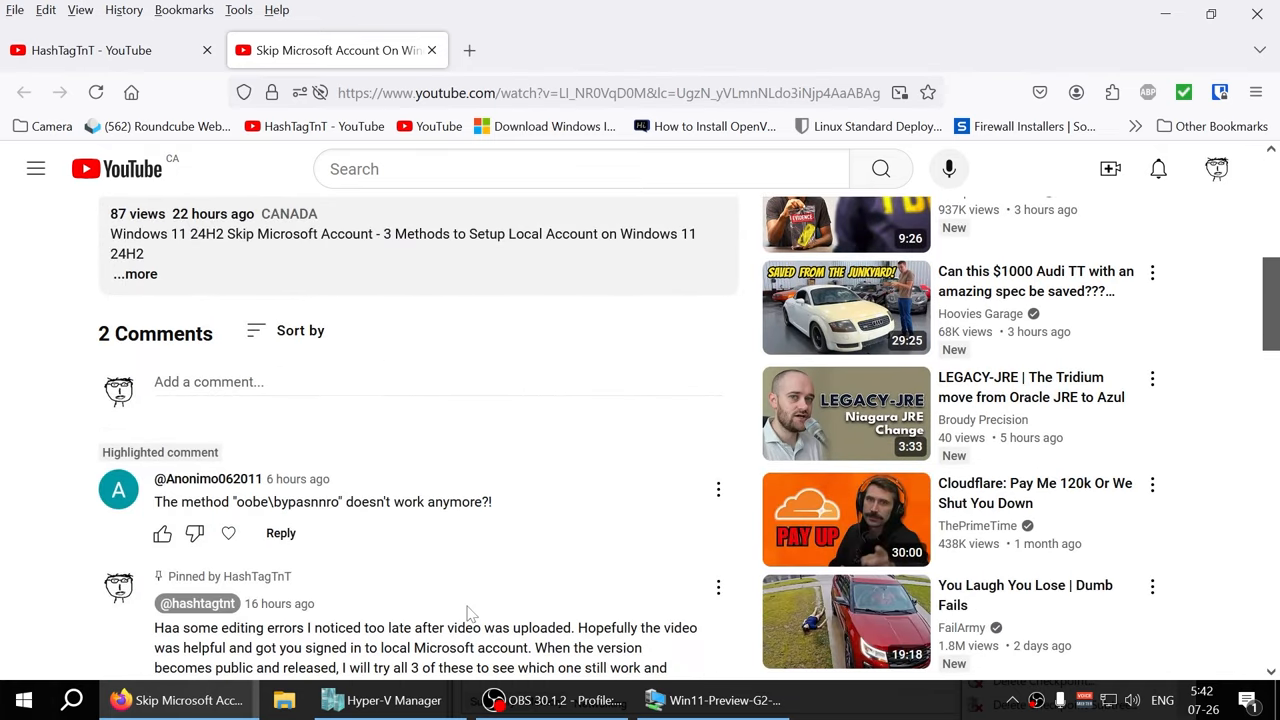
pyautogui.scroll(3)
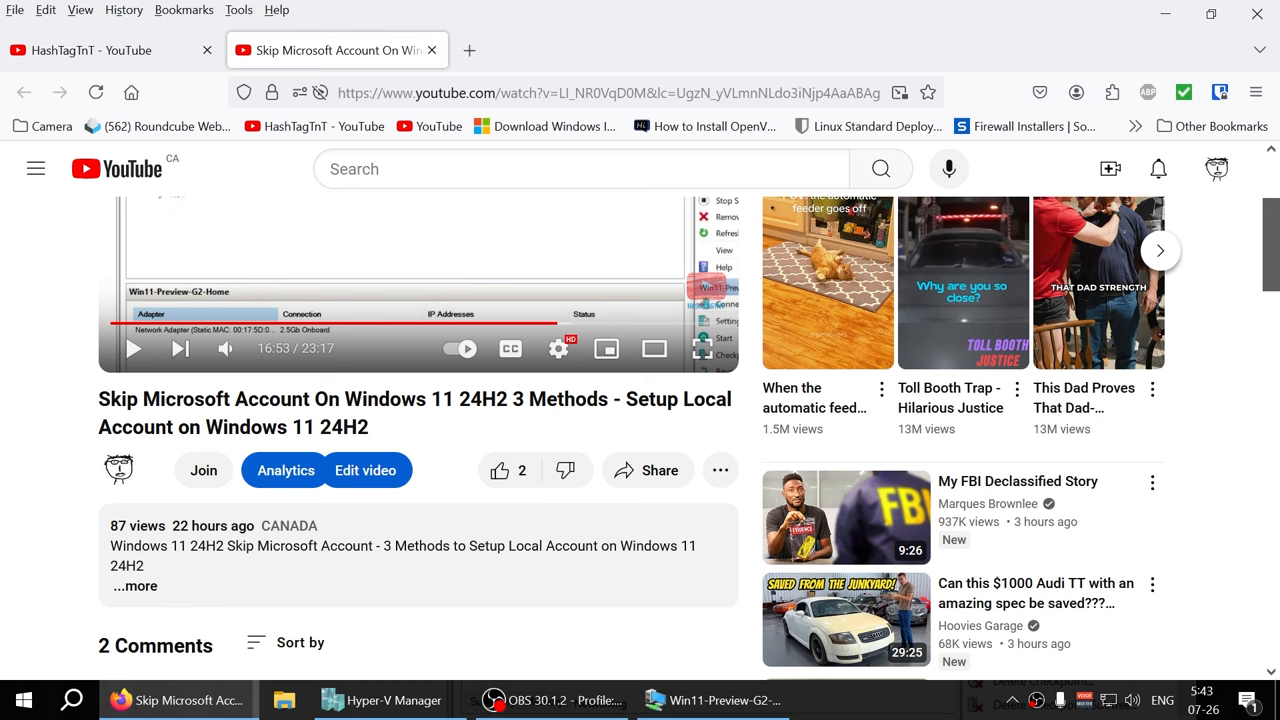
pyautogui.scroll(-3)
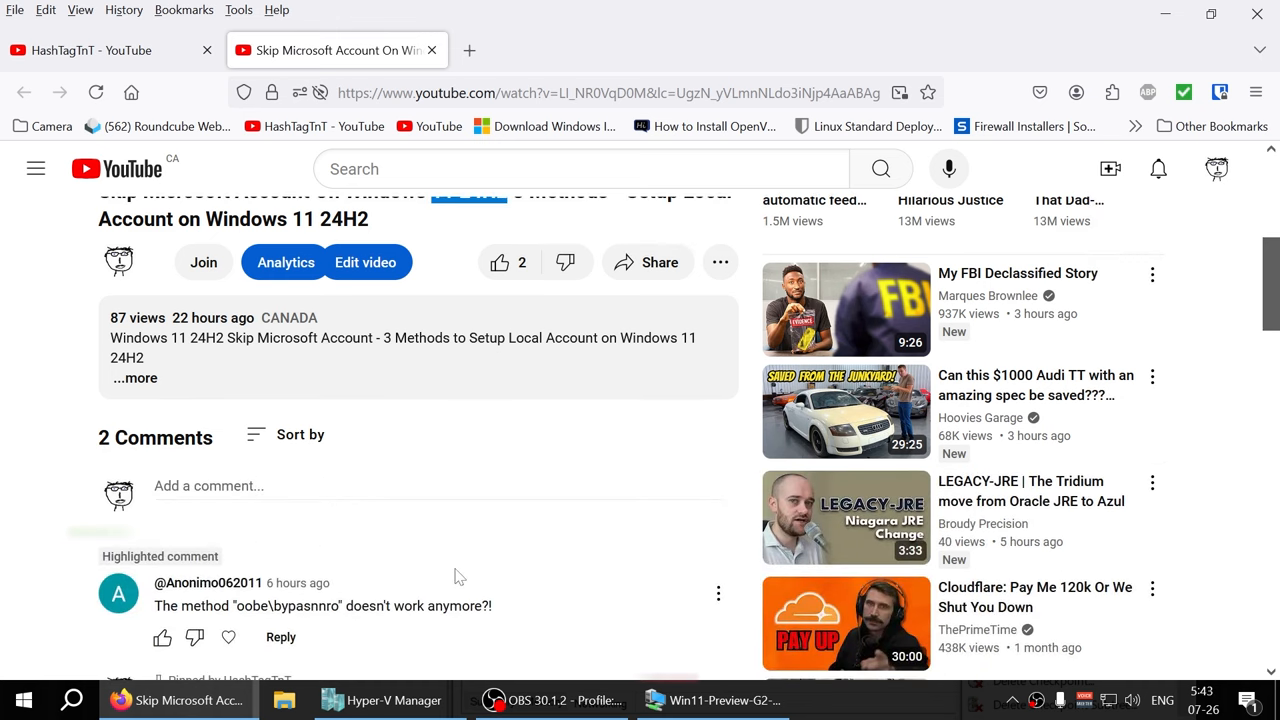
pyautogui.scroll(-3)
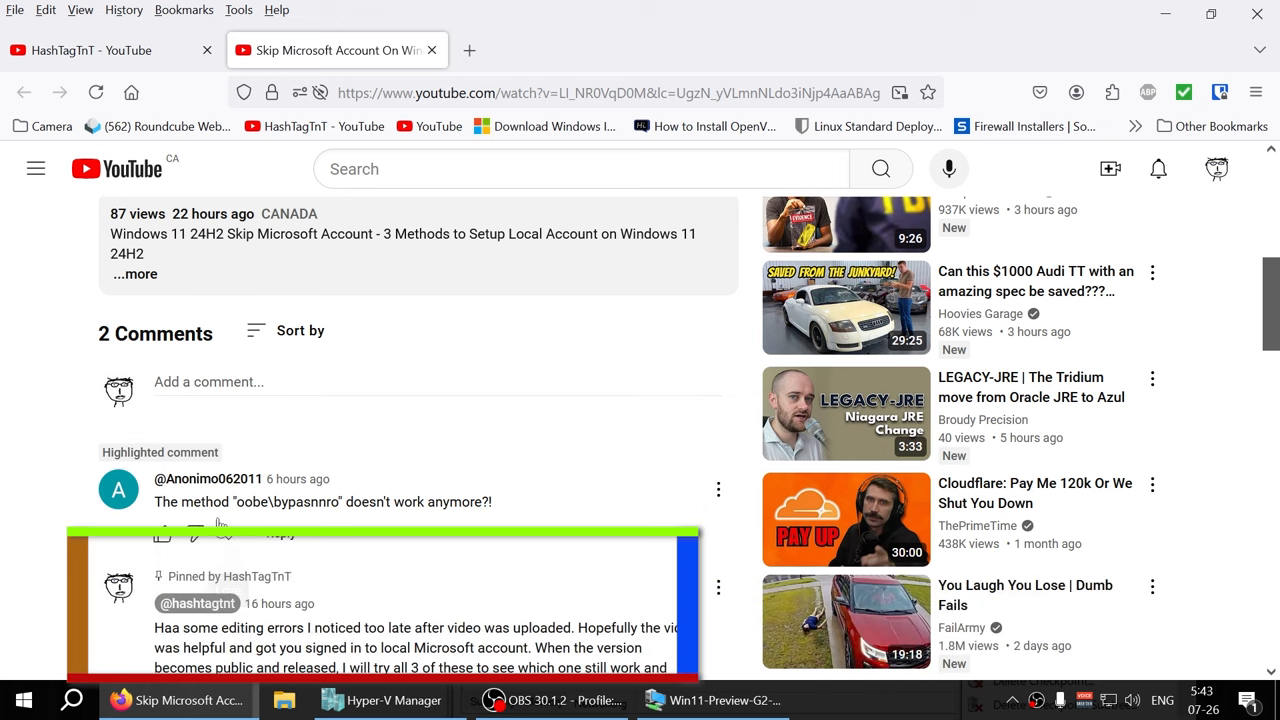
pyautogui.doubleClick(248, 500)
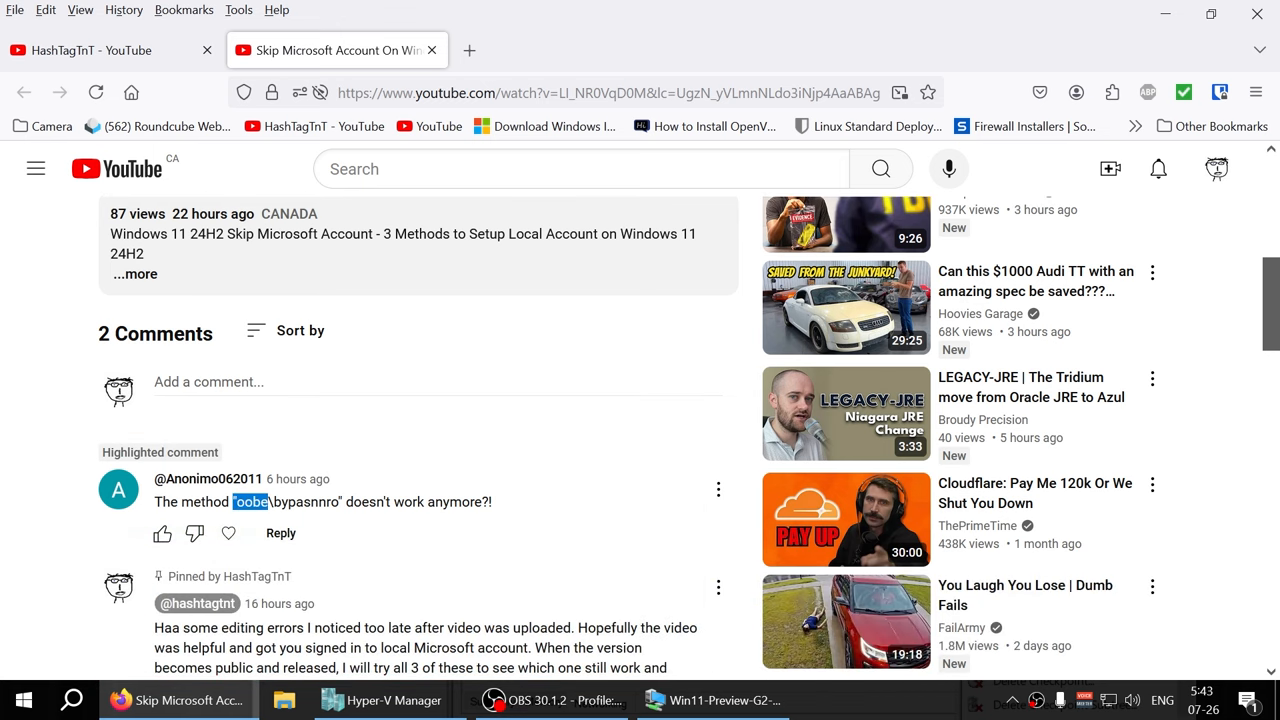
pyautogui.scroll(3)
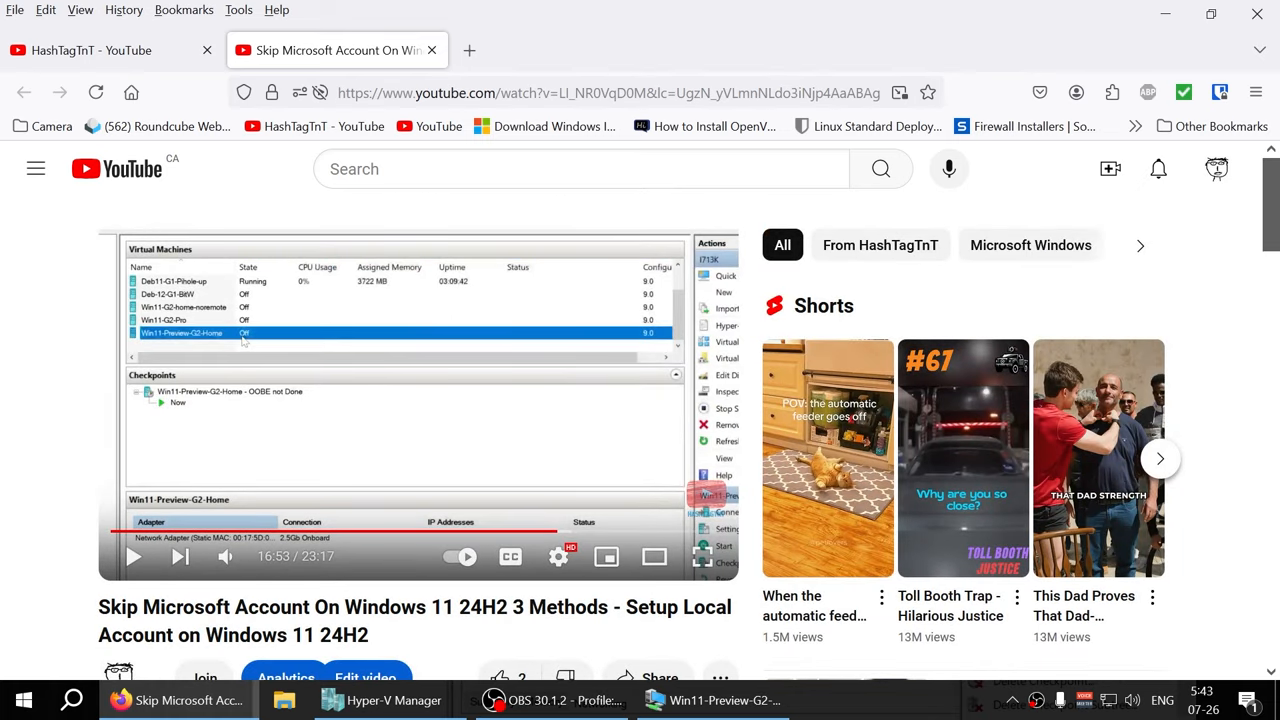
pyautogui.scroll(-3)
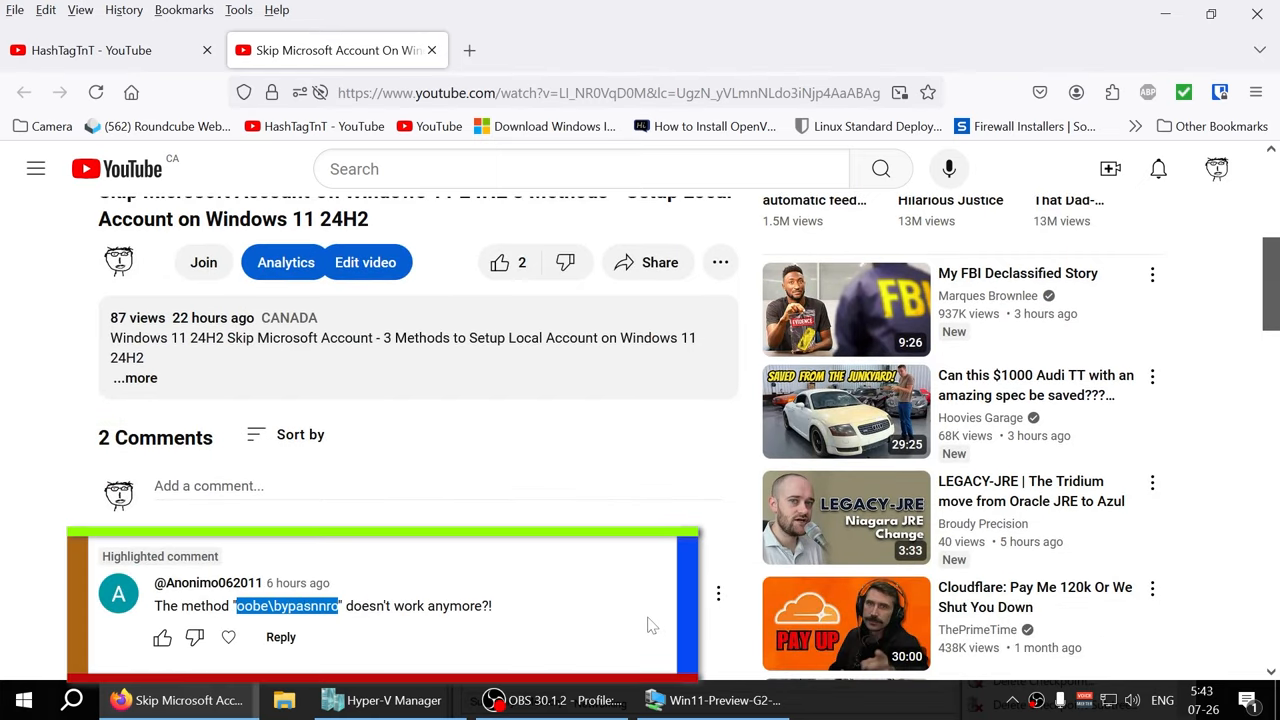
pyautogui.moveTo(712, 700)
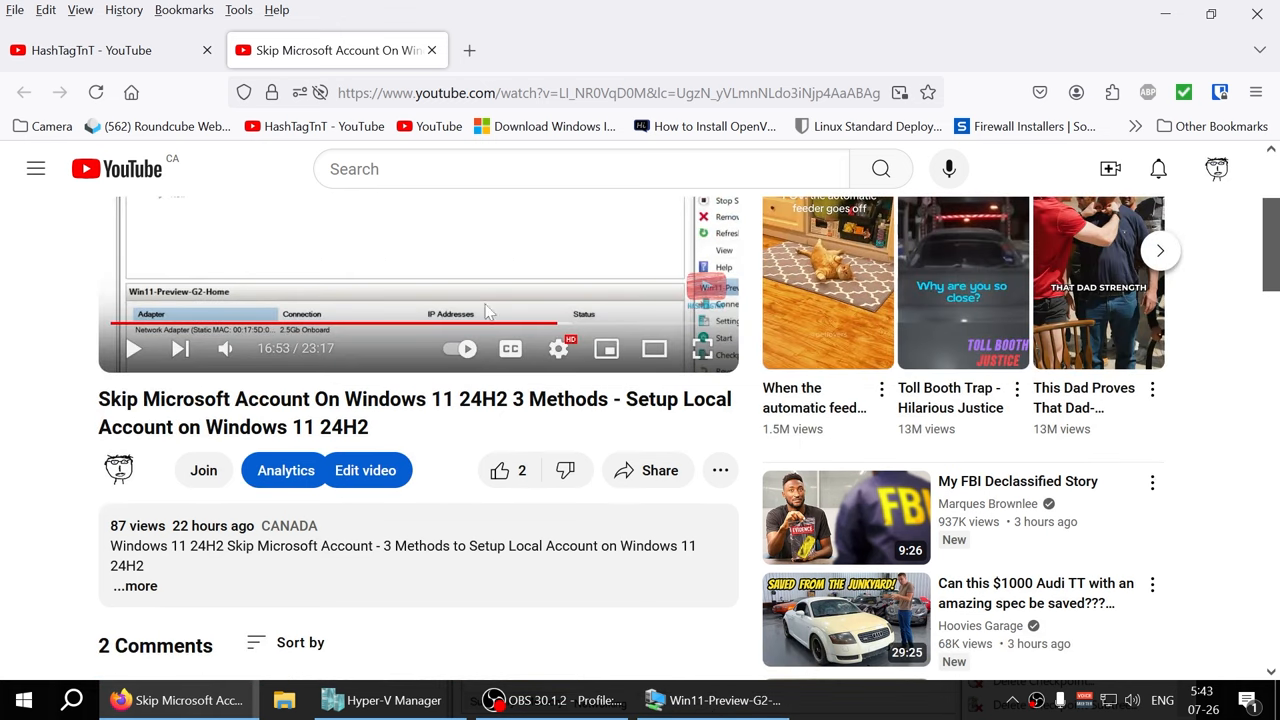
pyautogui.moveTo(490, 310)
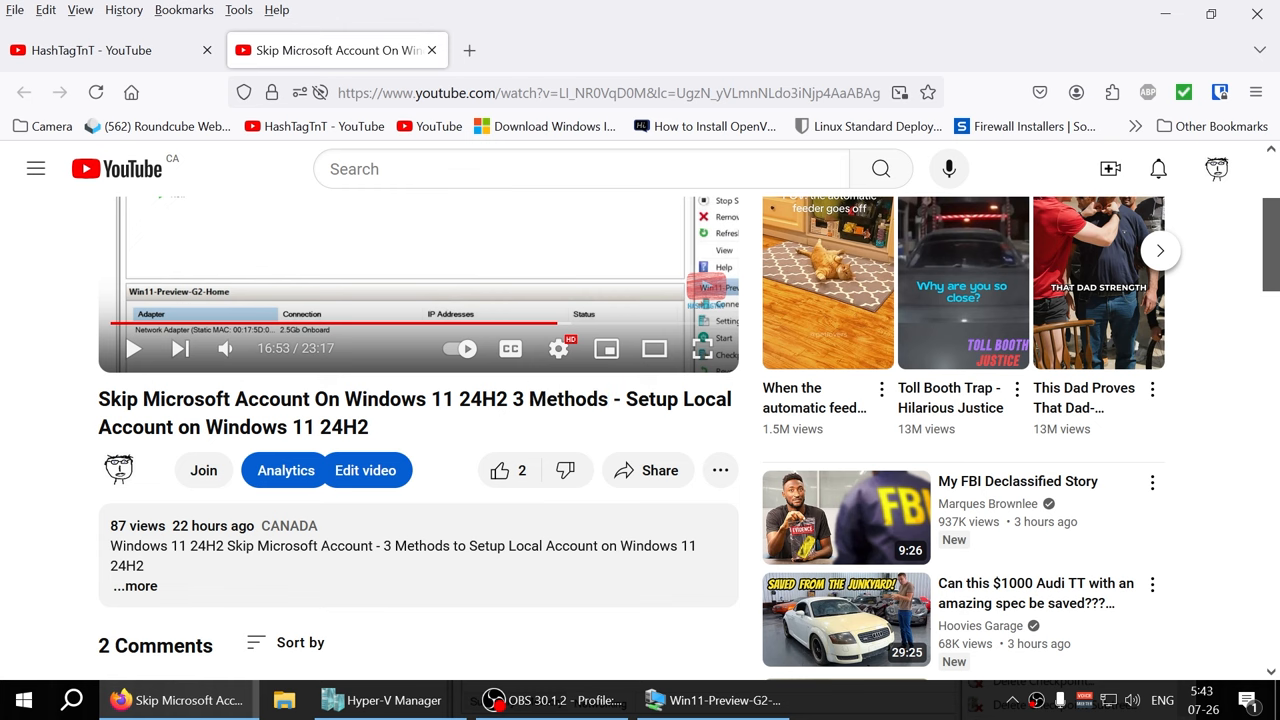
# - Apply the 'Win11-Preview-G2-Home - OOBE not Done' checkpoint from Hyper-V Manager
pyautogui.click(712, 700)
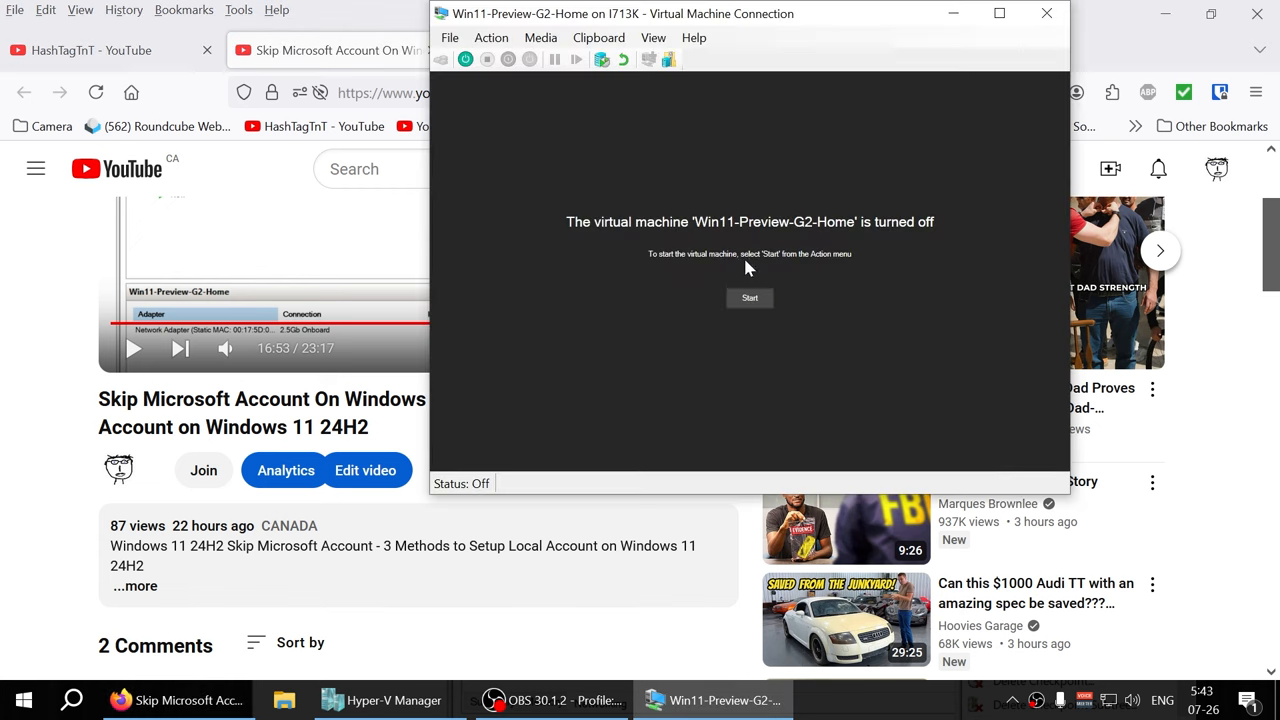
pyautogui.click(392, 700)
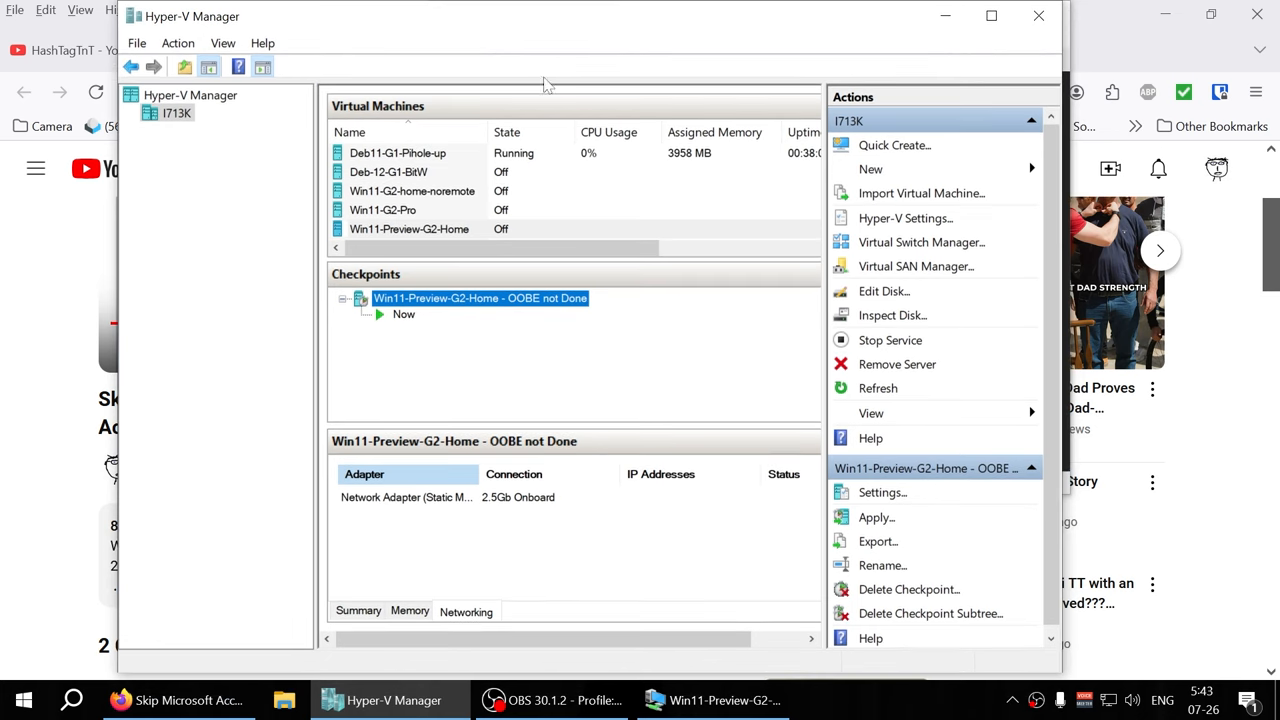
pyautogui.rightClick(480, 298)
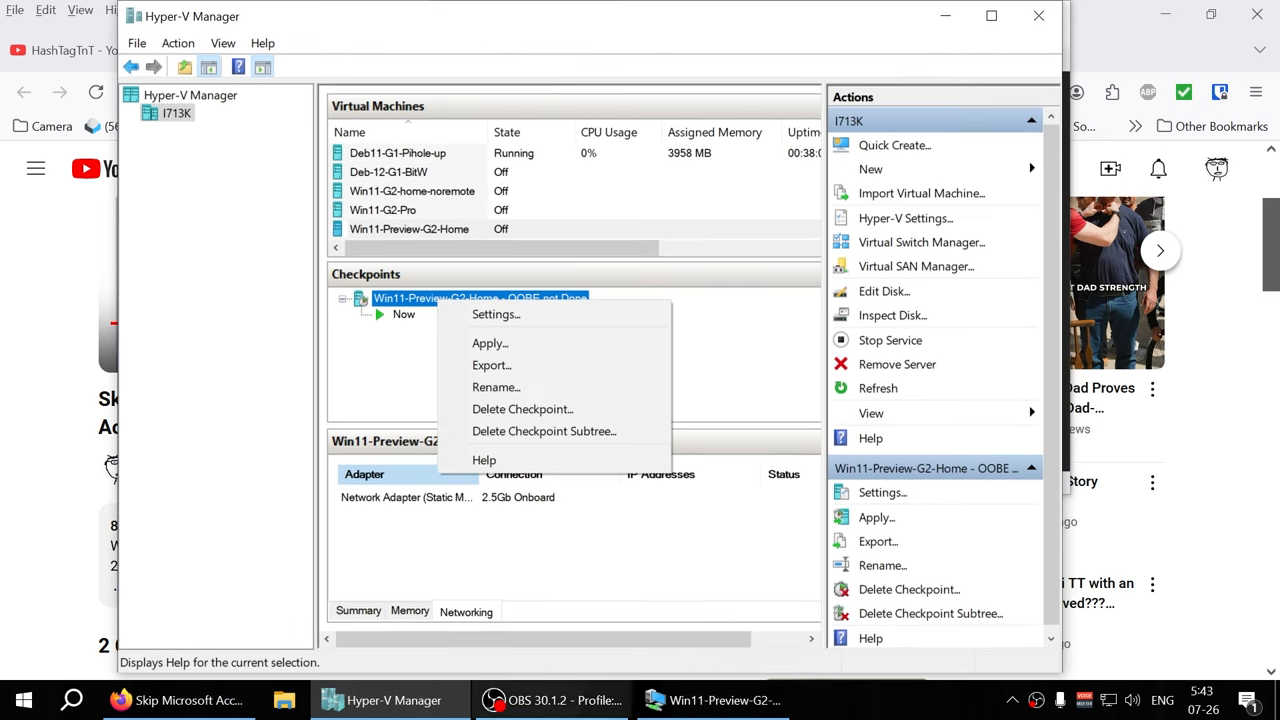
pyautogui.moveTo(712, 700)
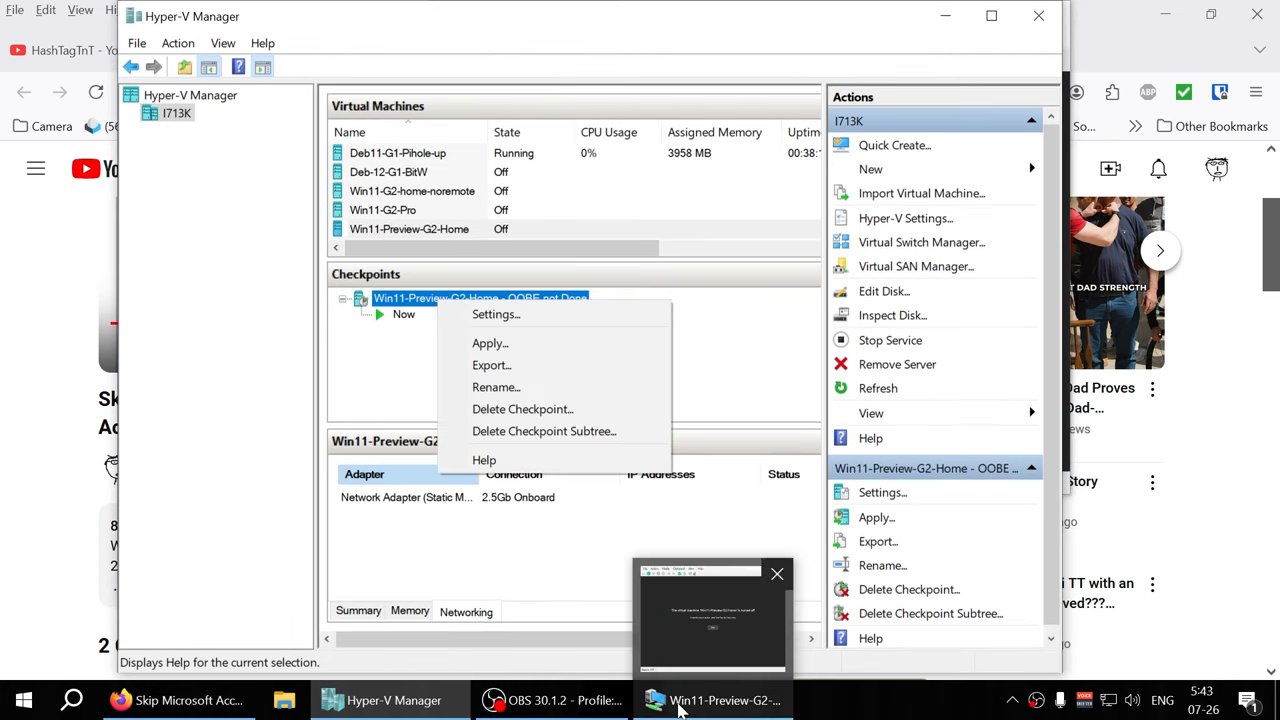
pyautogui.click(712, 620)
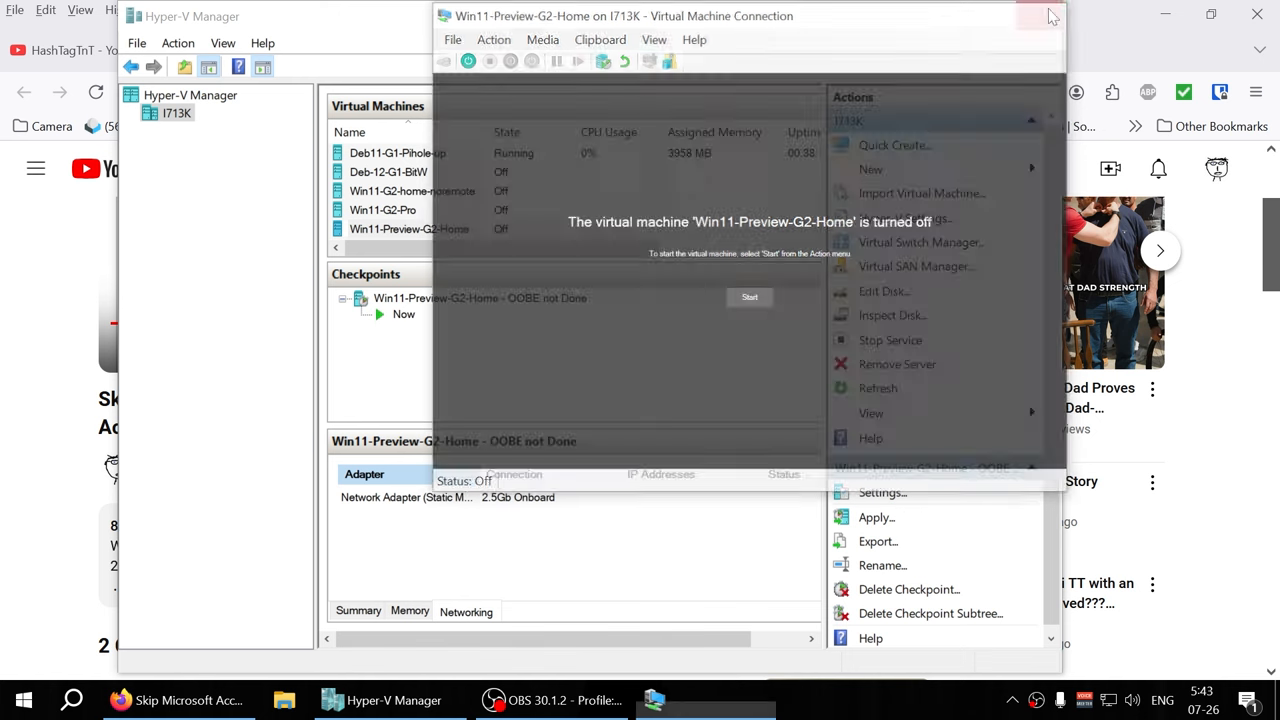
pyautogui.click(1040, 16)
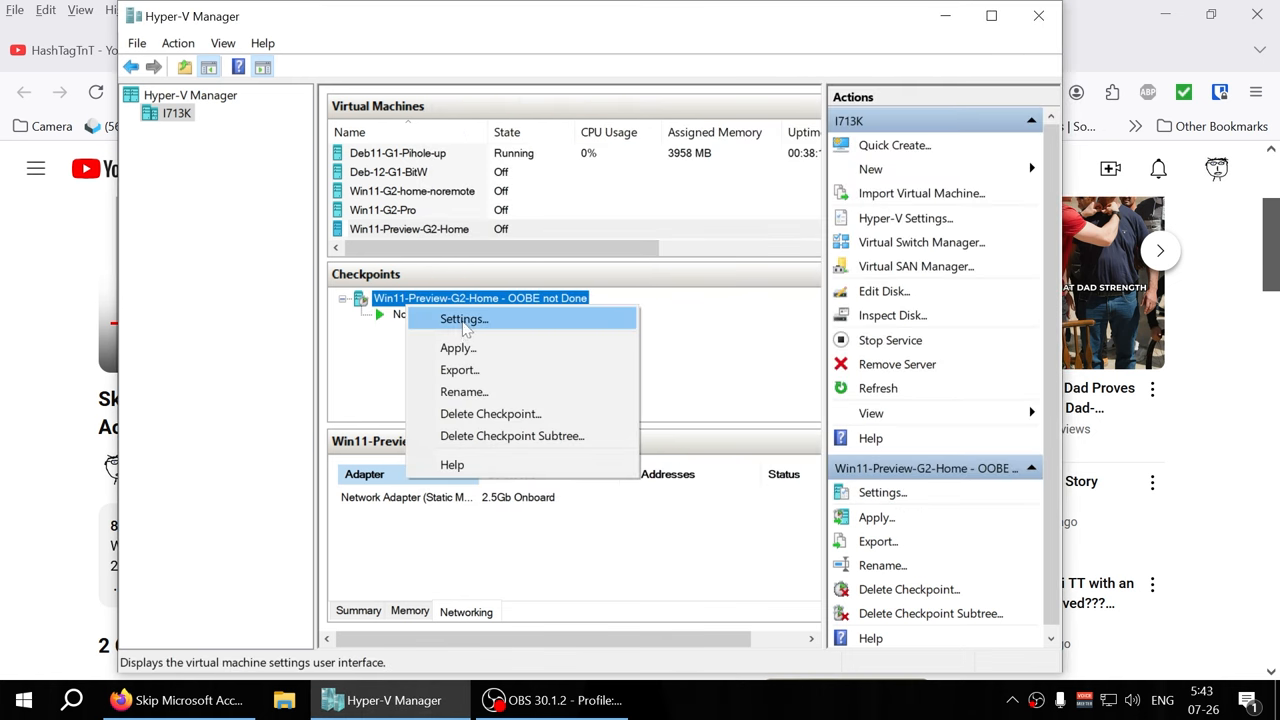
pyautogui.click(456, 348)
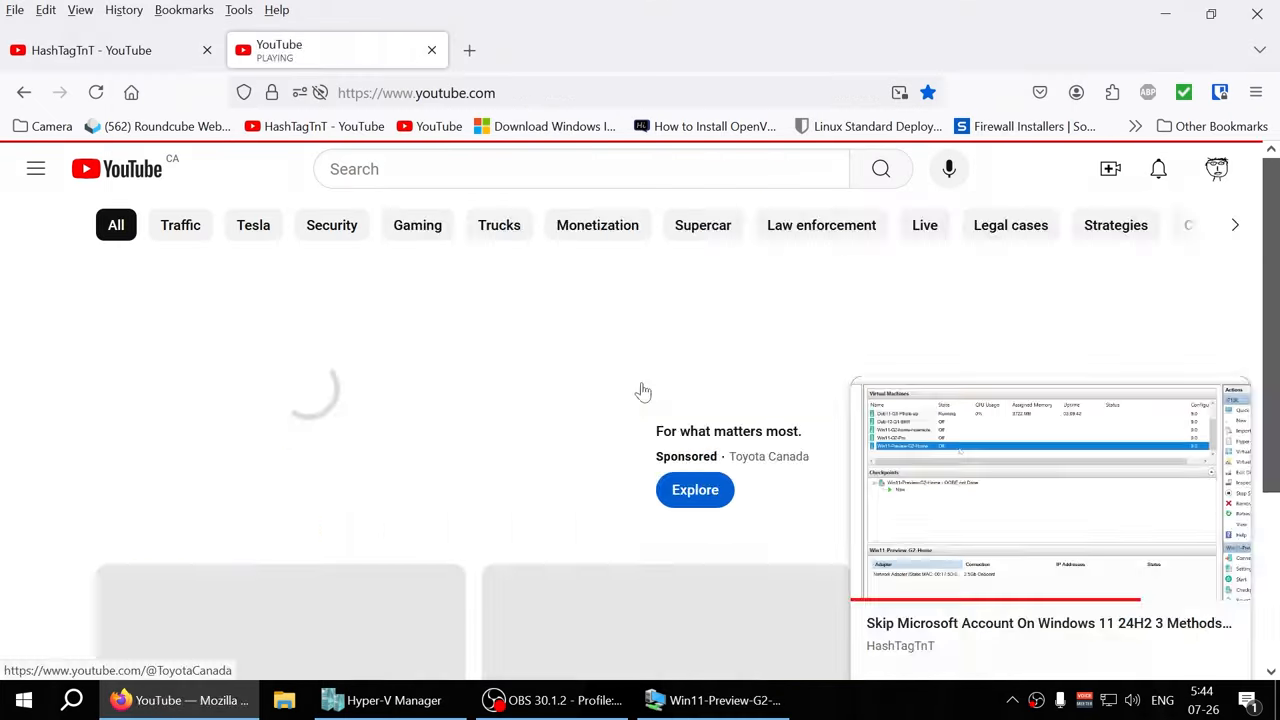
# - Advance past country or region, enter the device name HashtagTnT and continue
pyautogui.click(712, 700)
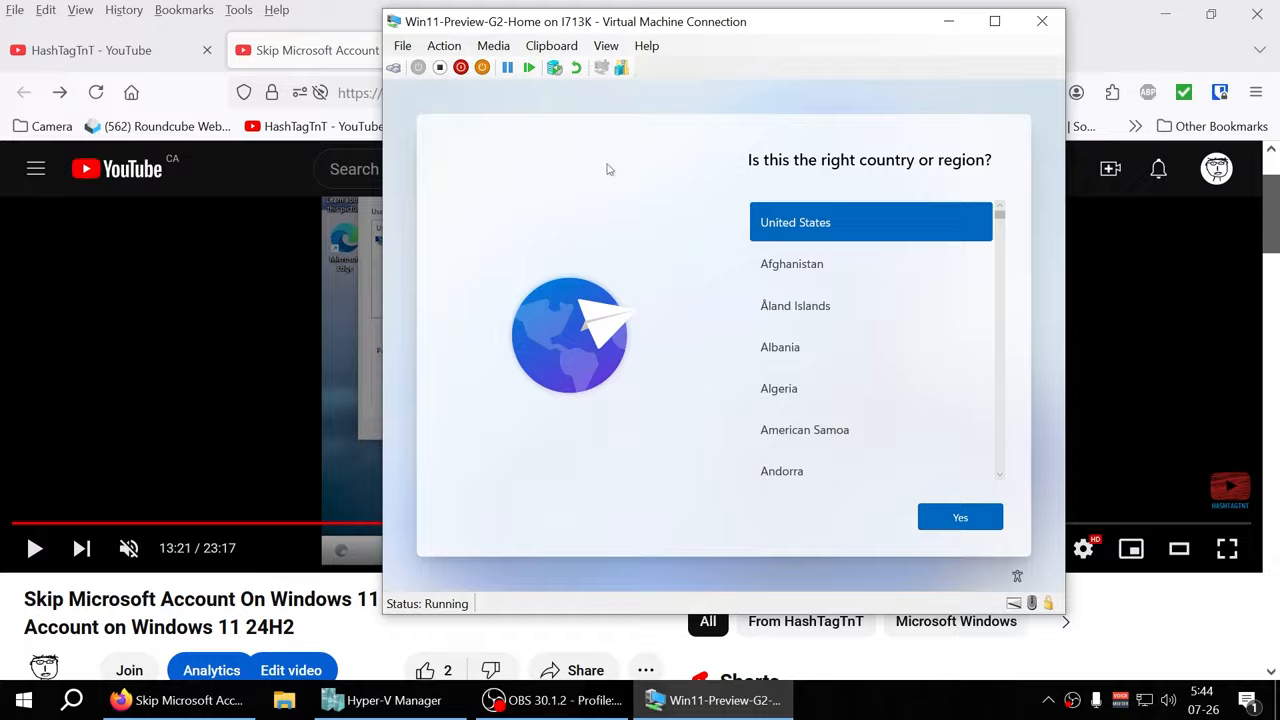
pyautogui.click(960, 516)
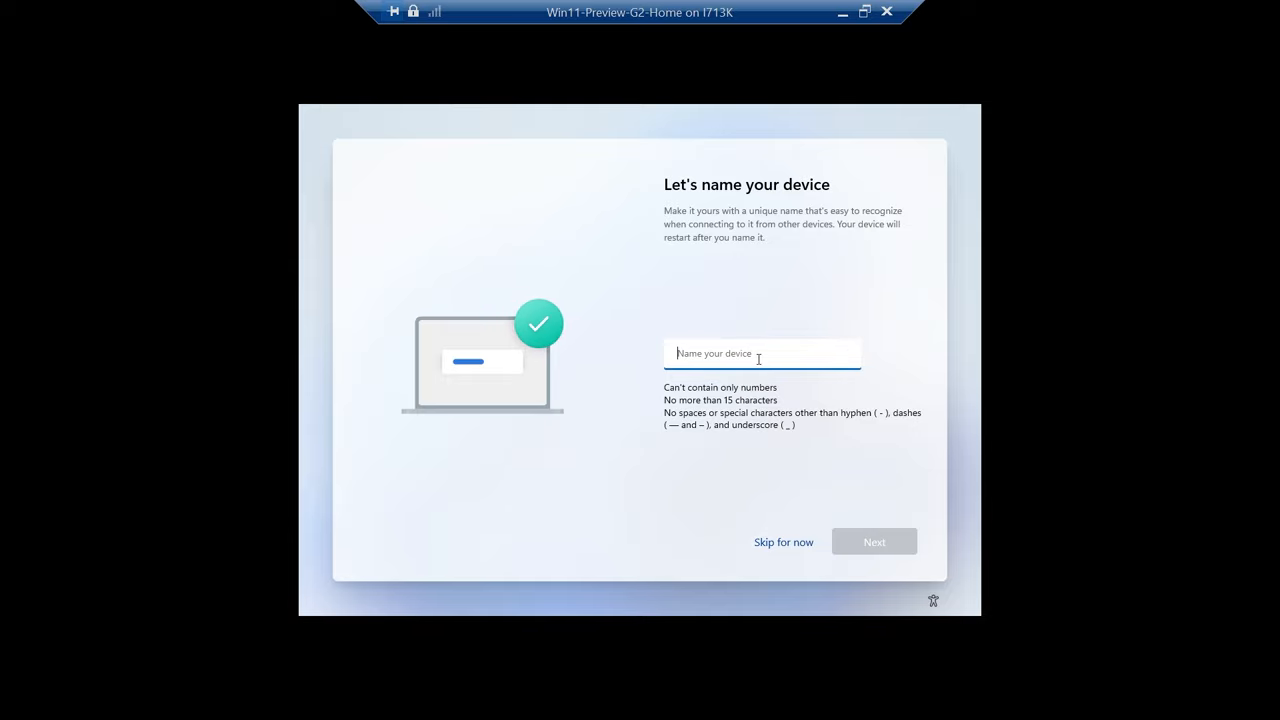
pyautogui.write('Hash')
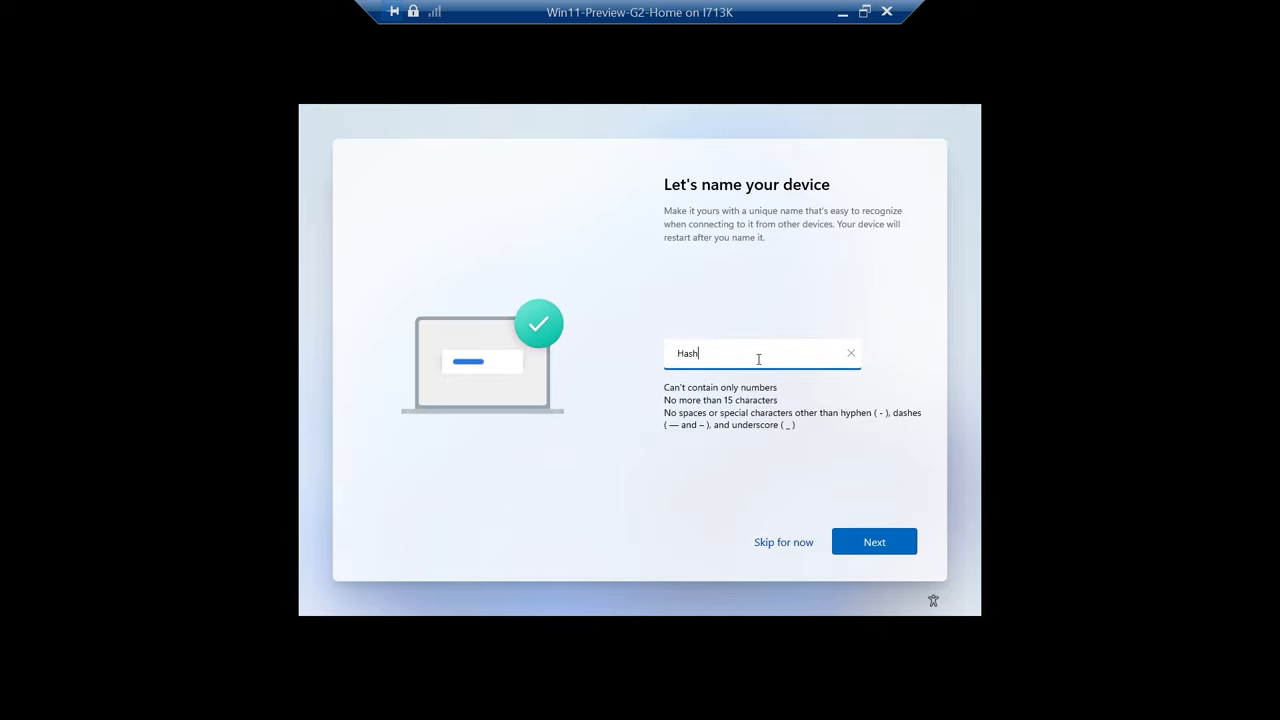
pyautogui.write('tagTN')
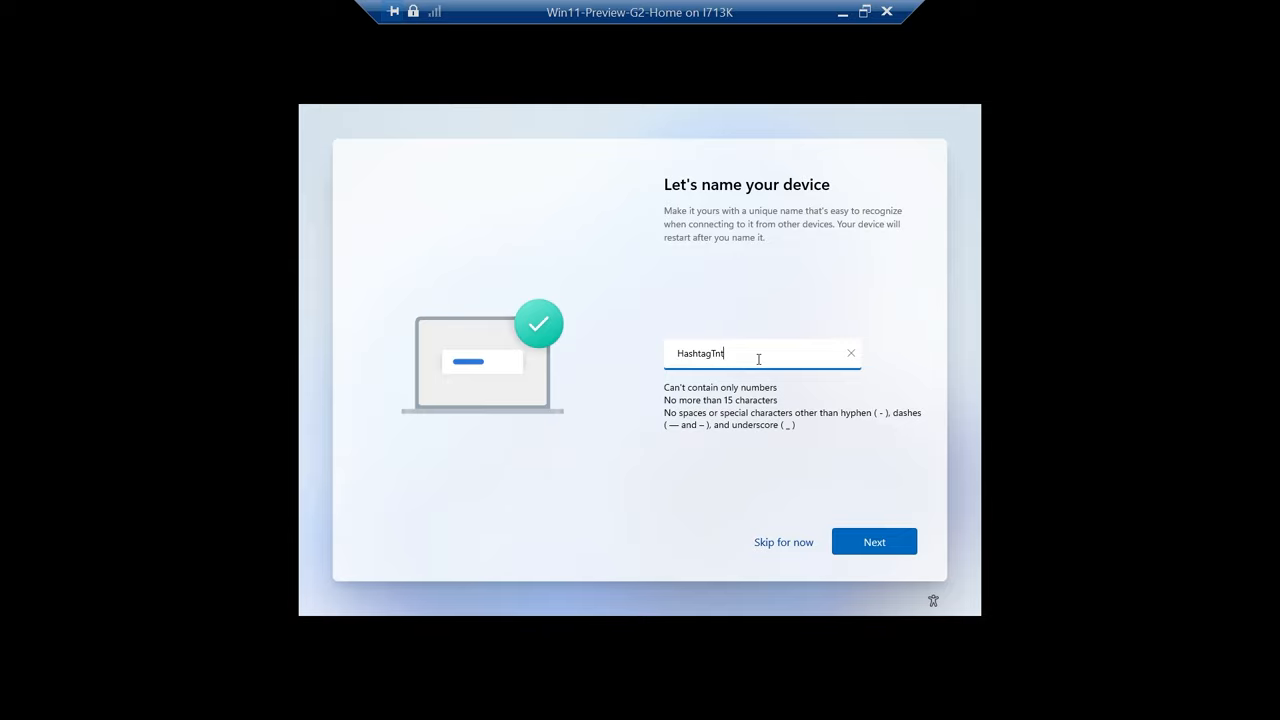
pyautogui.click(872, 540)
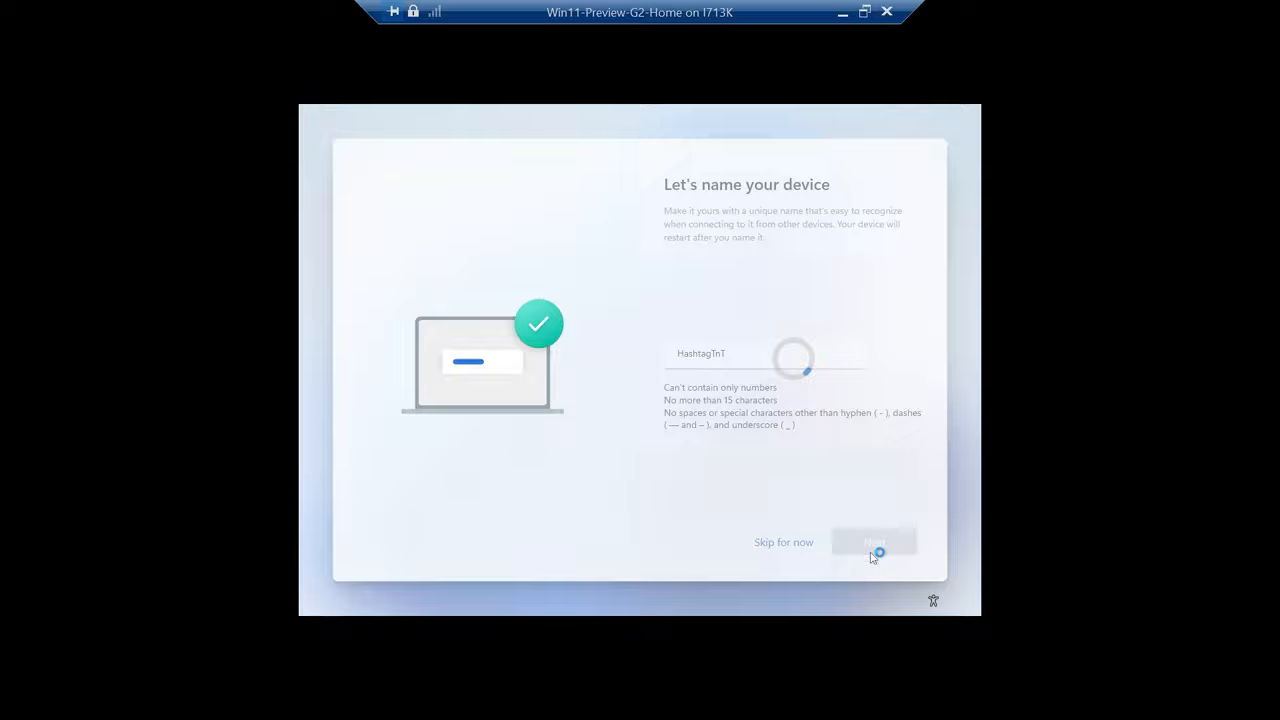
# - Reach the 'Unlock your Microsoft experience' screen and open Command Prompt with Shift+F10
pyautogui.click(872, 540)
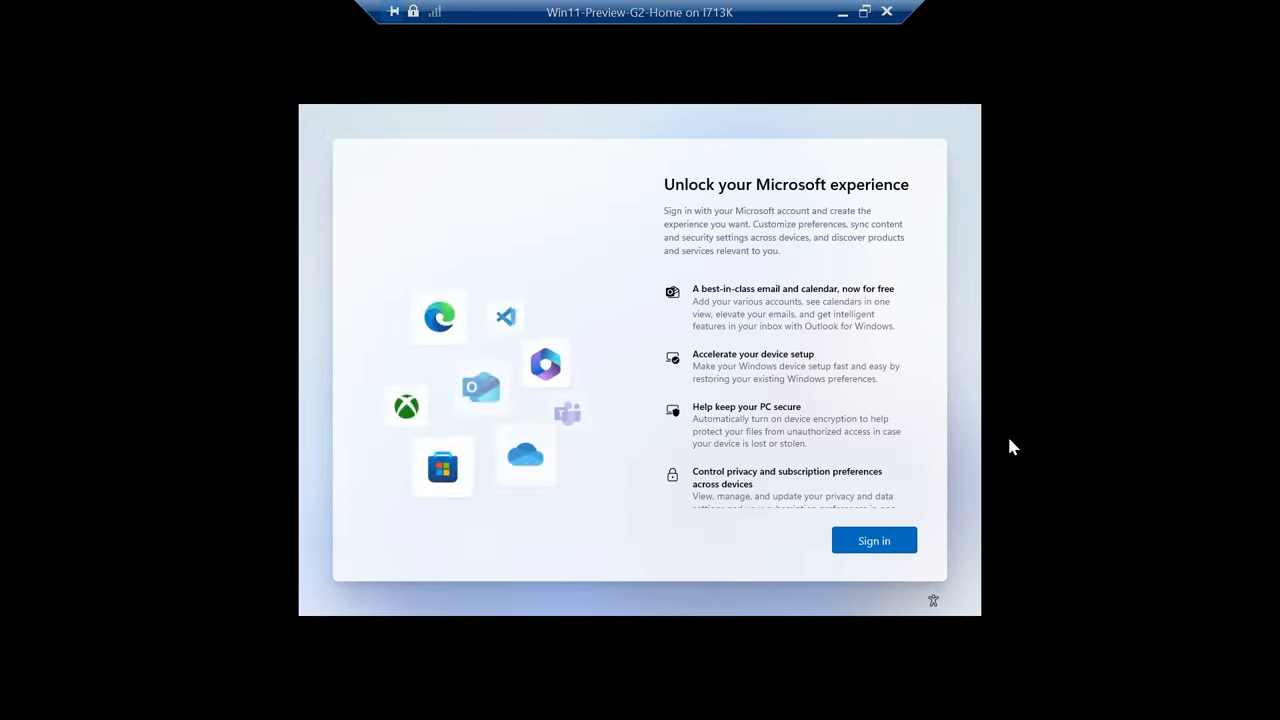
pyautogui.click(872, 540)
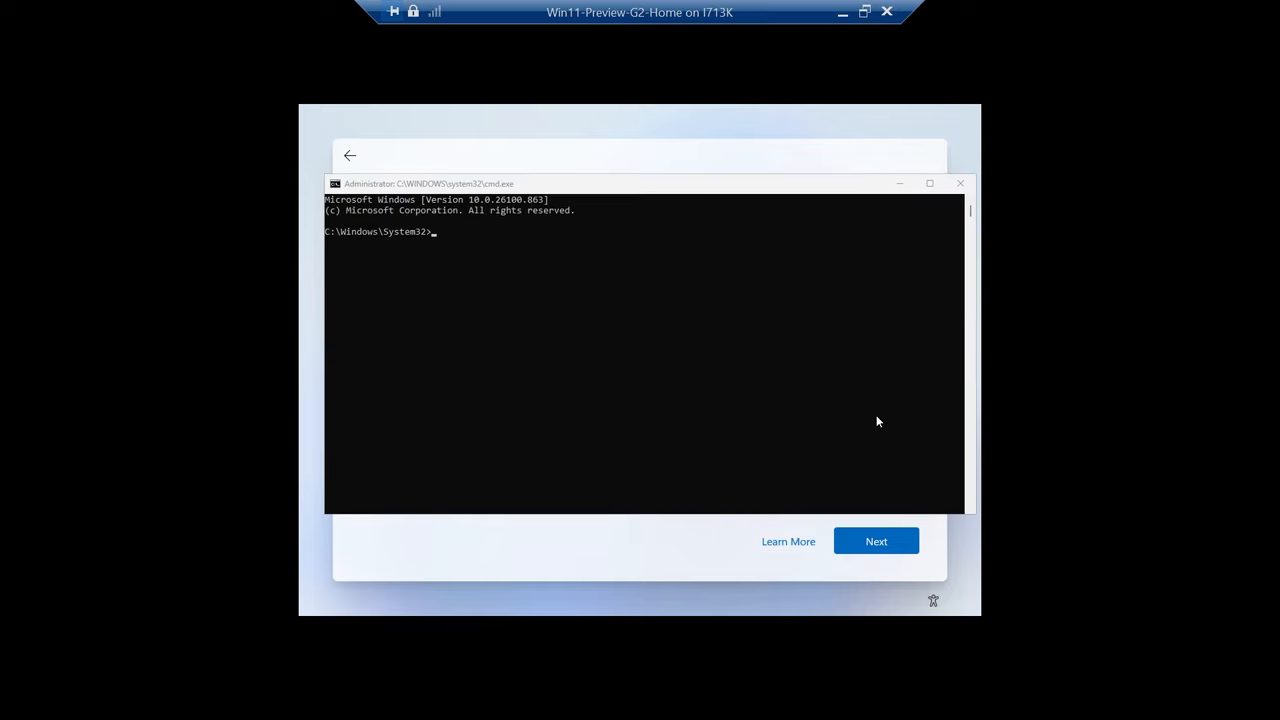
pyautogui.moveTo(698, 340)
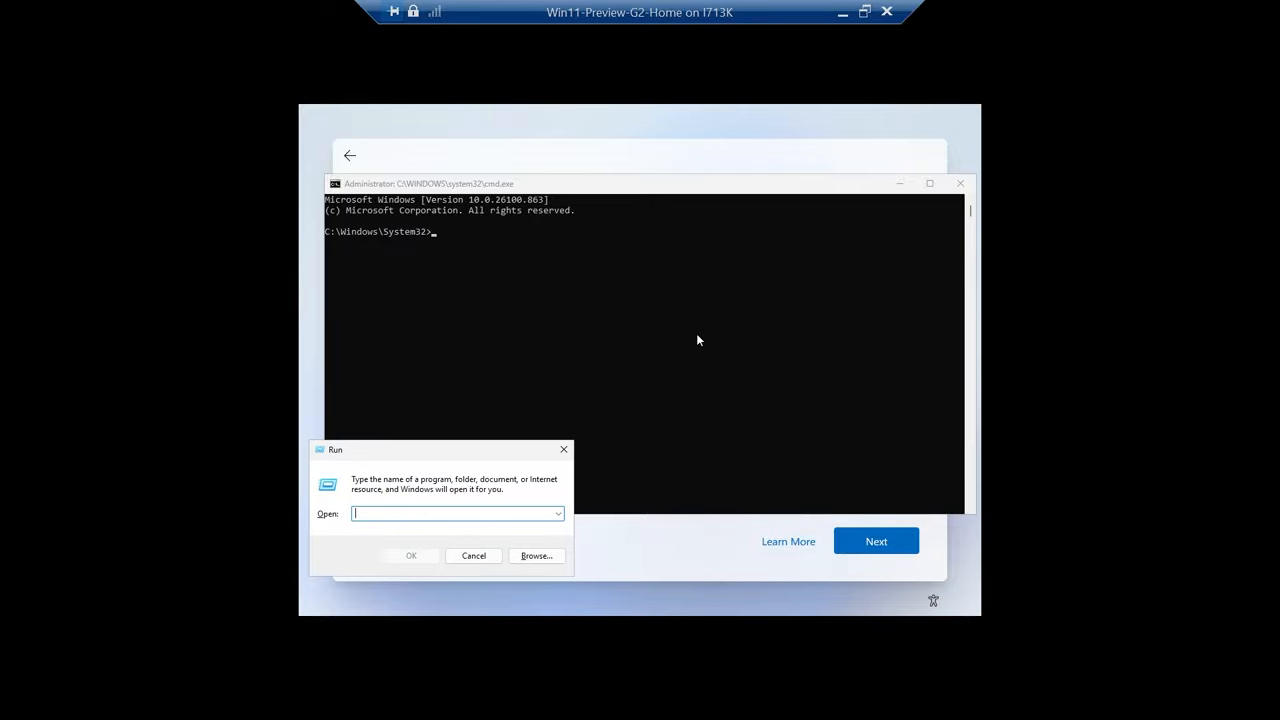
# - Launch Settings via ms-settings from Run, check Network & internet, then close the window
pyautogui.write('ms-settings:dis')
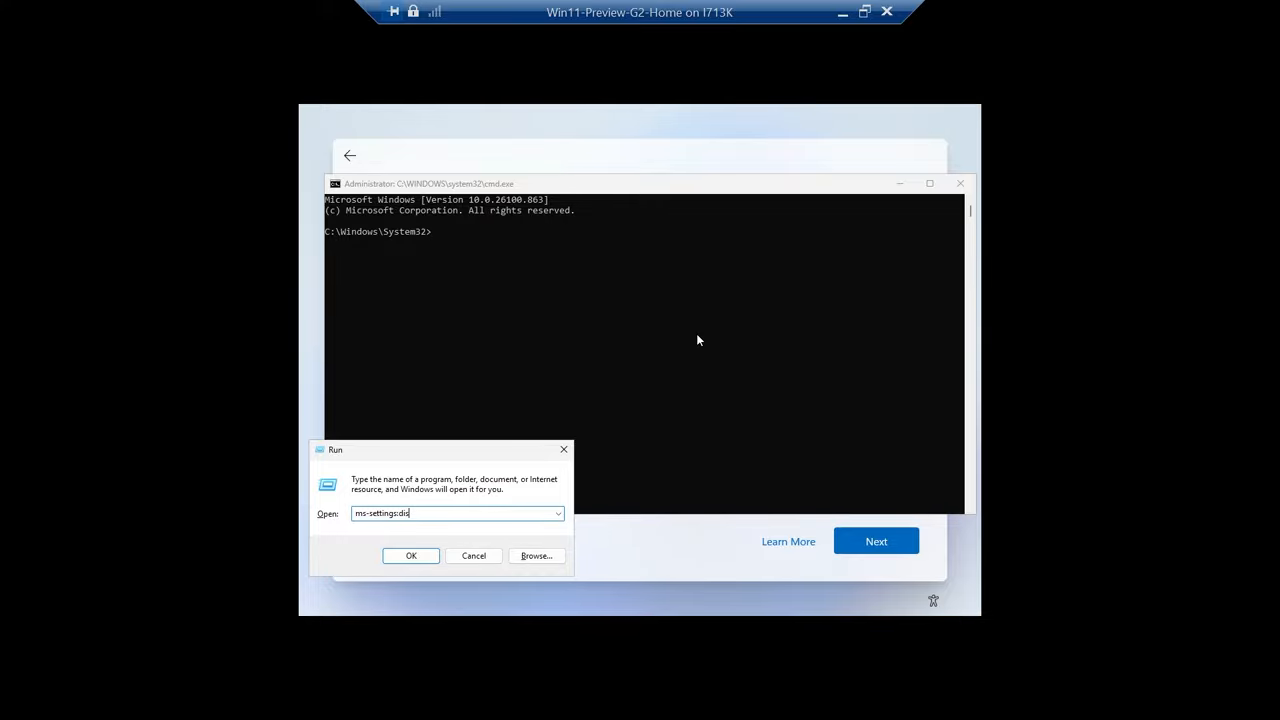
pyautogui.click(410, 556)
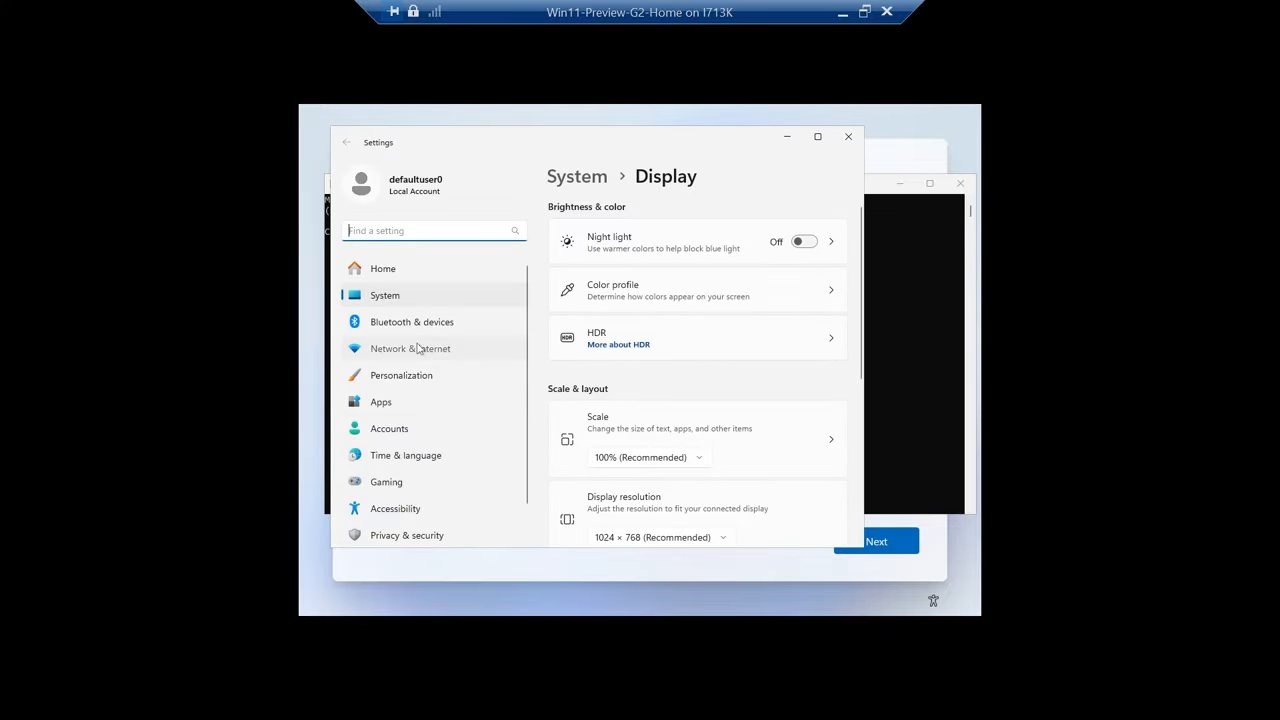
pyautogui.click(410, 348)
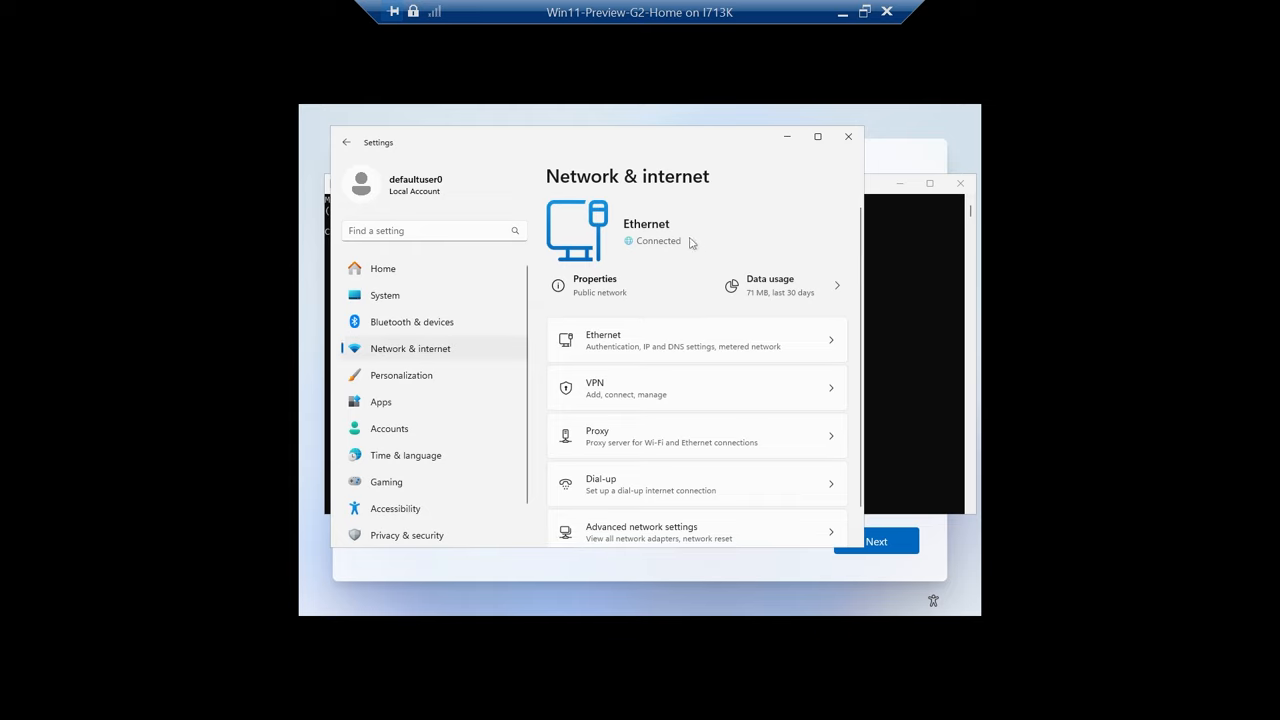
pyautogui.moveTo(770, 392)
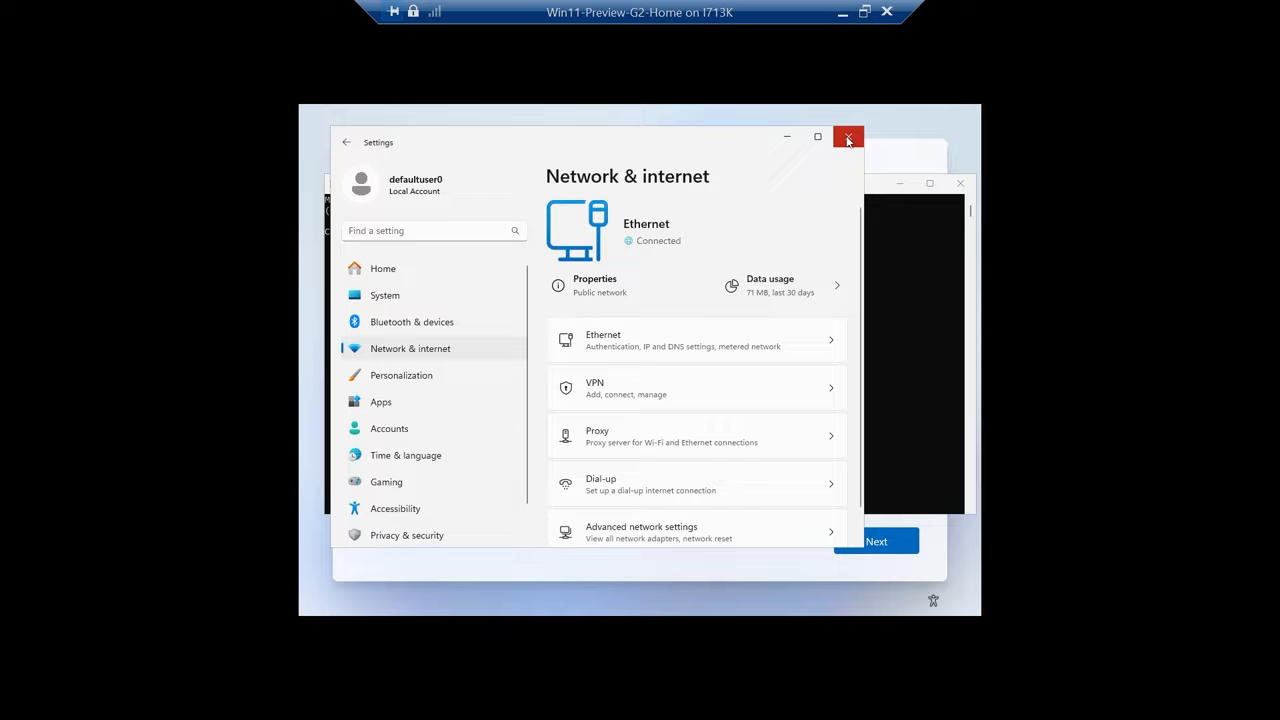
pyautogui.click(848, 136)
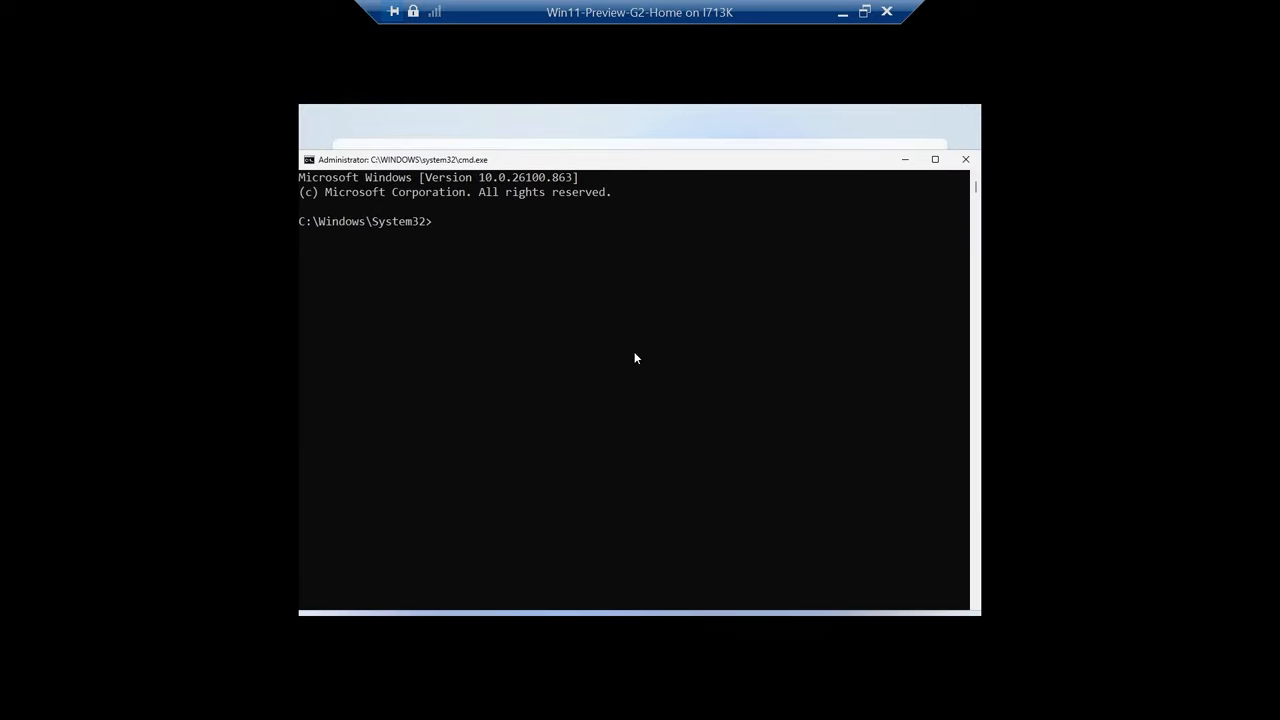
# - Run oobe\bypassnro in the admin Command Prompt so setup restarts
pyautogui.write('oobe')
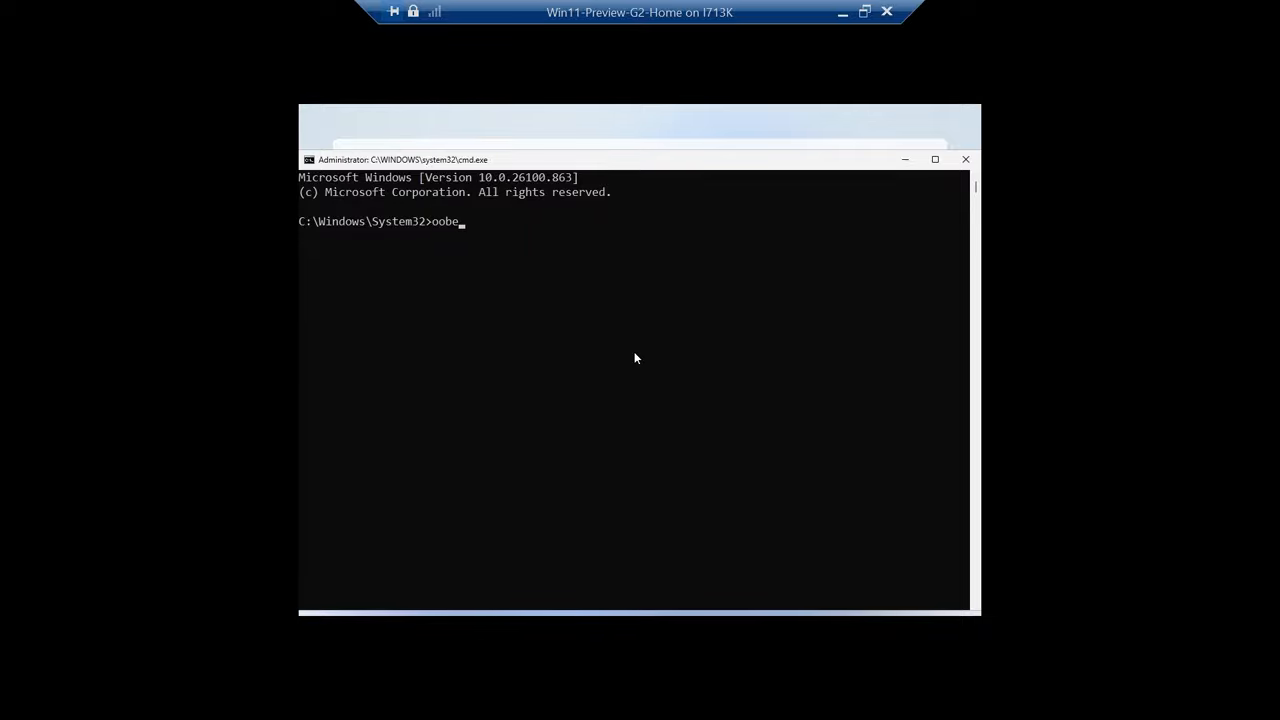
pyautogui.write('\\bypas')
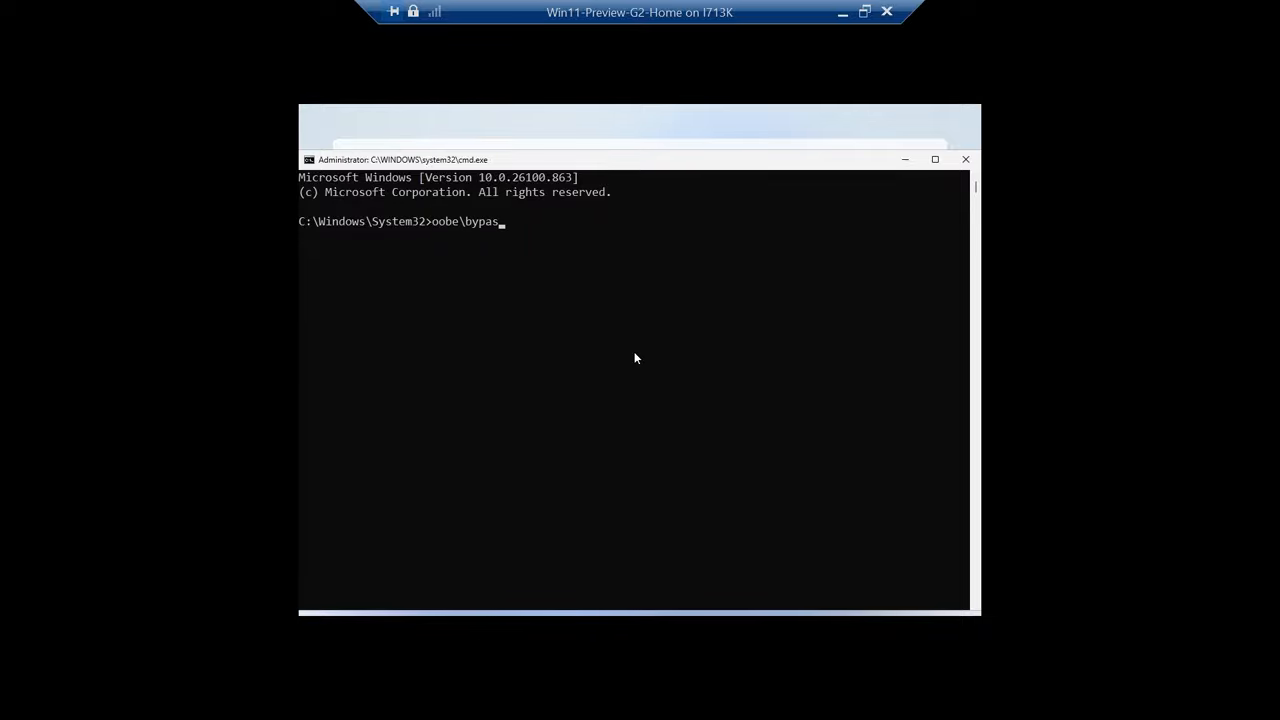
pyautogui.write('snro')
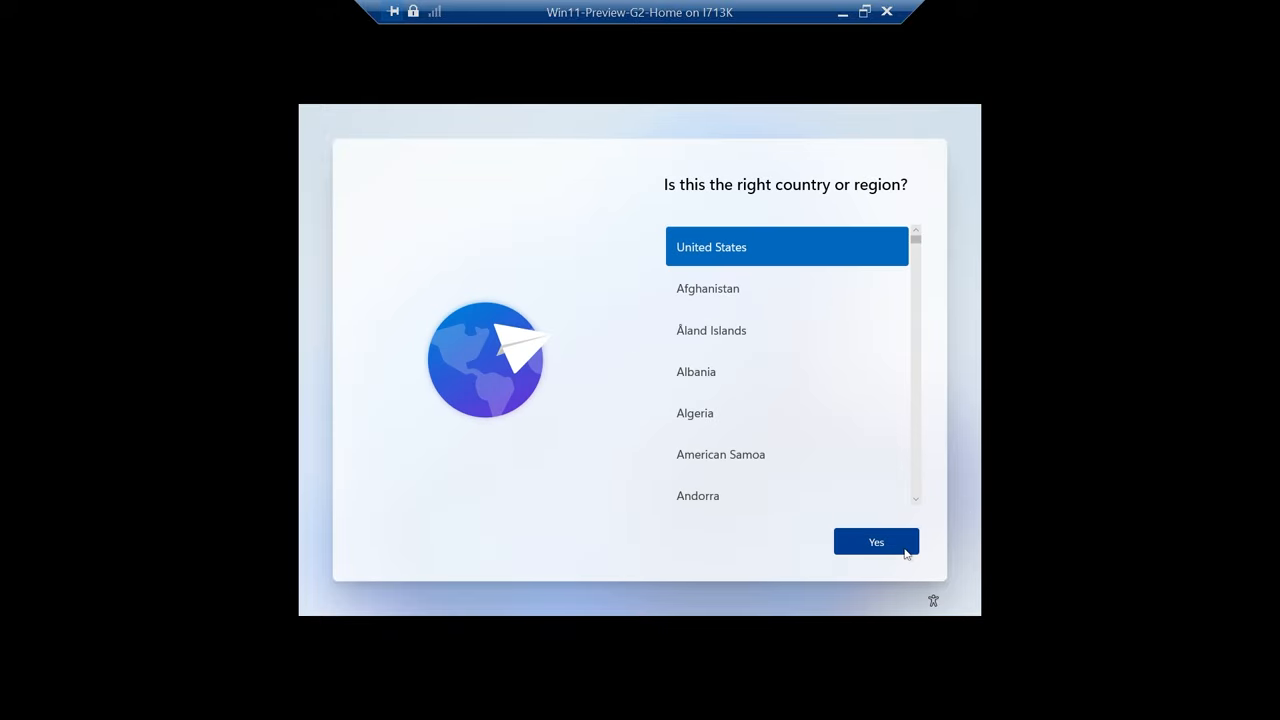
# - Accept United States as the region and skip the second keyboard layout
pyautogui.click(876, 540)
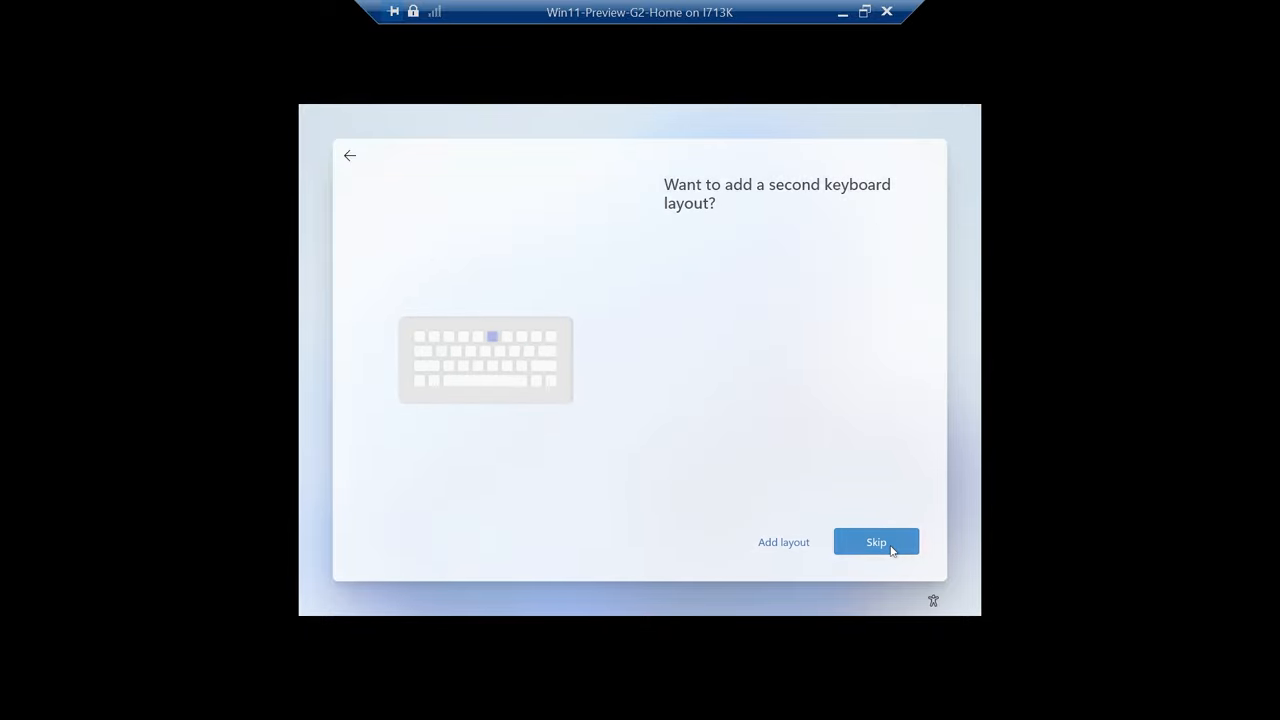
pyautogui.click(876, 540)
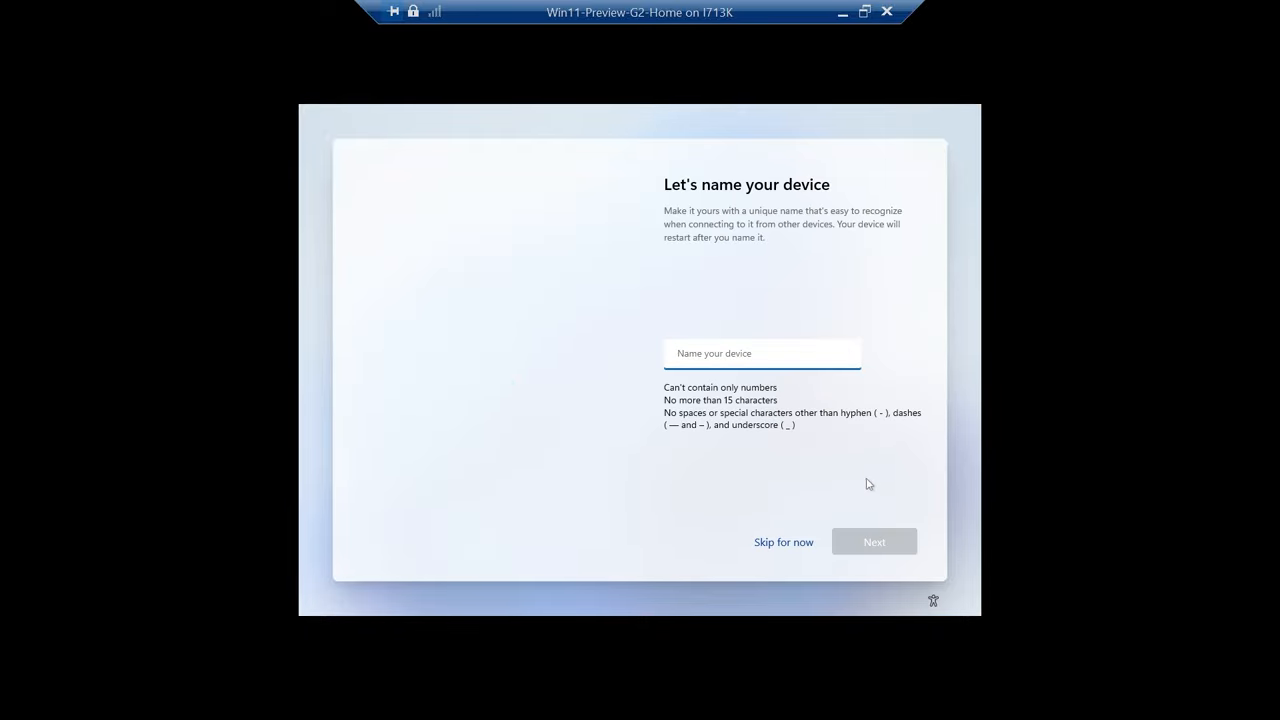
# - Enter the device name HashTag and continue to the sign-in screen
pyautogui.write('HashTa')
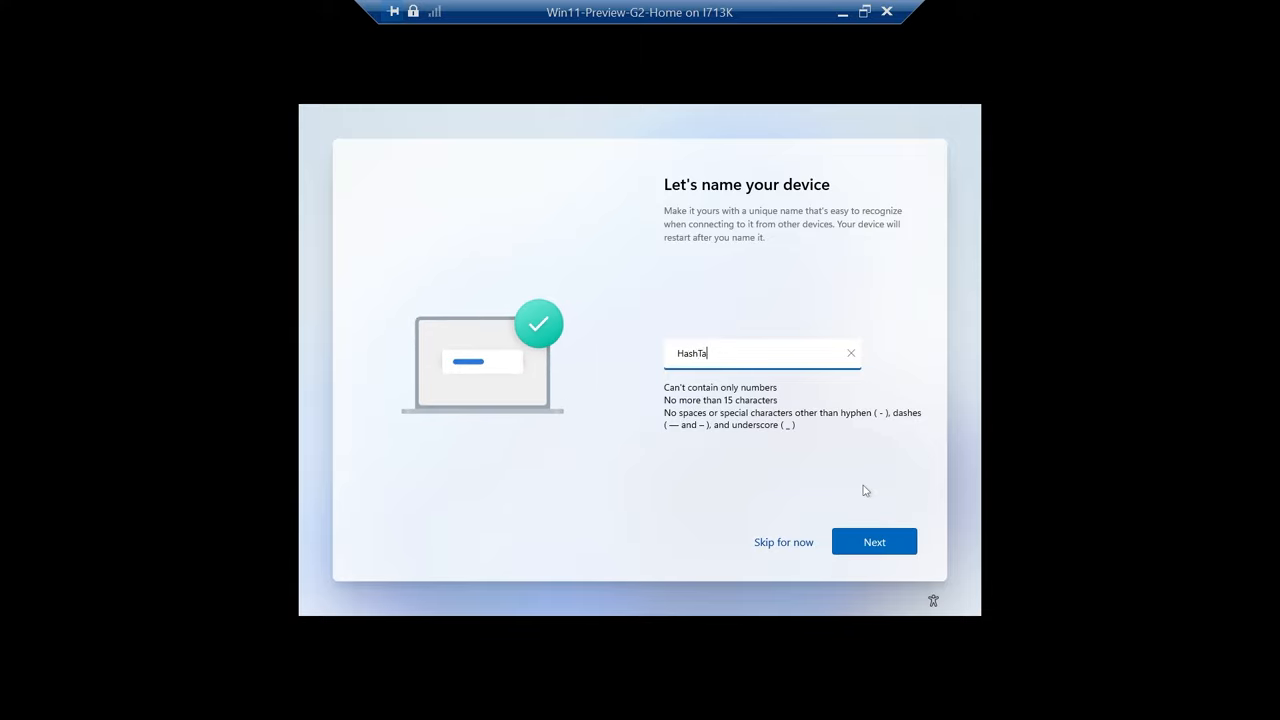
pyautogui.write('g')
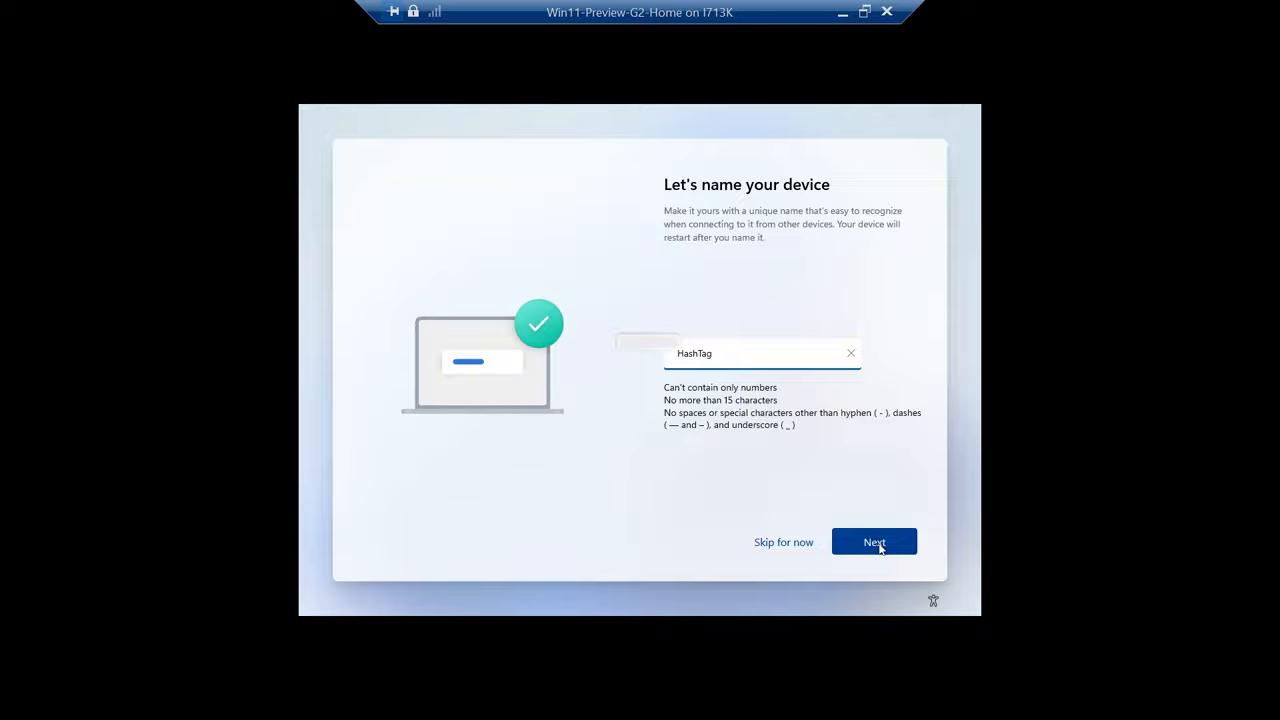
pyautogui.click(872, 540)
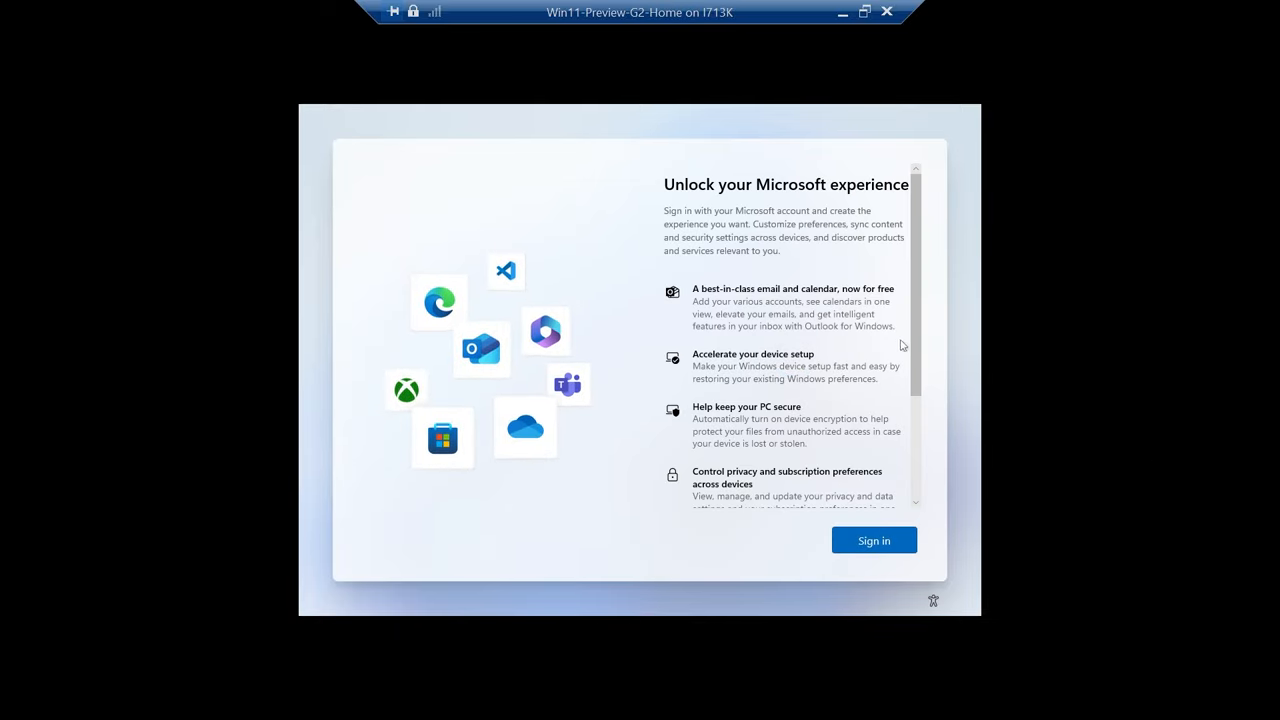
# - Submit the Microsoft sign-in with an empty address, then leave full-screen mode
pyautogui.click(872, 540)
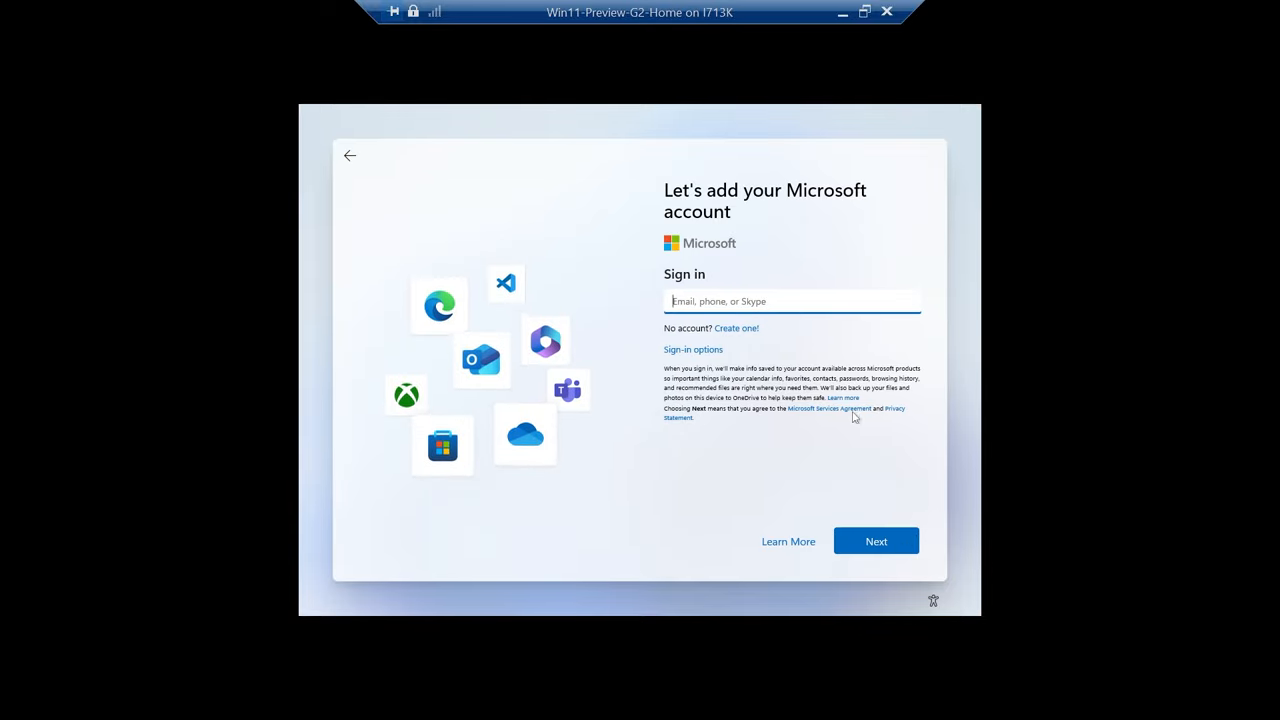
pyautogui.moveTo(876, 540)
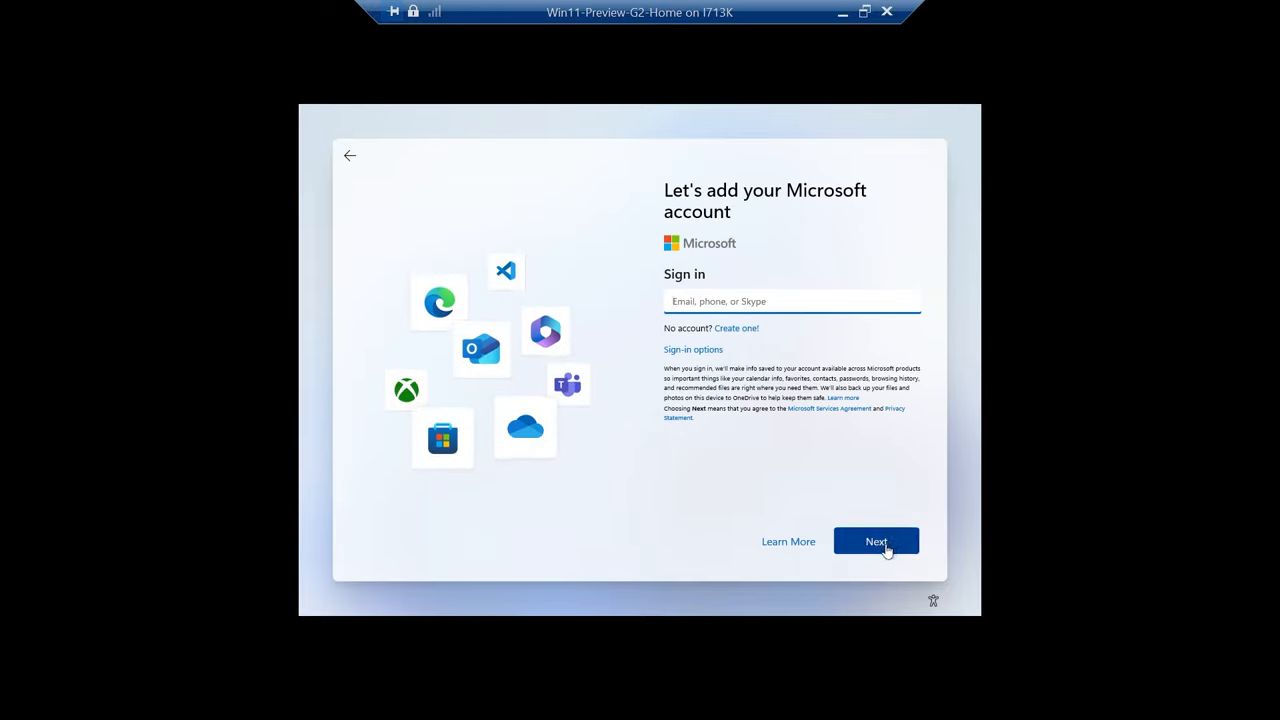
pyautogui.click(876, 540)
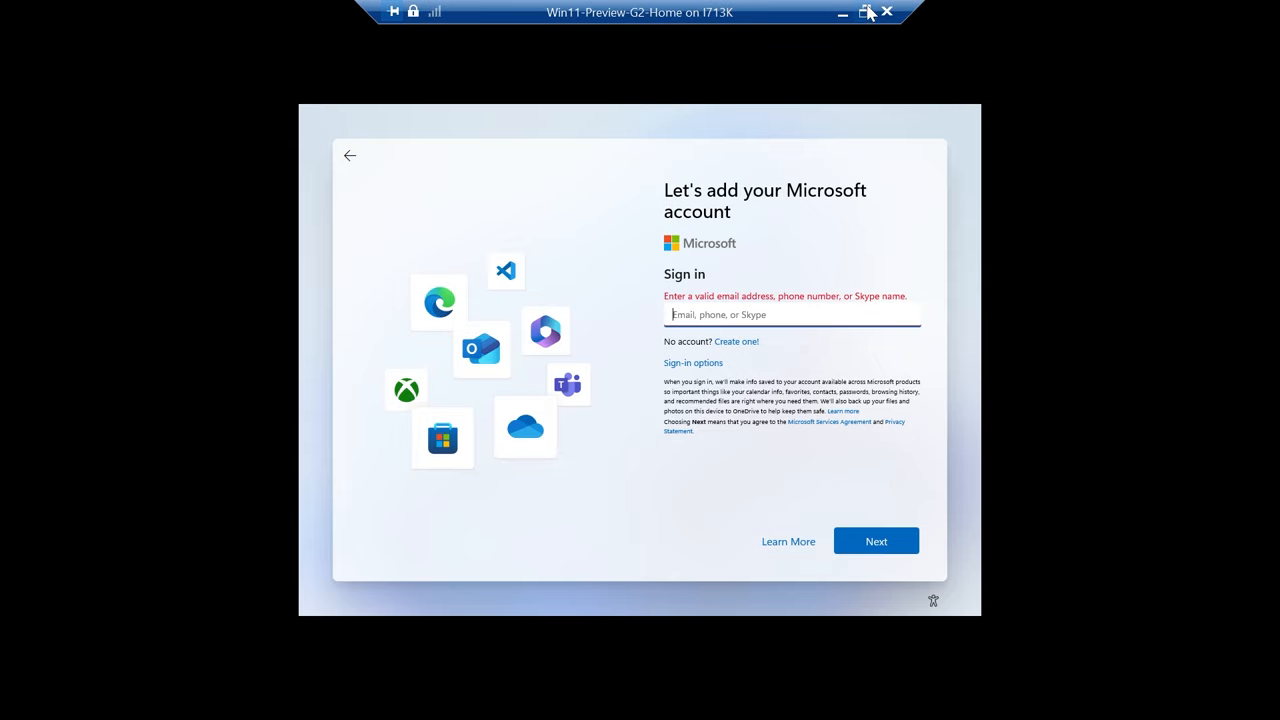
pyautogui.click(866, 12)
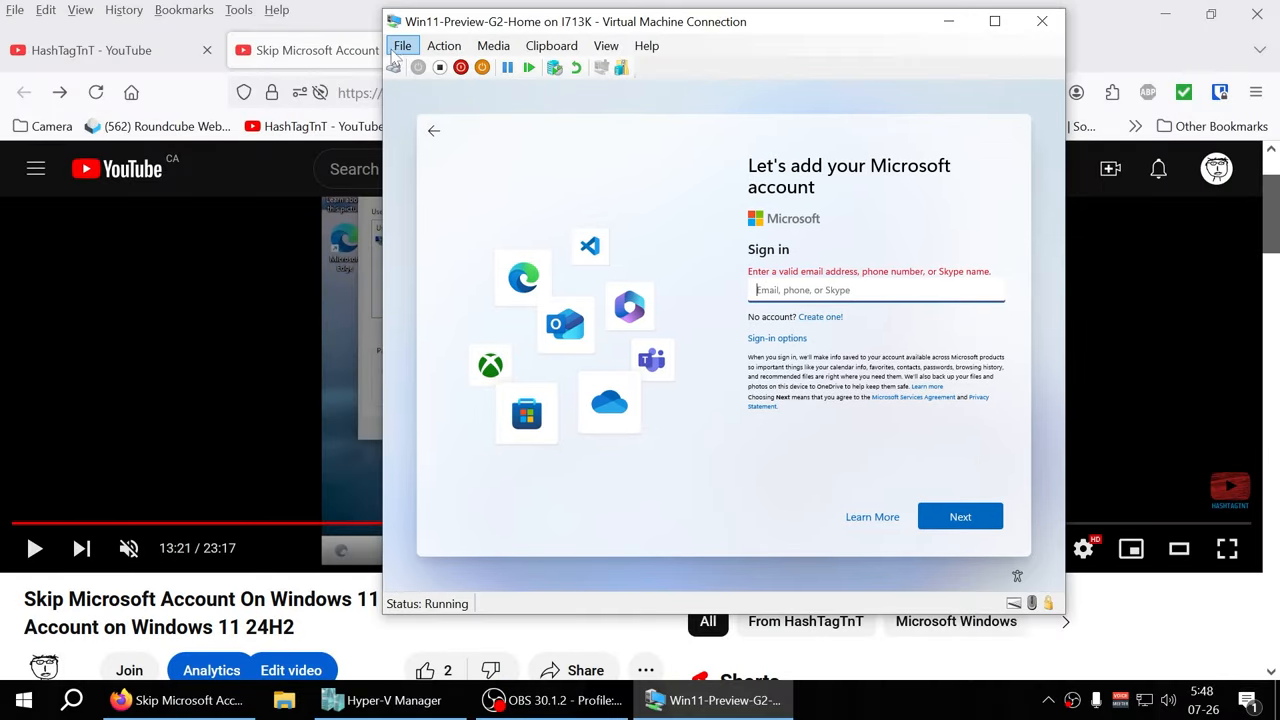
pyautogui.moveTo(552, 152)
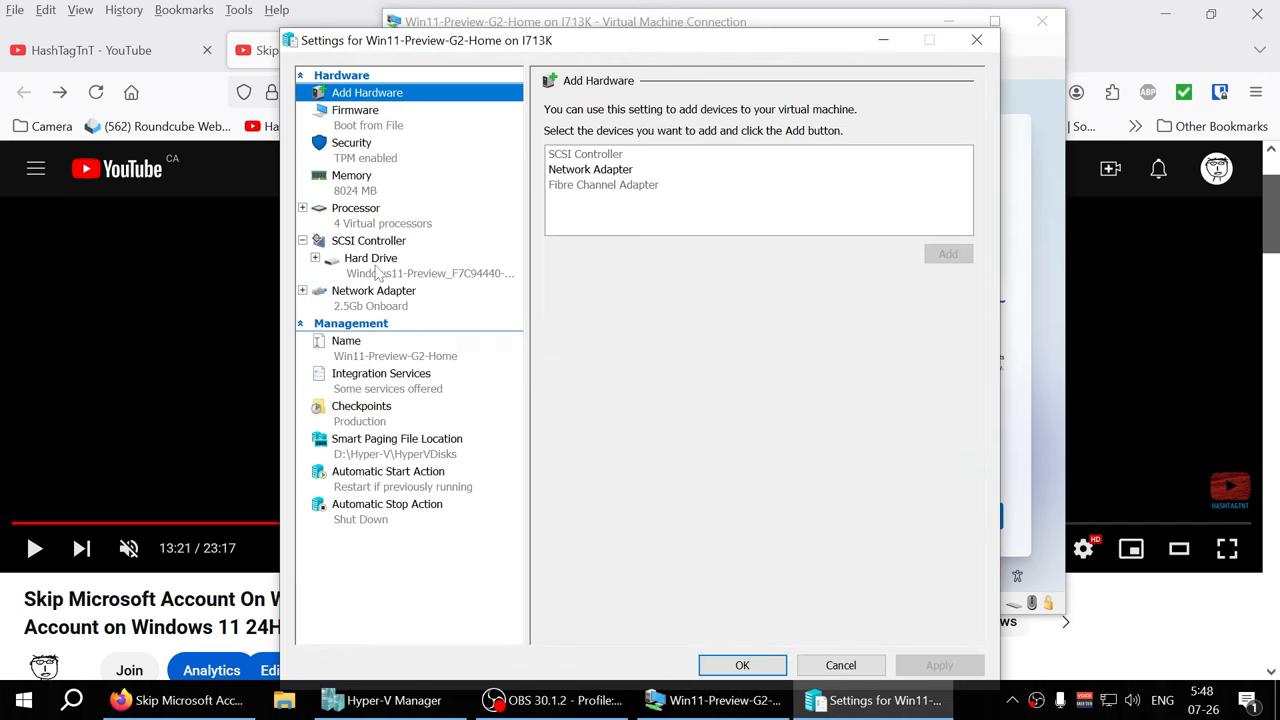
# - Remove the Network Adapter in VM Settings, confirm with Yes and apply with OK
pyautogui.click(372, 290)
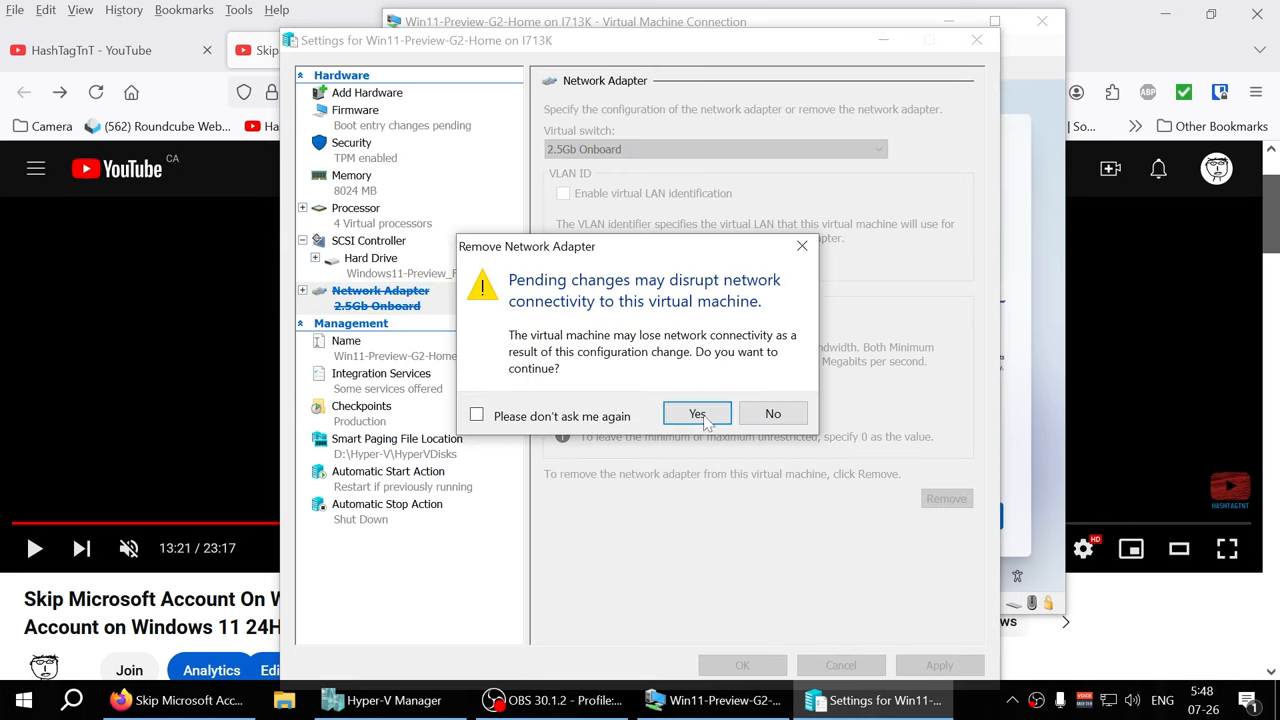
pyautogui.click(696, 412)
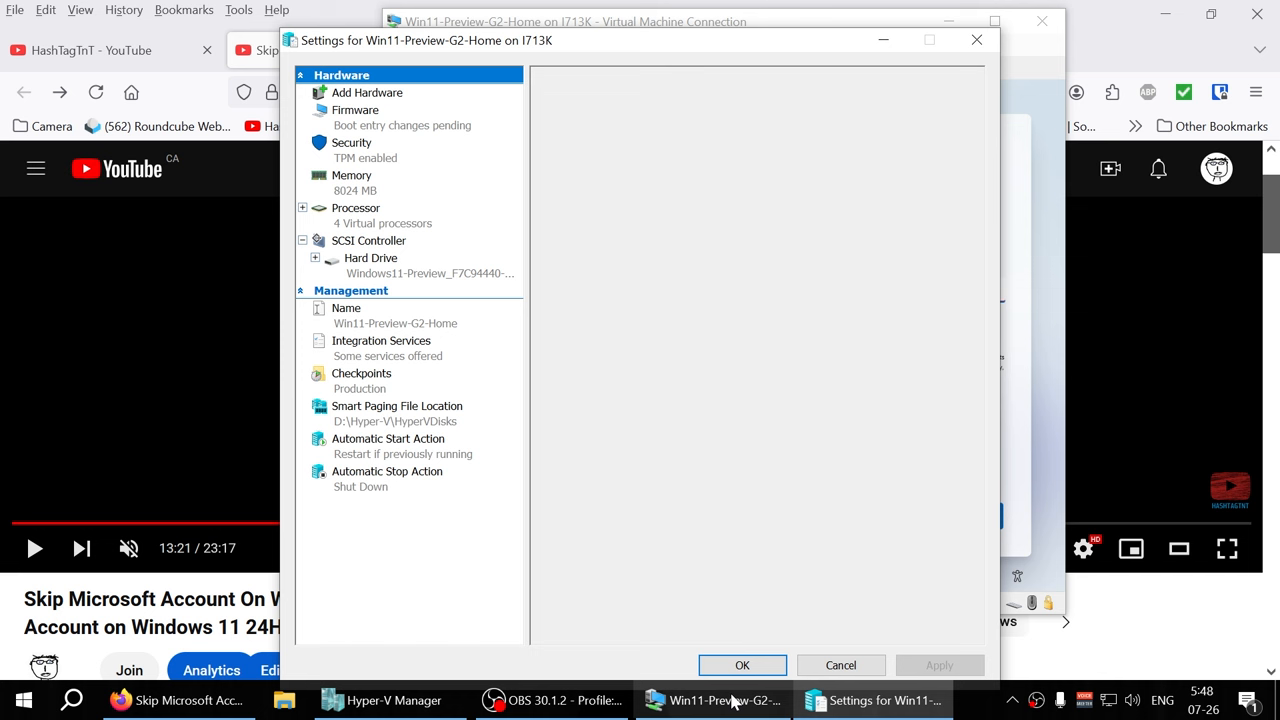
pyautogui.click(742, 664)
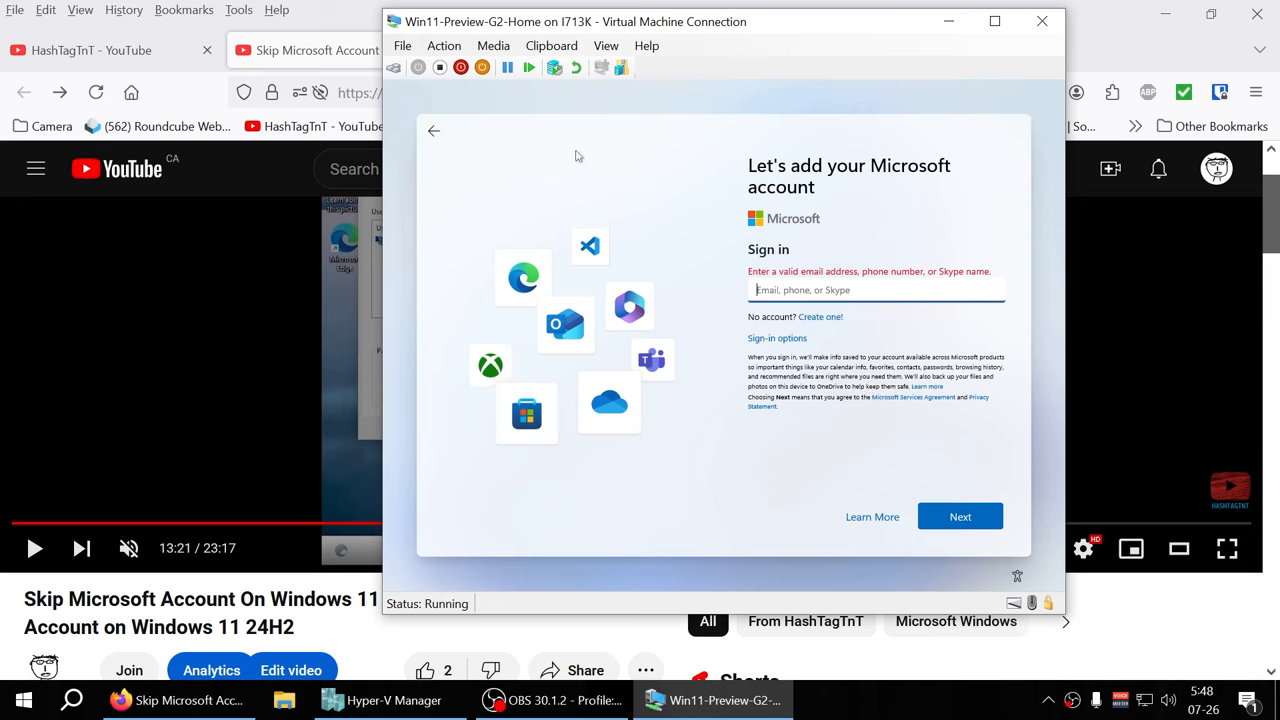
# - Turn the virtual machine off, then start it again to reboot into setup
pyautogui.click(404, 44)
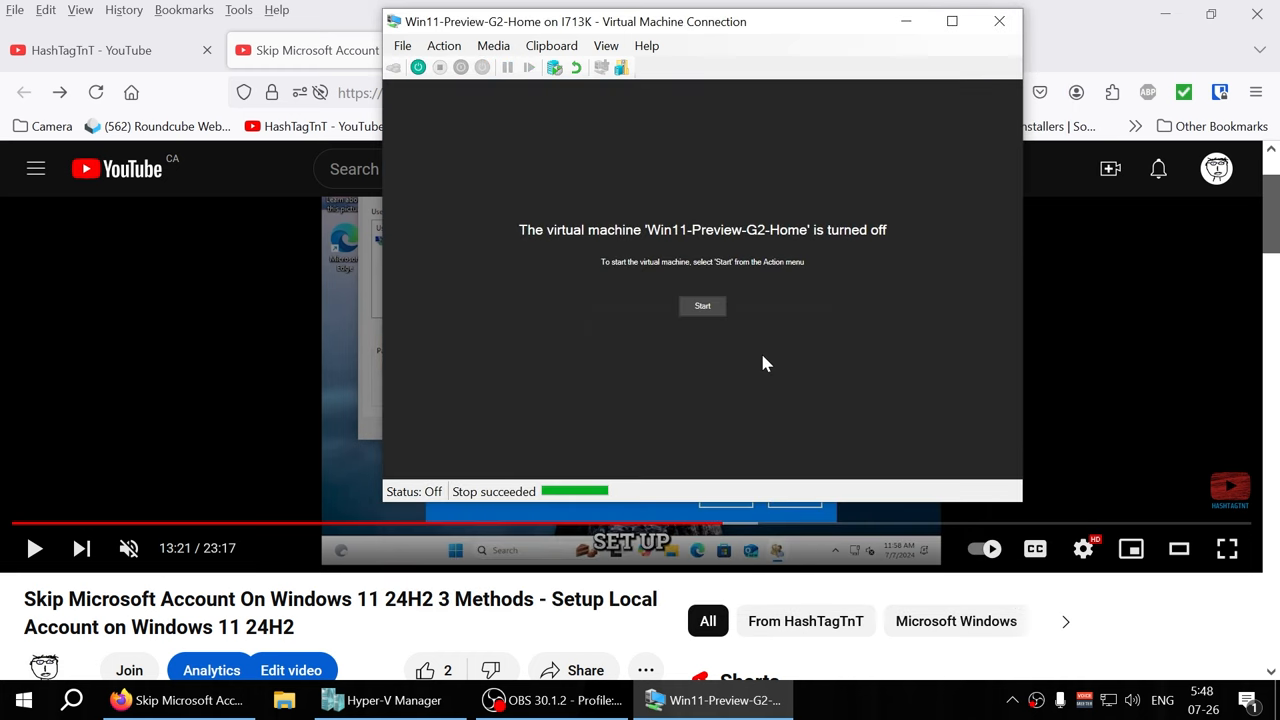
pyautogui.moveTo(780, 364)
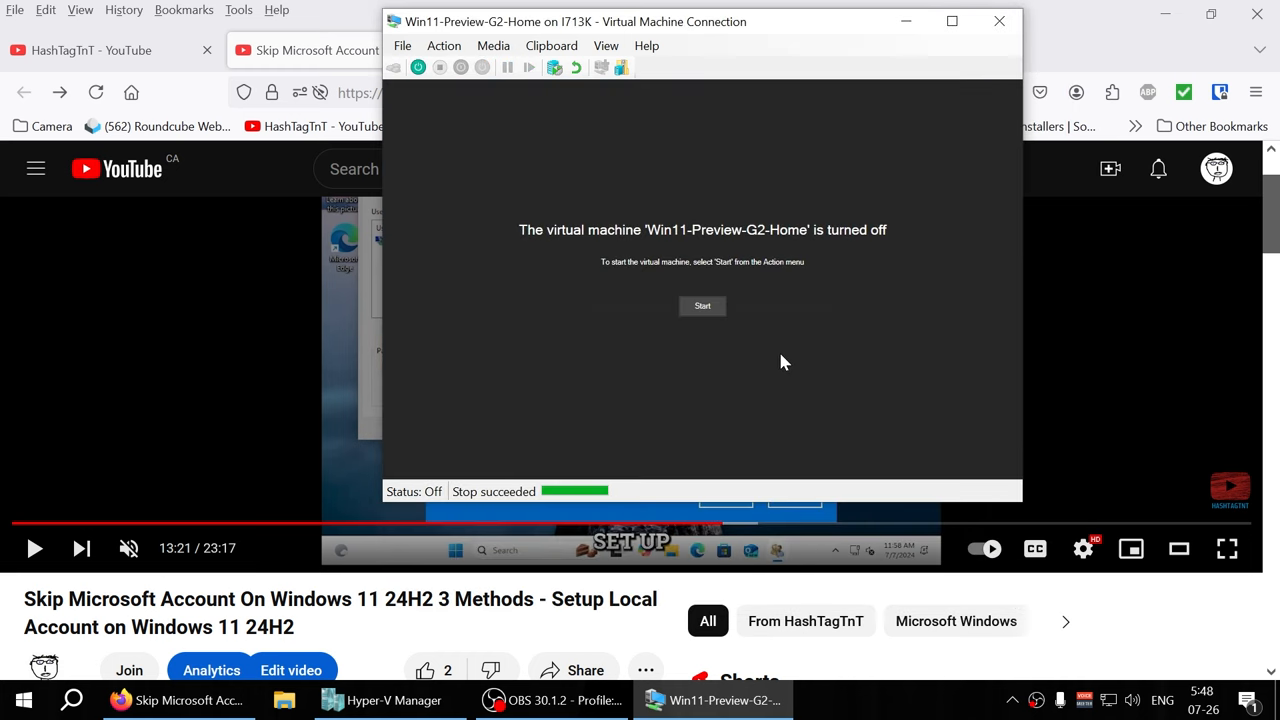
pyautogui.click(702, 304)
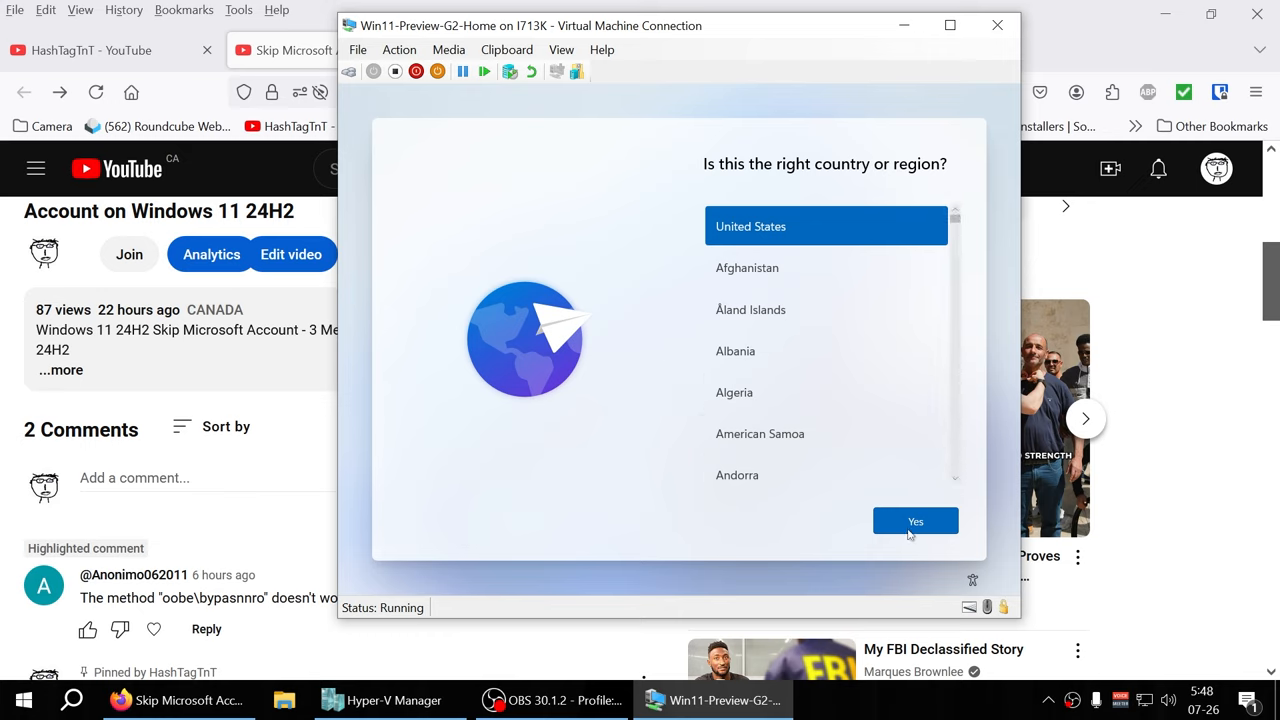
# - Confirm United States region and US keyboard, skip a second layout, and continue without internet
pyautogui.click(914, 520)
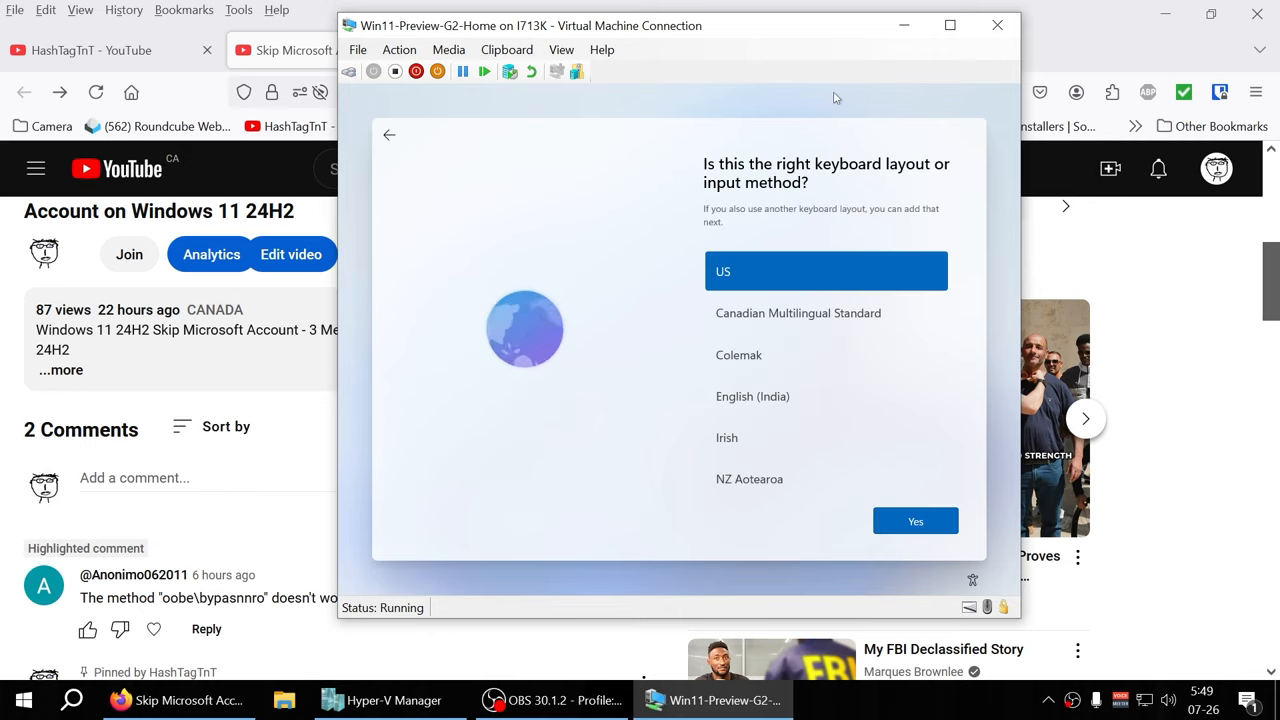
pyautogui.click(914, 520)
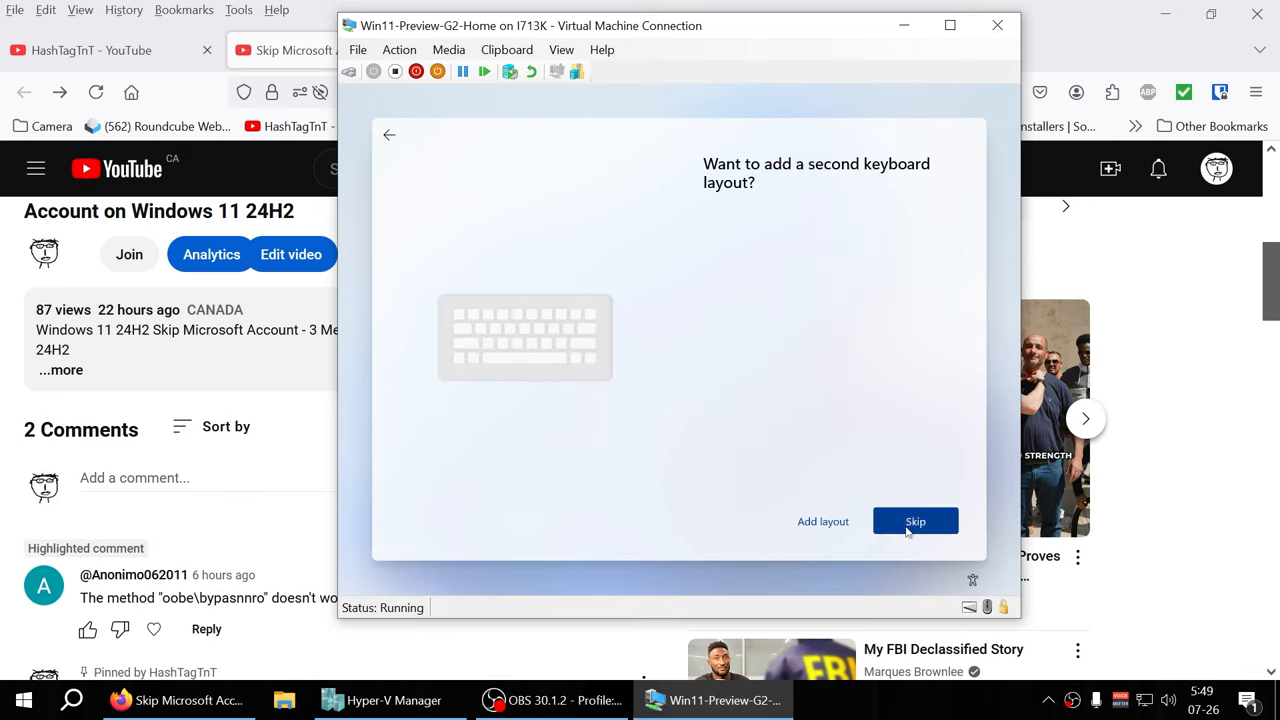
pyautogui.click(914, 520)
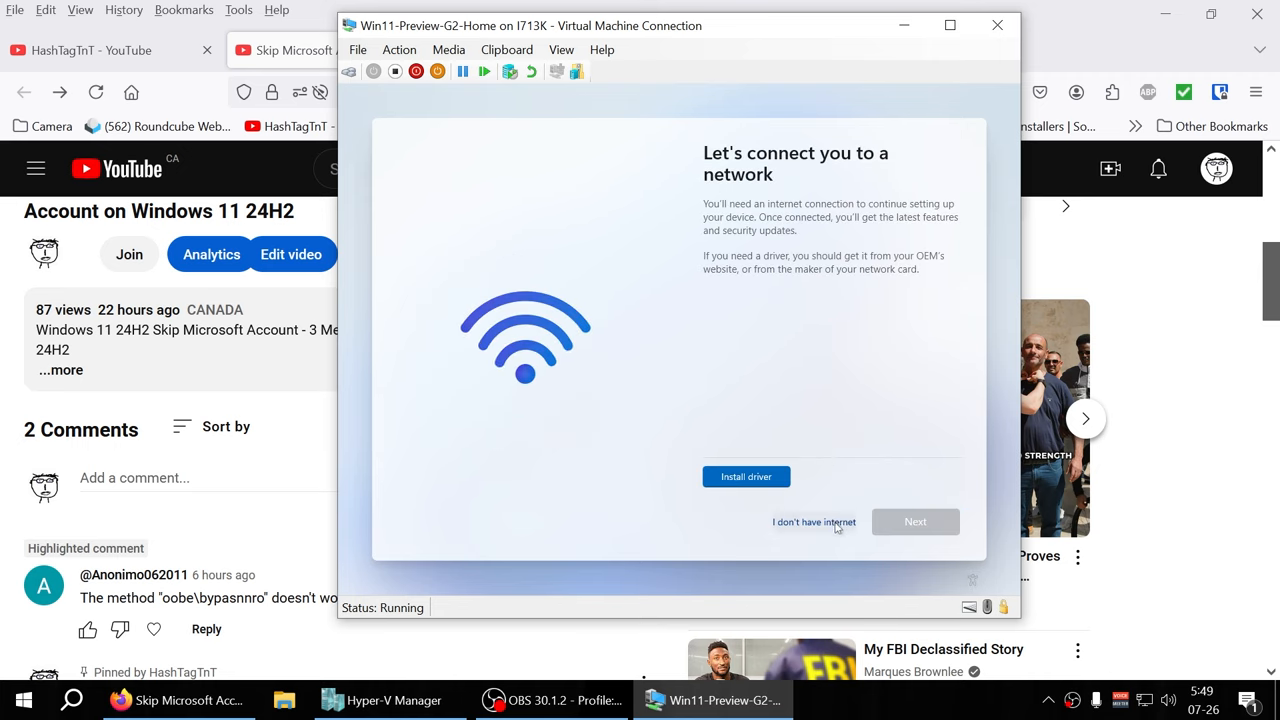
pyautogui.click(814, 520)
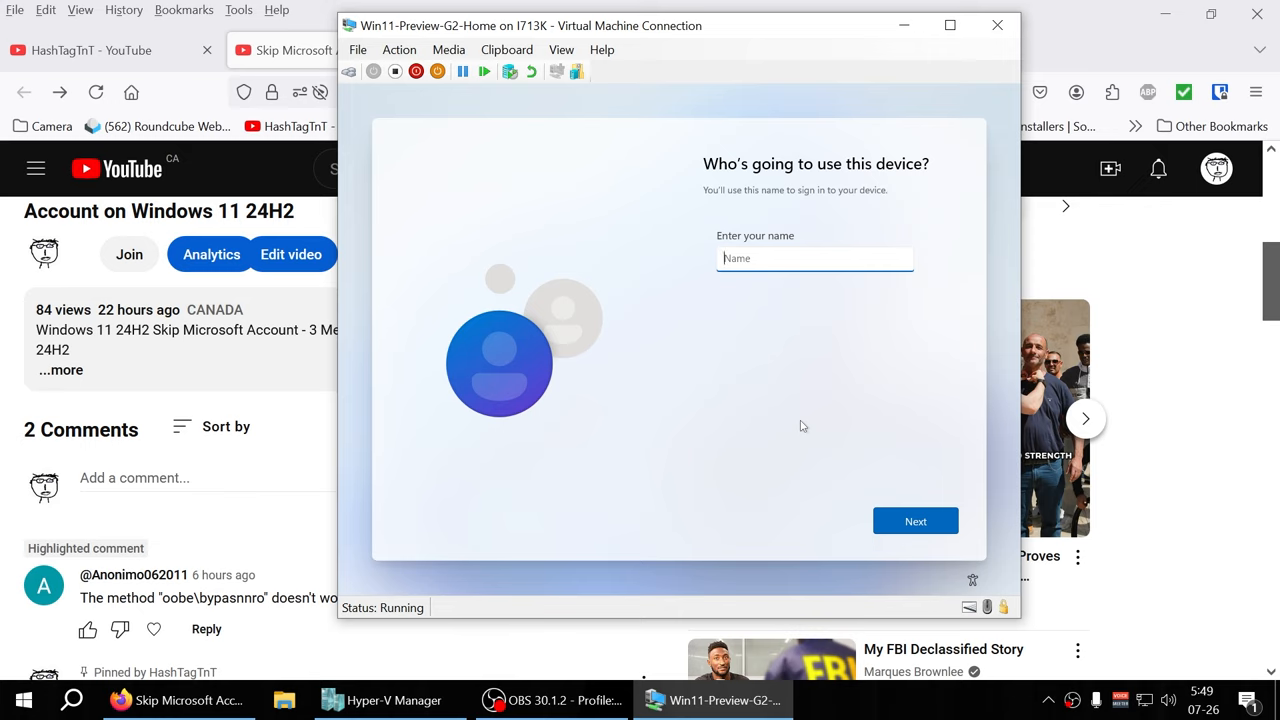
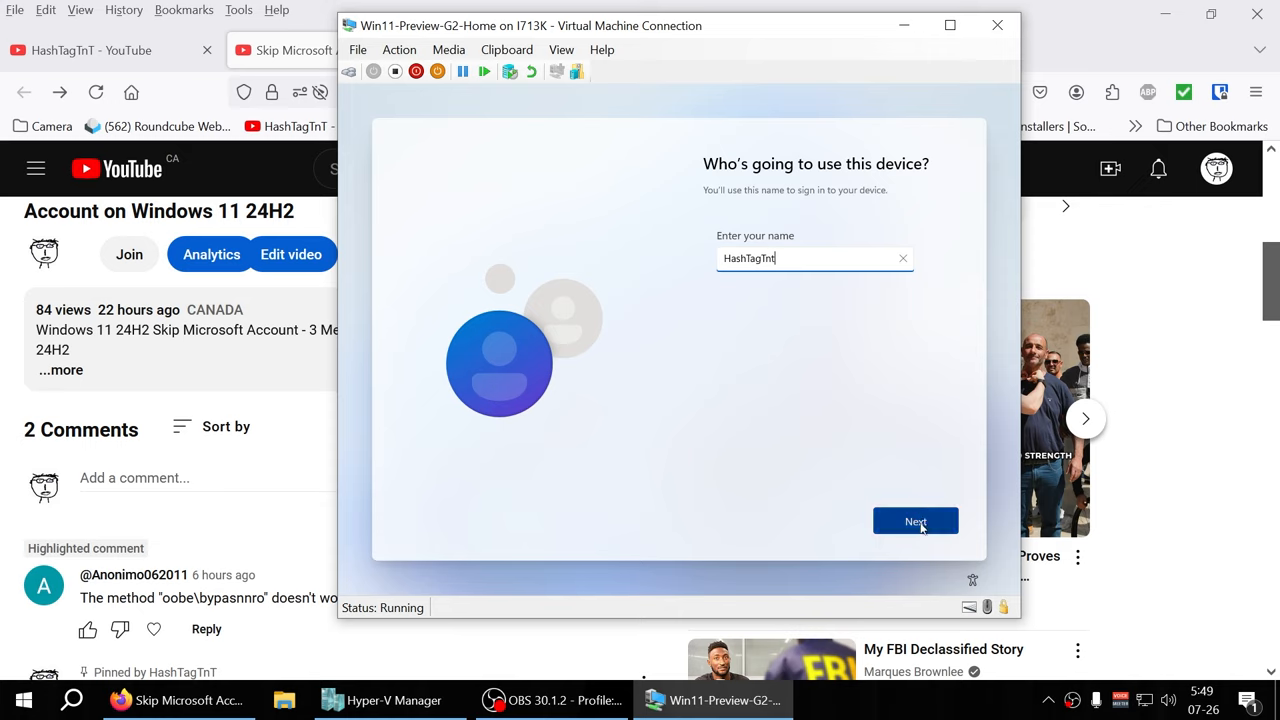
# - Create the local account HashTagTnT and set and confirm its password
pyautogui.click(914, 520)
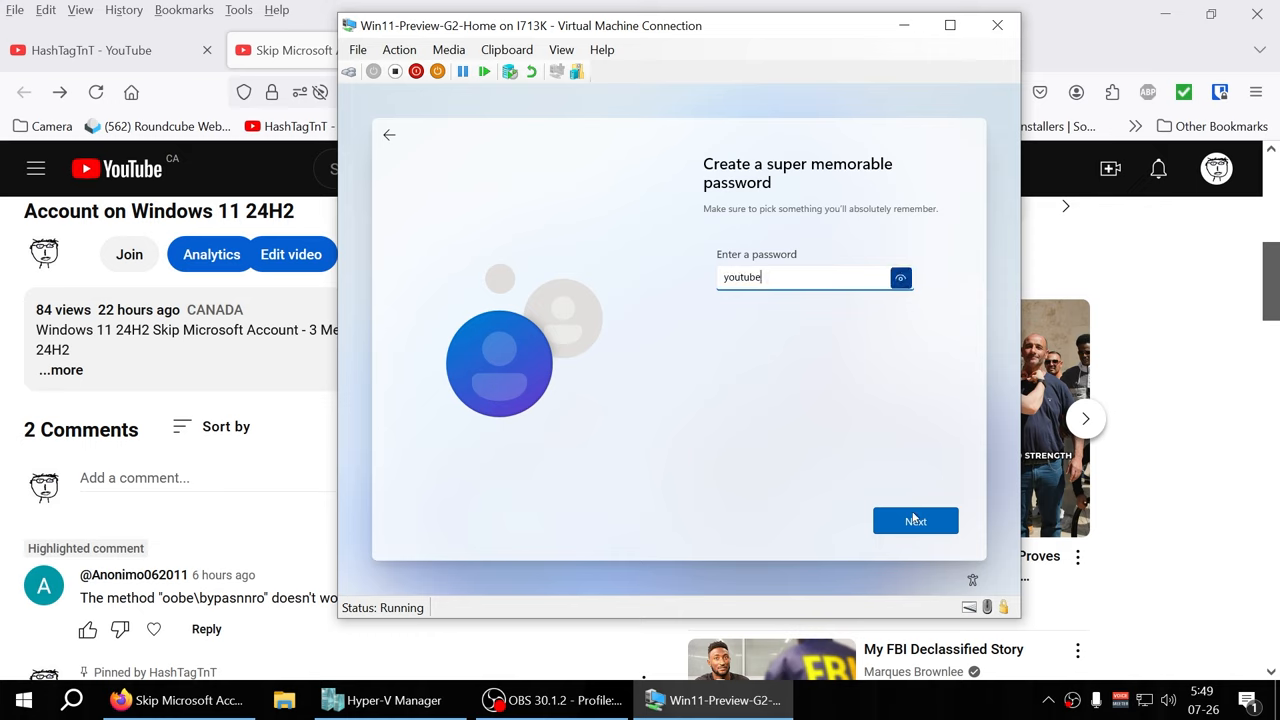
pyautogui.click(914, 520)
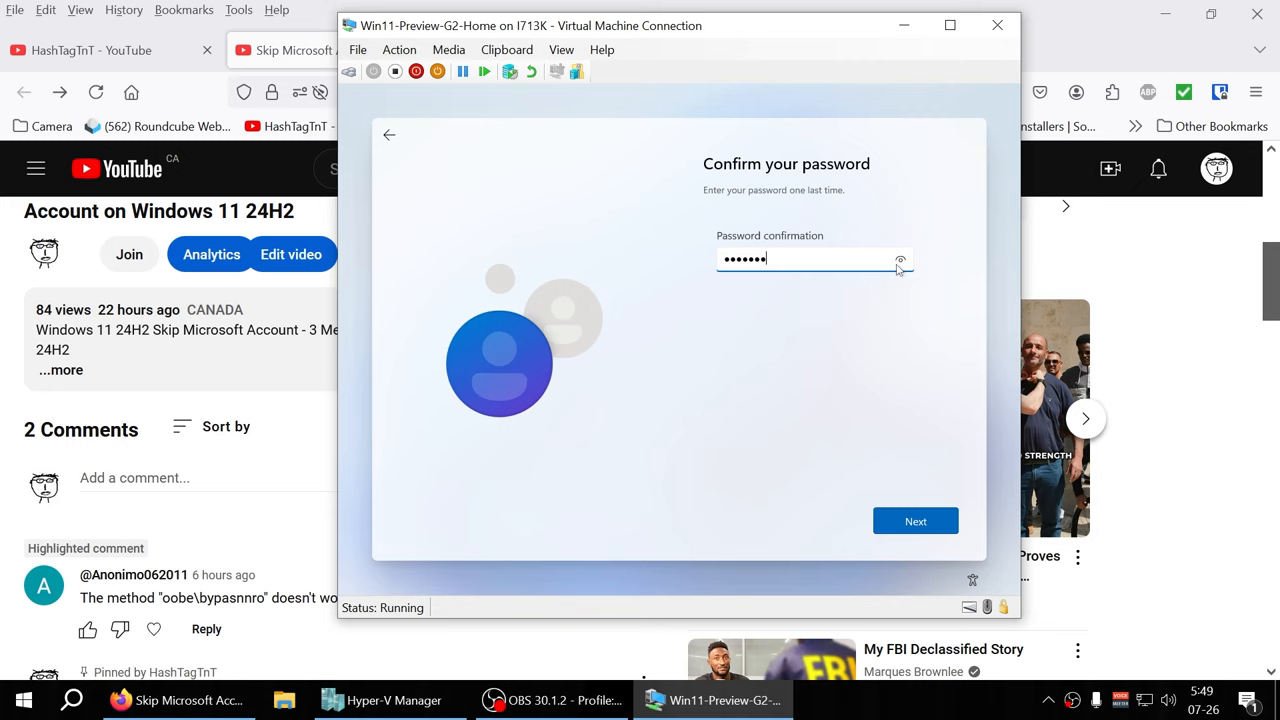
pyautogui.click(914, 520)
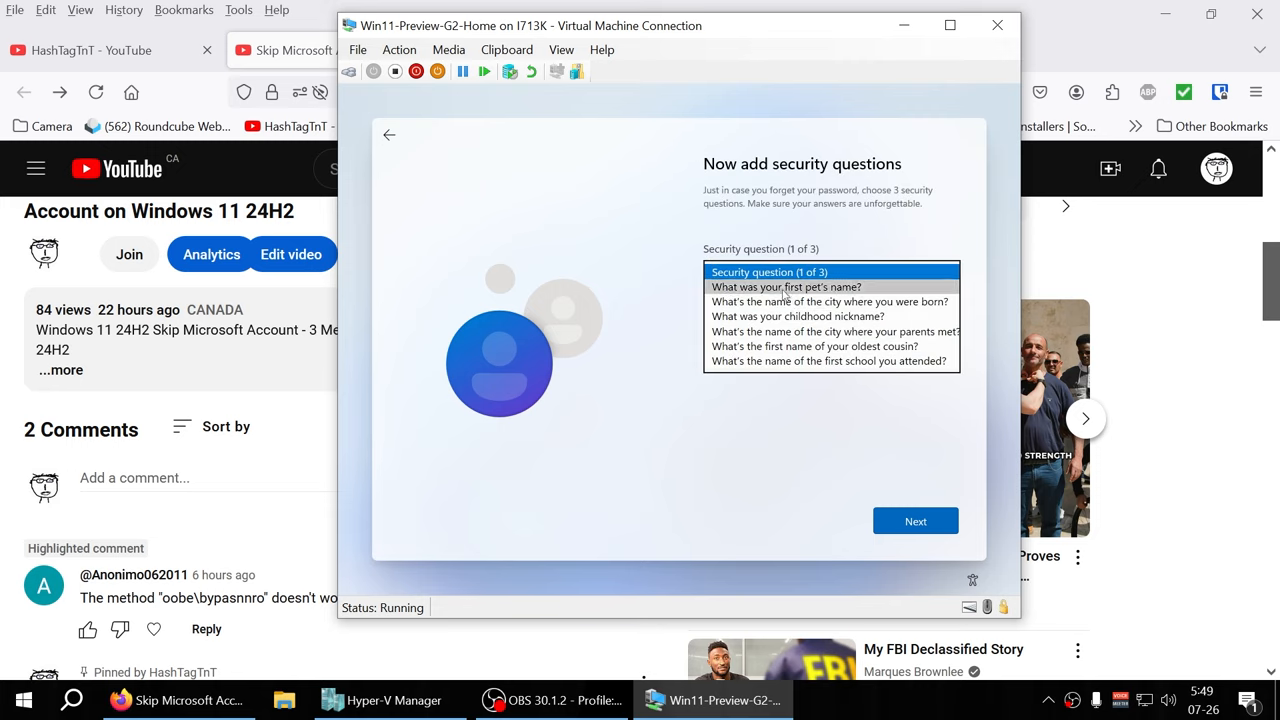
pyautogui.click(786, 288)
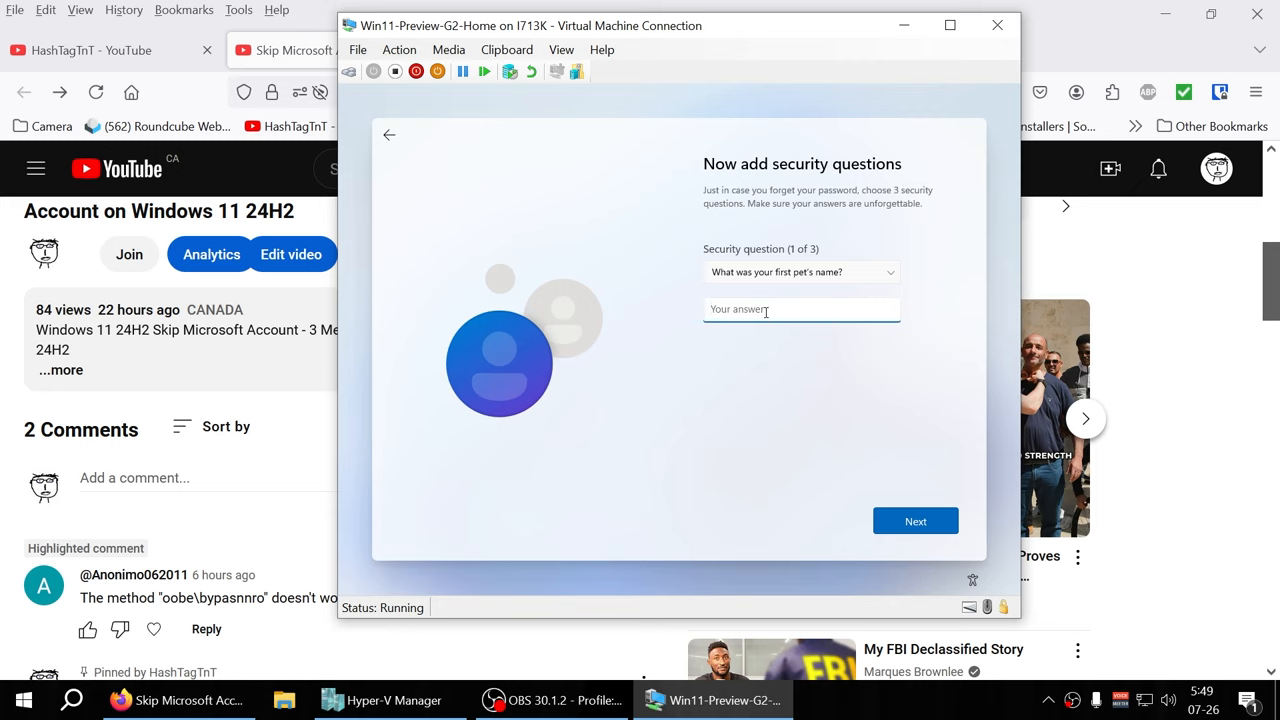
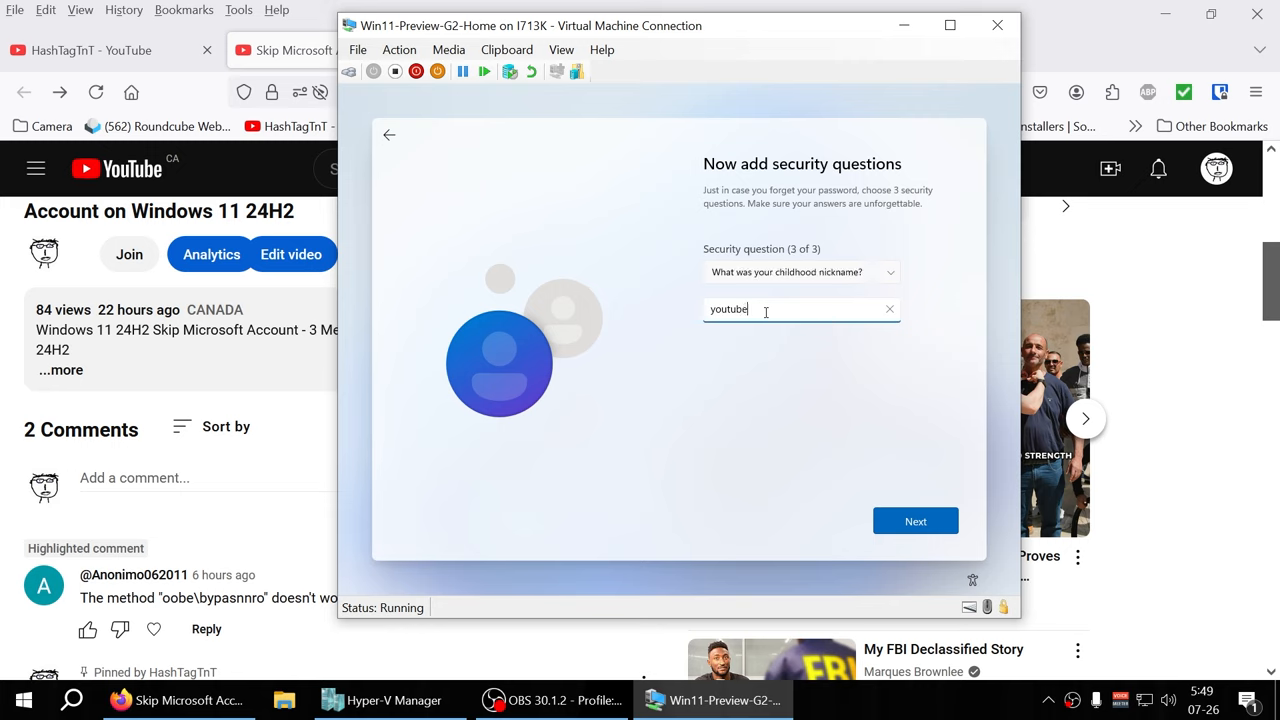
pyautogui.click(914, 520)
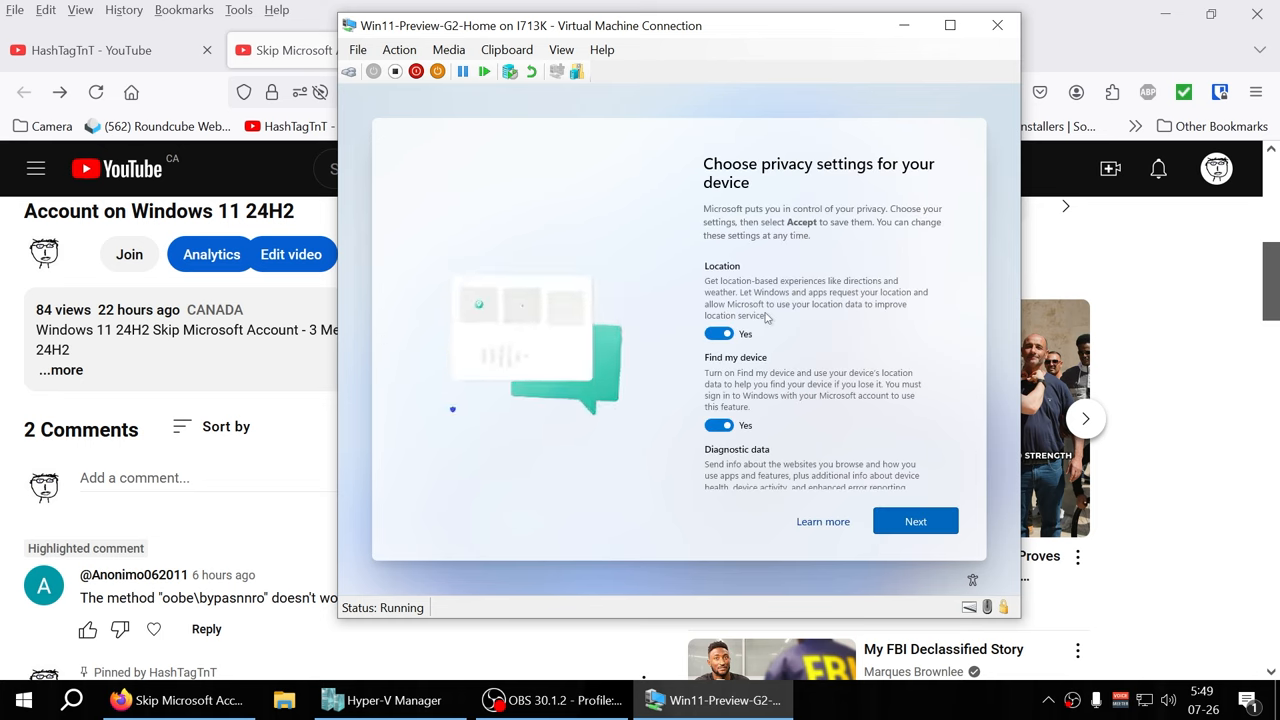
# - Turn off location and device-finding sharing and accept the privacy choices to finish setup
pyautogui.click(718, 332)
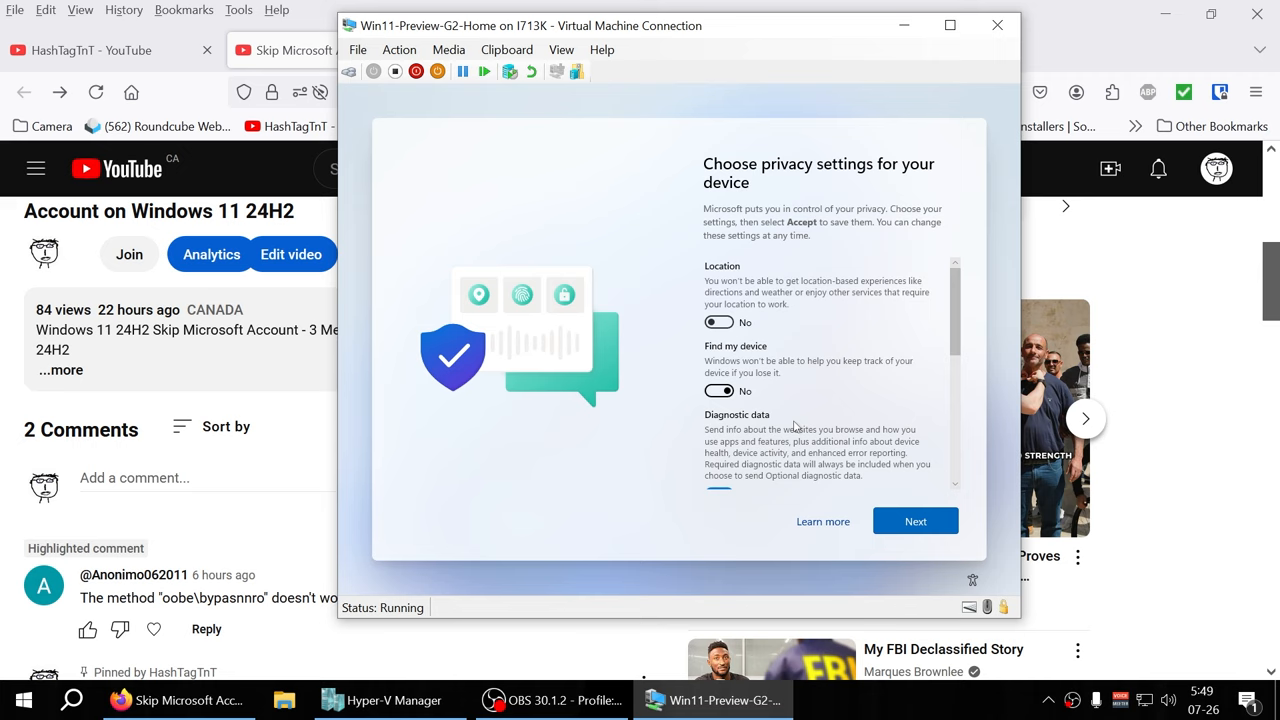
pyautogui.scroll(-3)
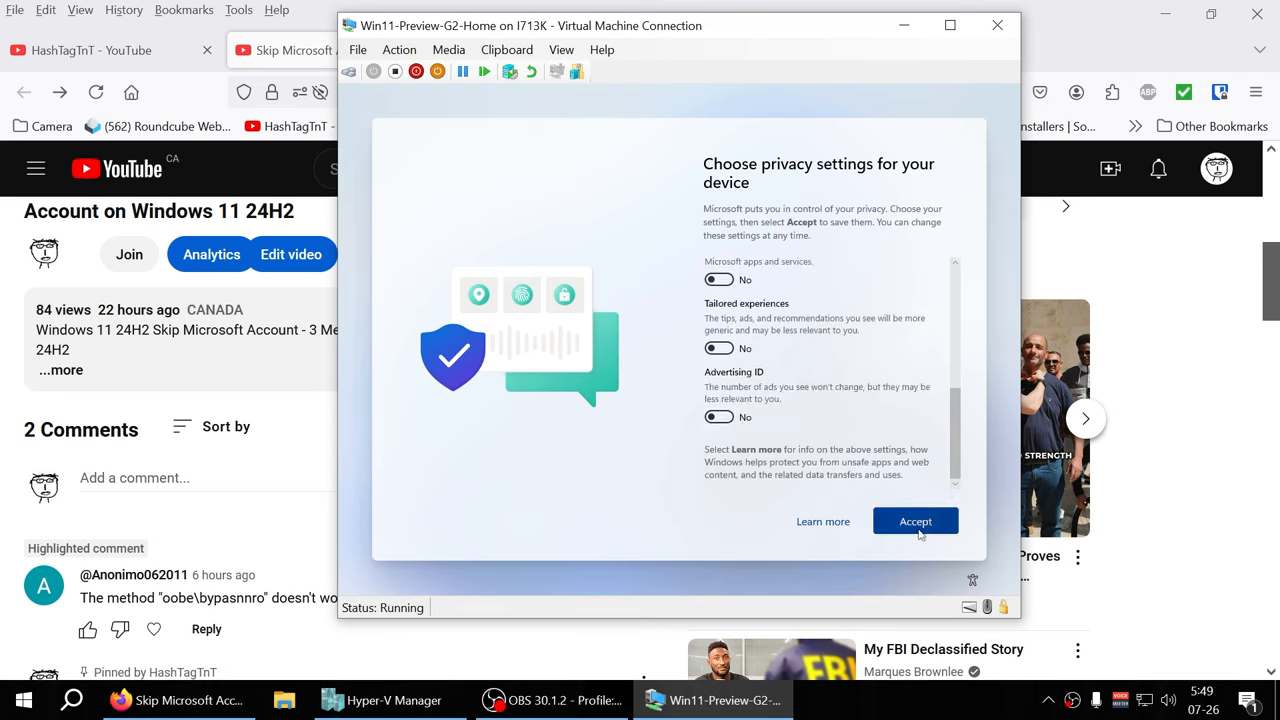
pyautogui.click(914, 520)
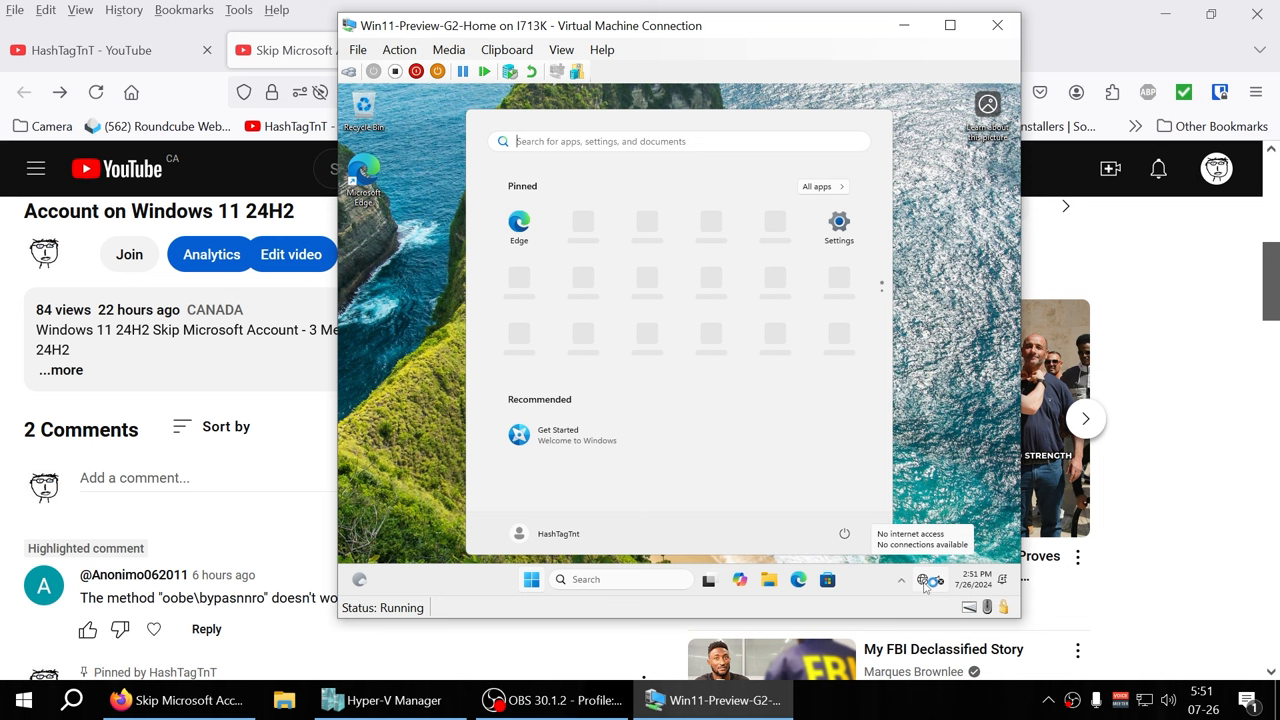
# - Navigate Settings through Network & internet to Accounts > Other users, then view the VM's Media options
pyautogui.click(838, 222)
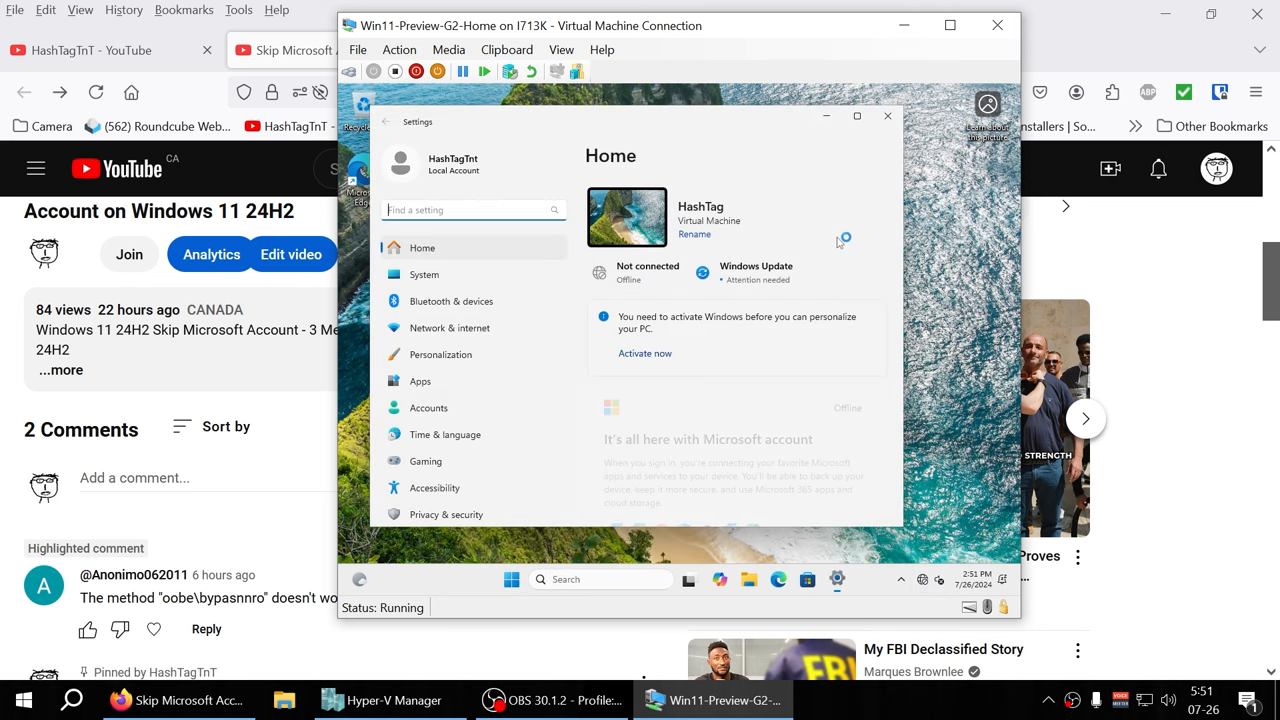
pyautogui.click(450, 328)
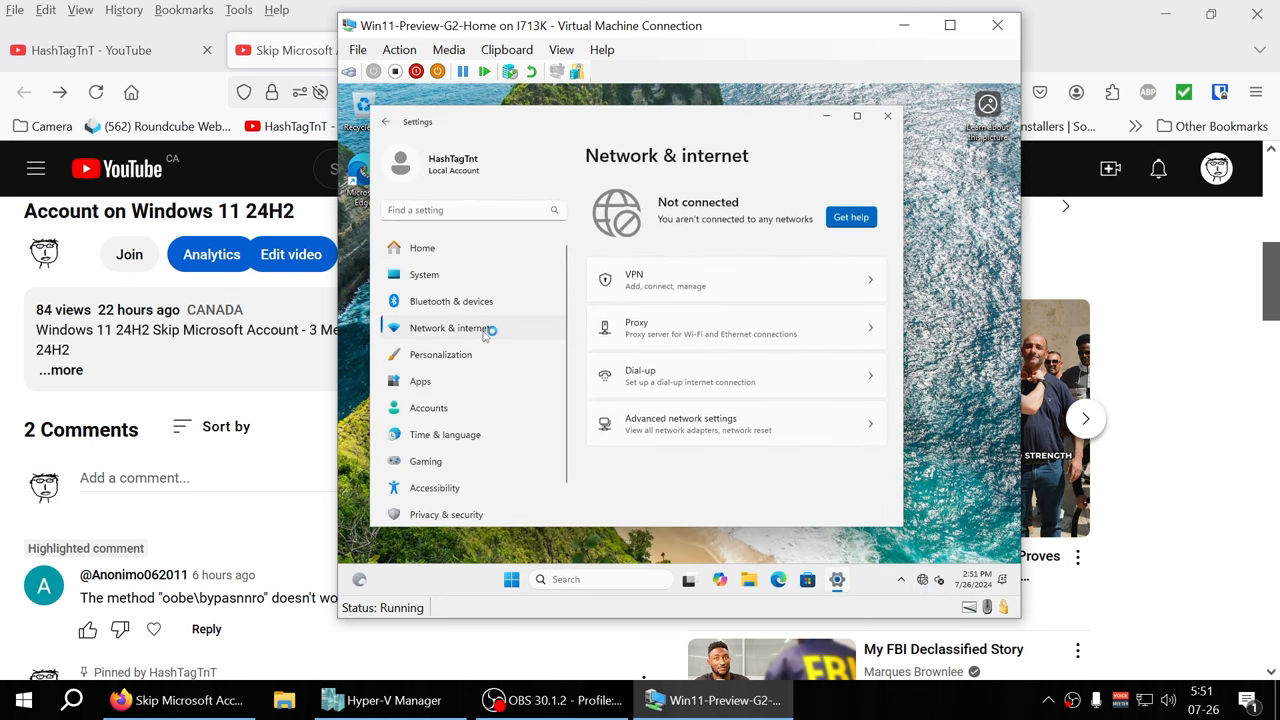
pyautogui.moveTo(428, 408)
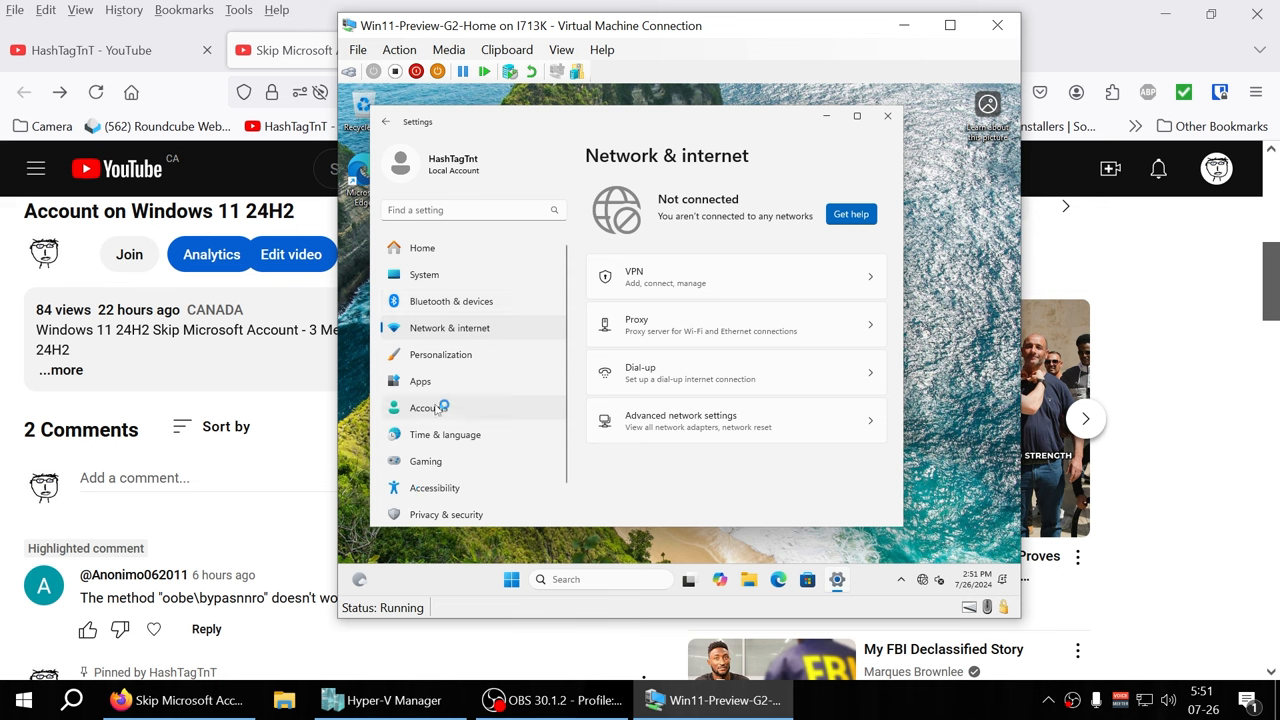
pyautogui.click(428, 408)
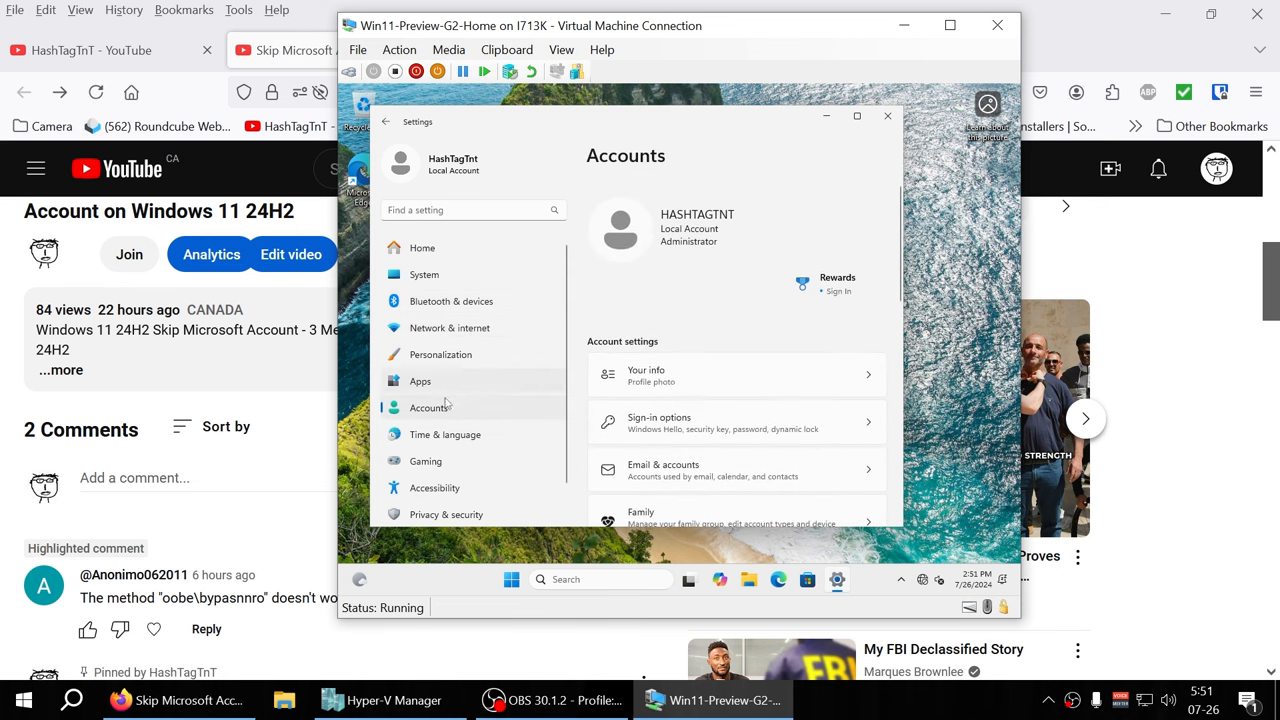
pyautogui.scroll(-3)
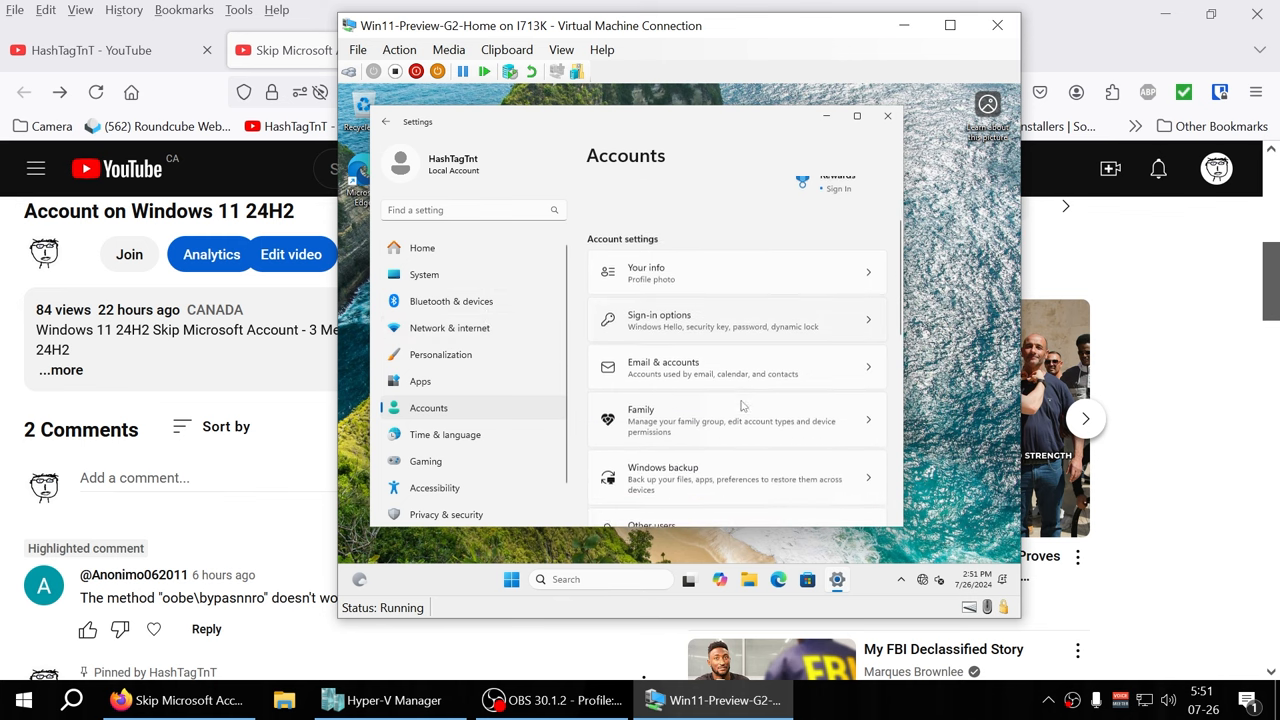
pyautogui.click(650, 524)
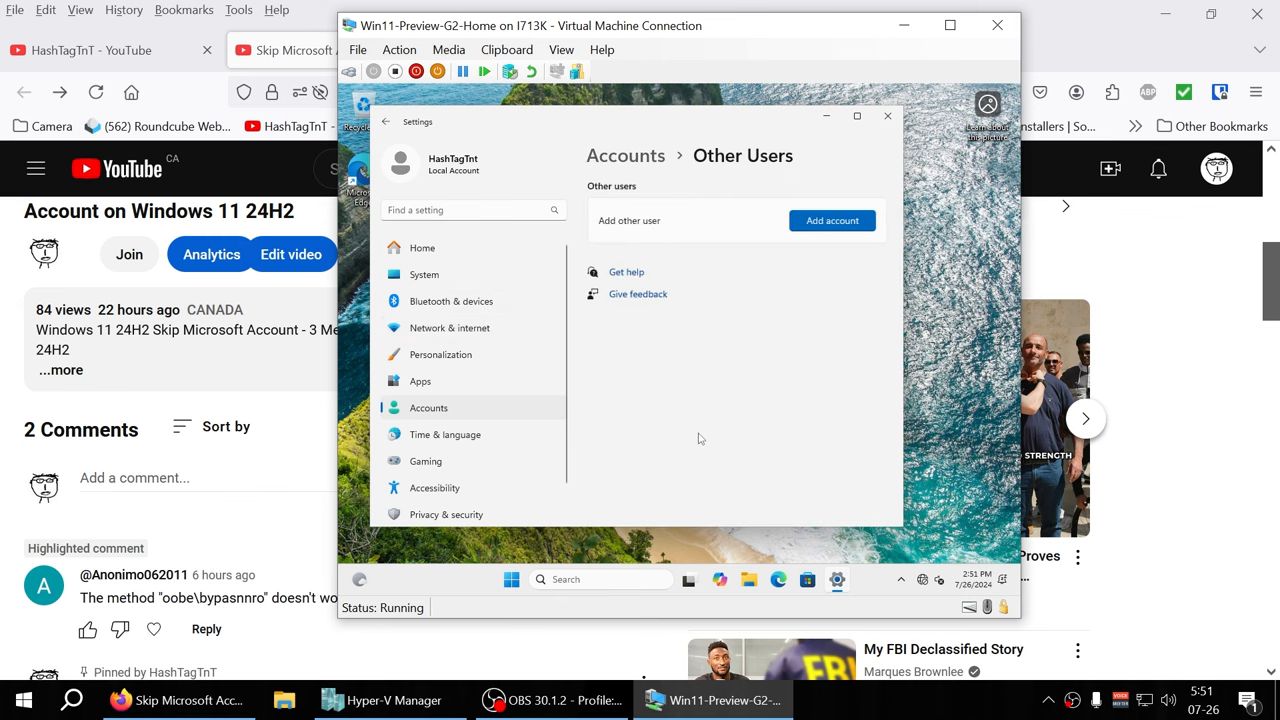
pyautogui.moveTo(792, 350)
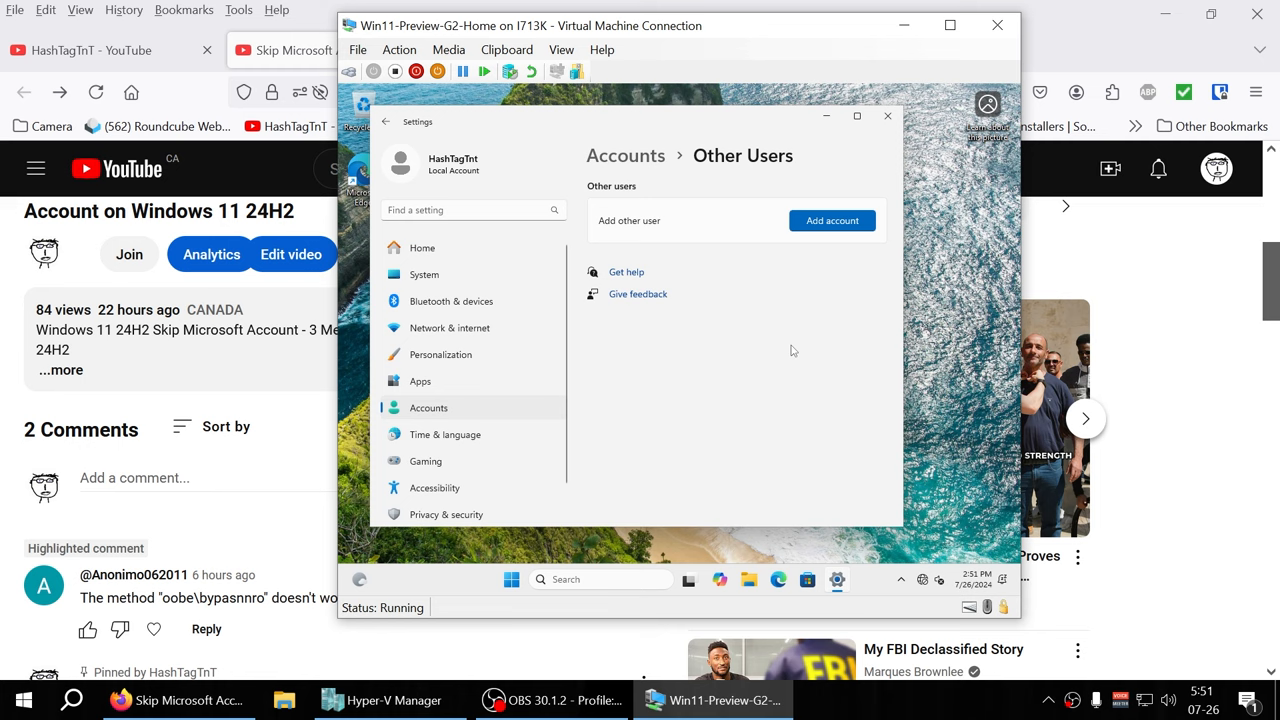
pyautogui.moveTo(608, 396)
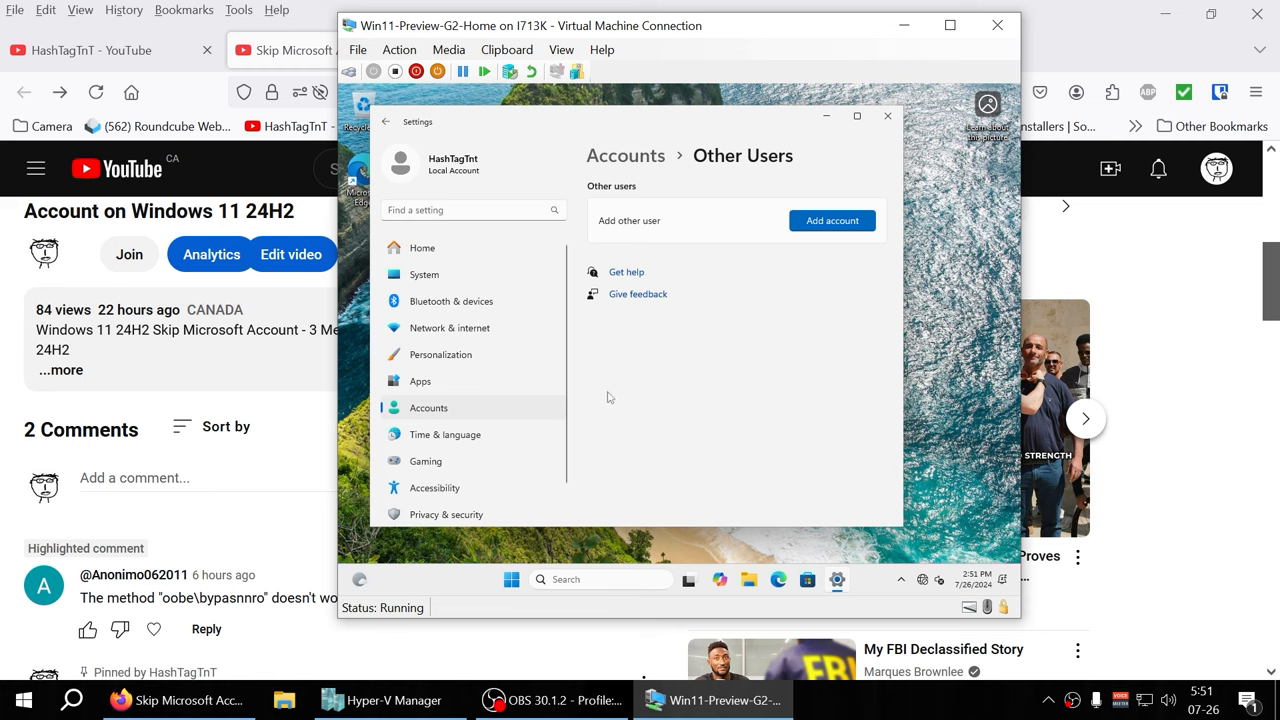
pyautogui.moveTo(800, 420)
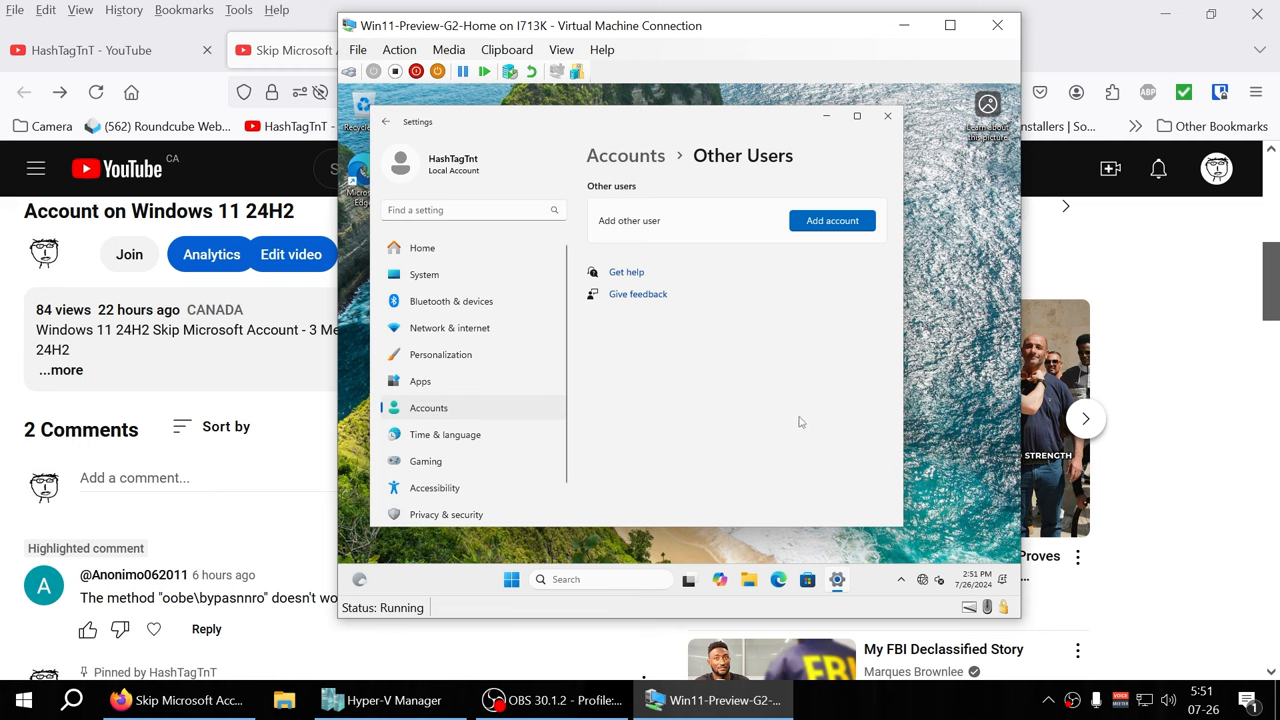
pyautogui.moveTo(870, 544)
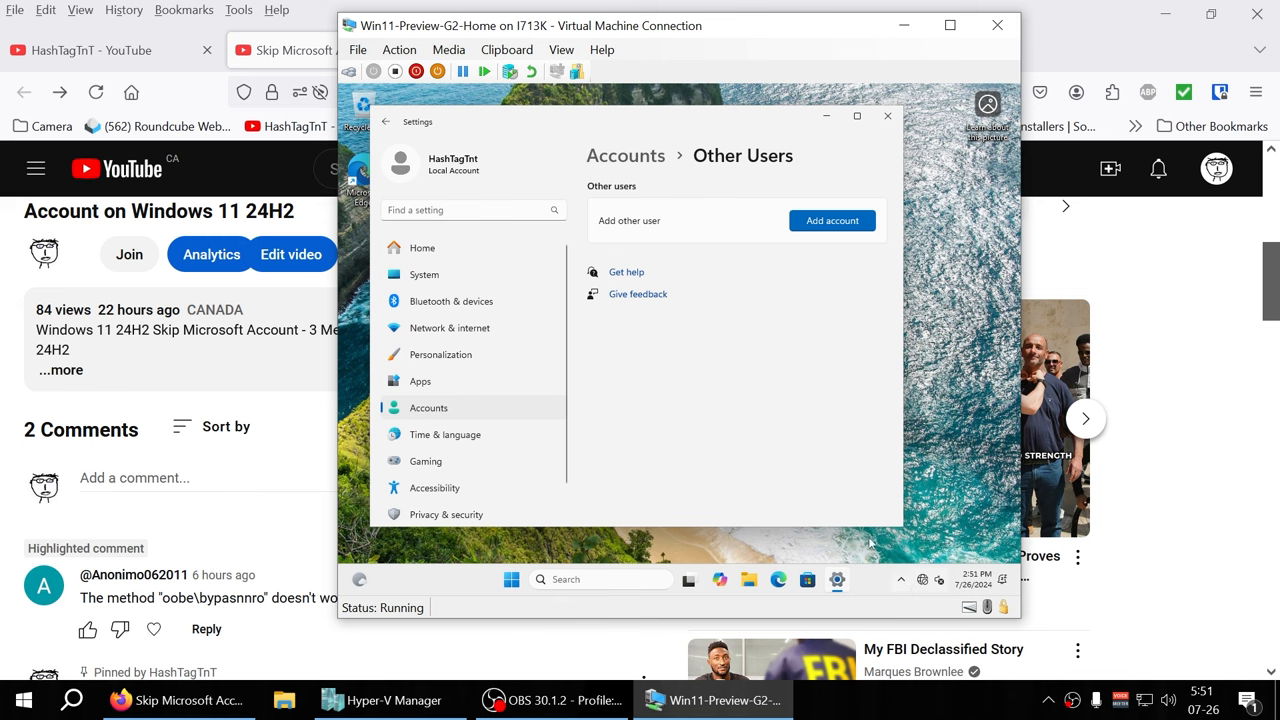
pyautogui.click(448, 50)
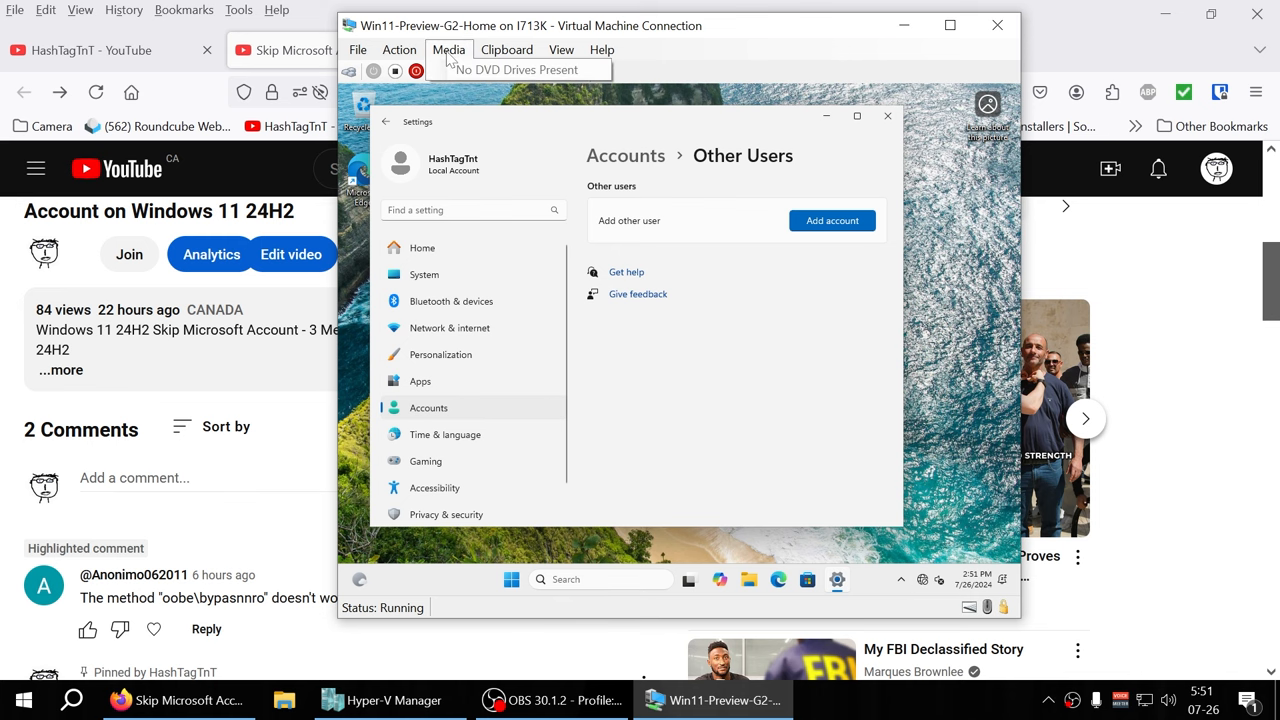
pyautogui.click(356, 50)
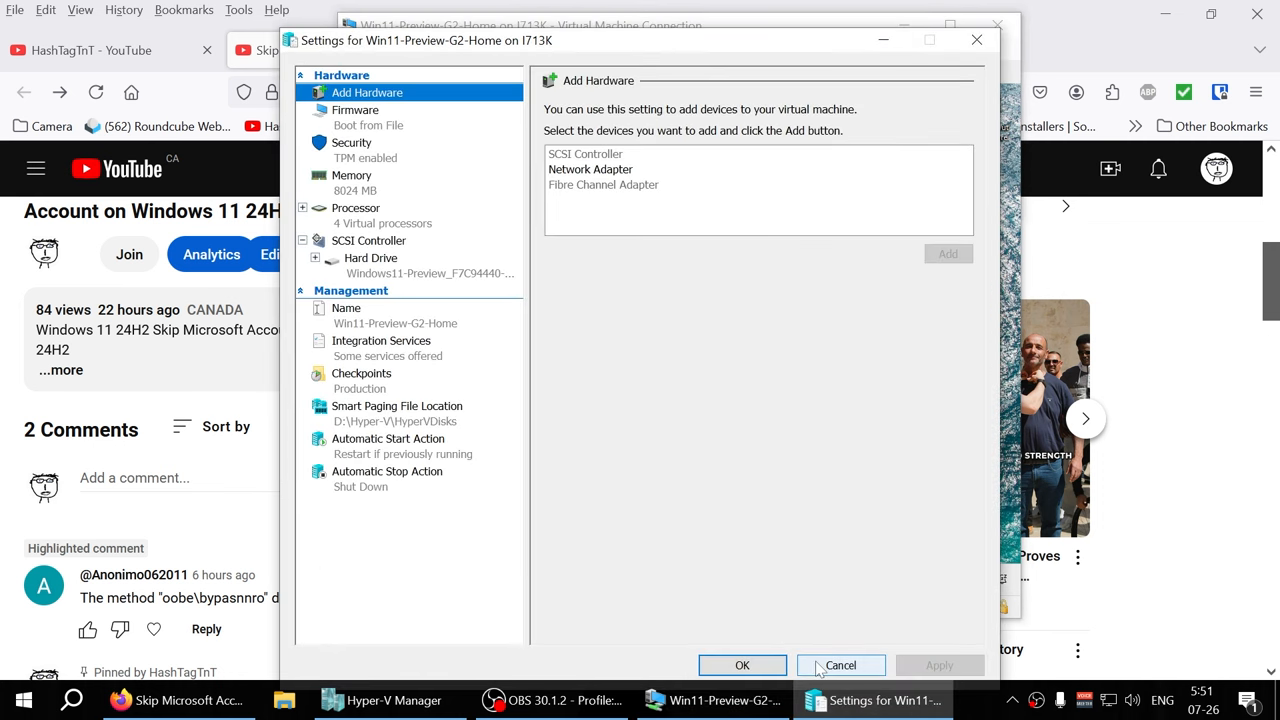
pyautogui.click(840, 664)
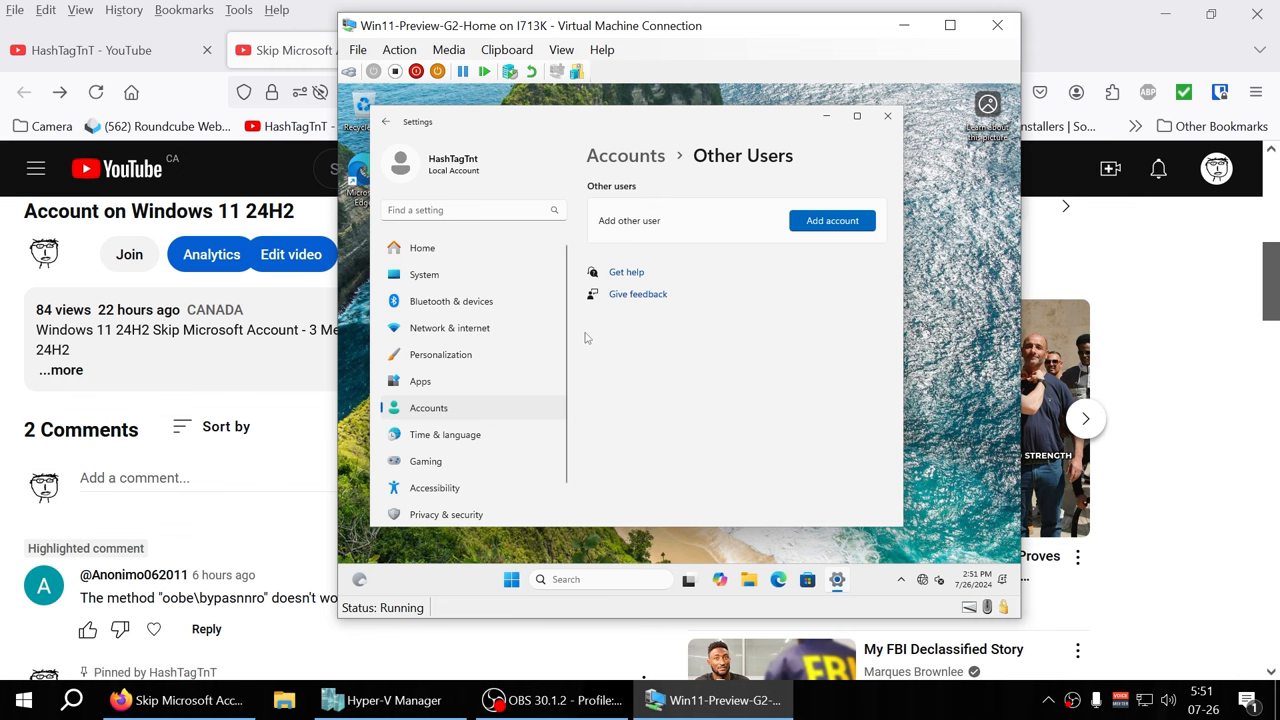
pyautogui.click(356, 48)
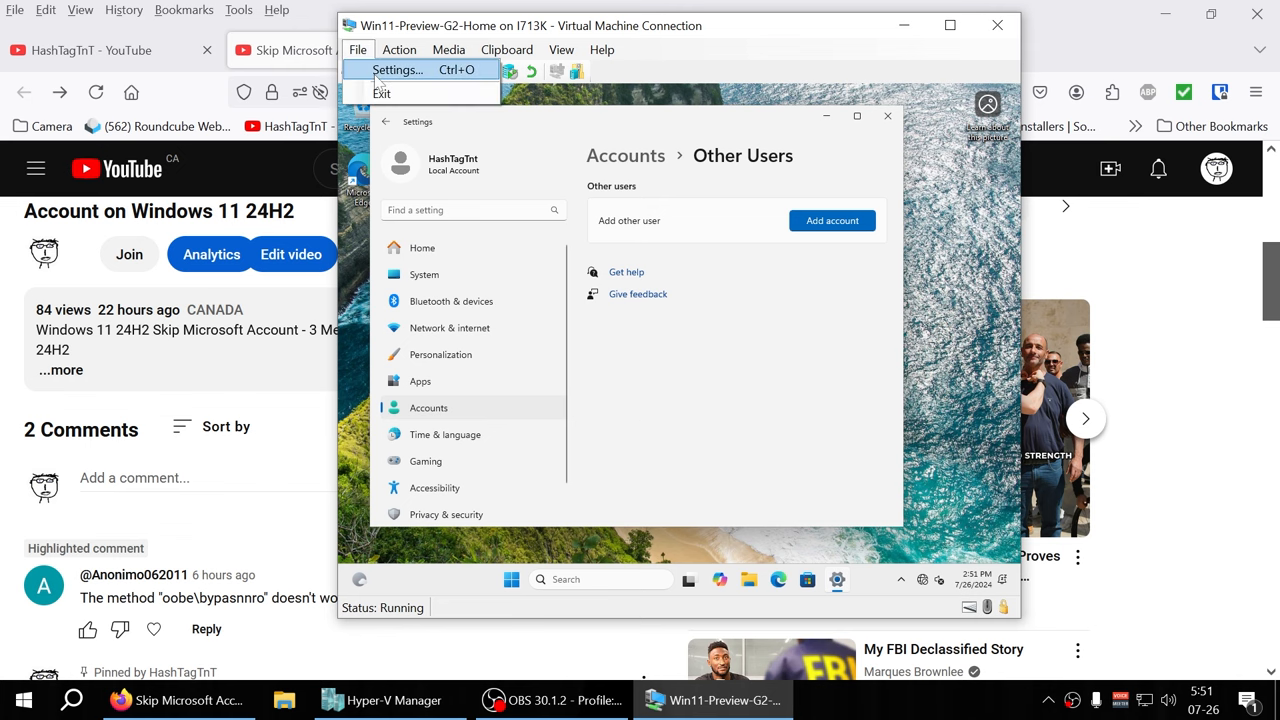
pyautogui.click(398, 68)
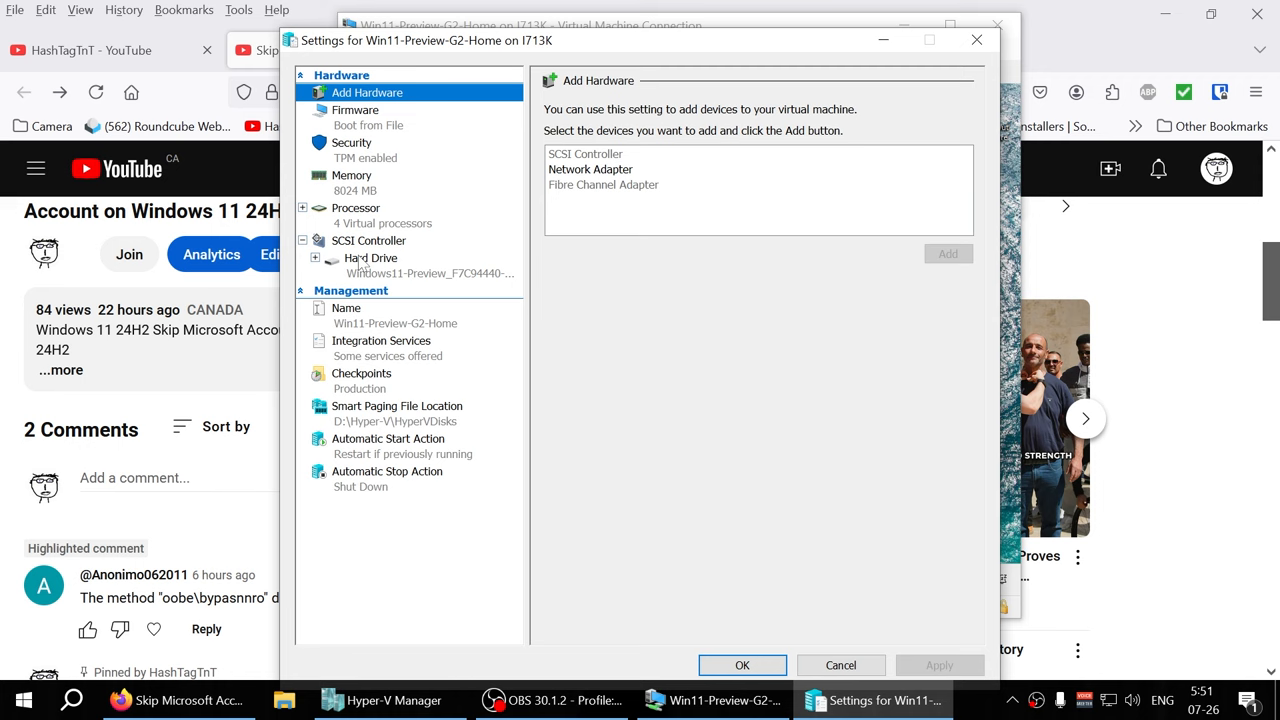
pyautogui.click(372, 258)
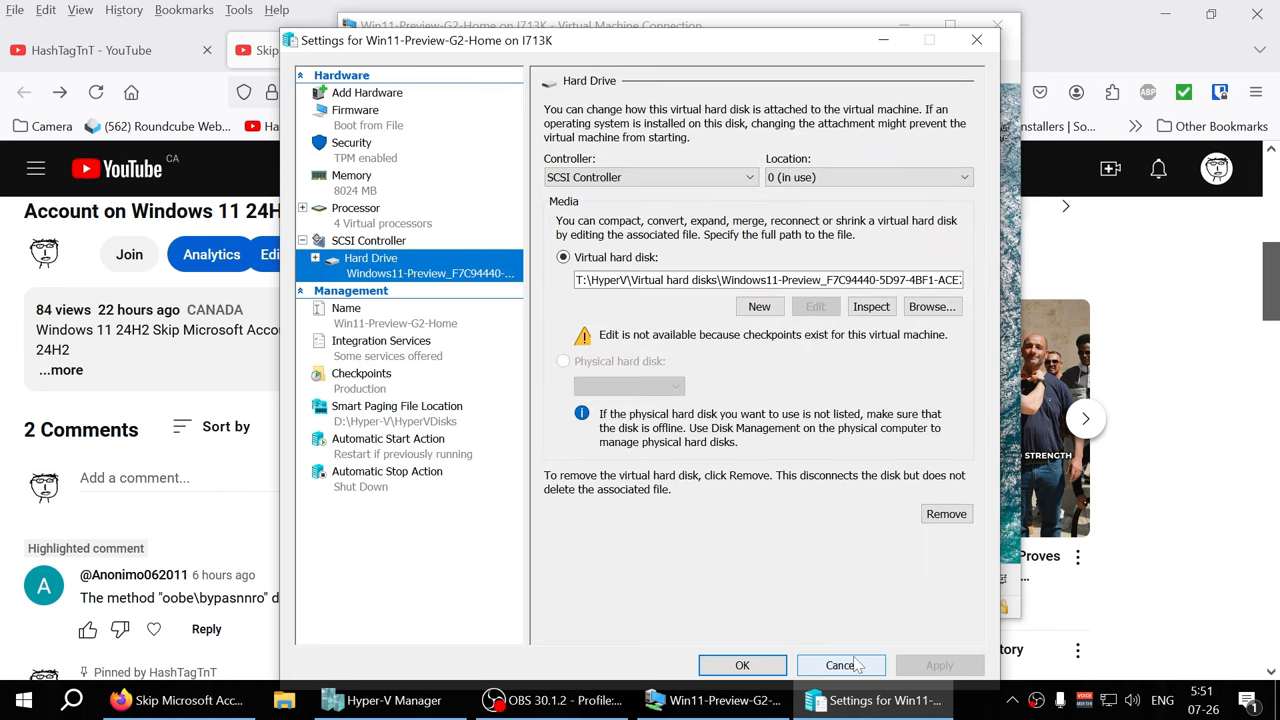
pyautogui.click(840, 664)
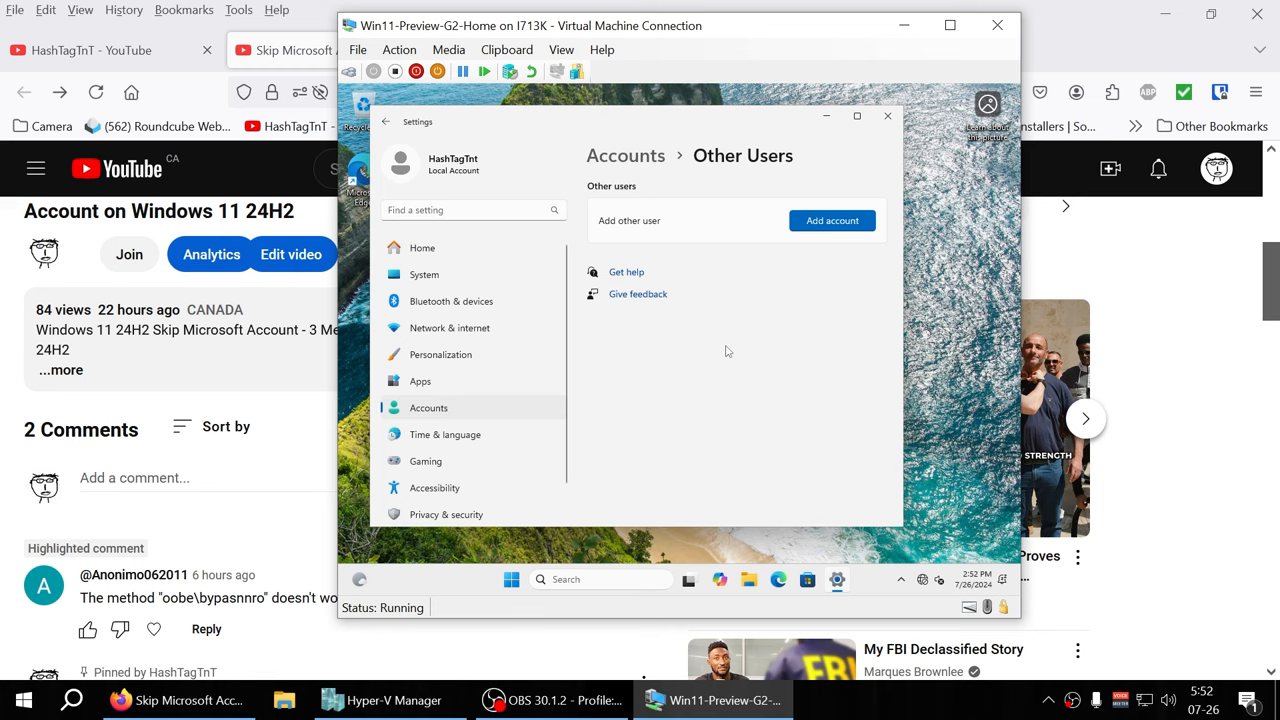
pyautogui.moveTo(308, 404)
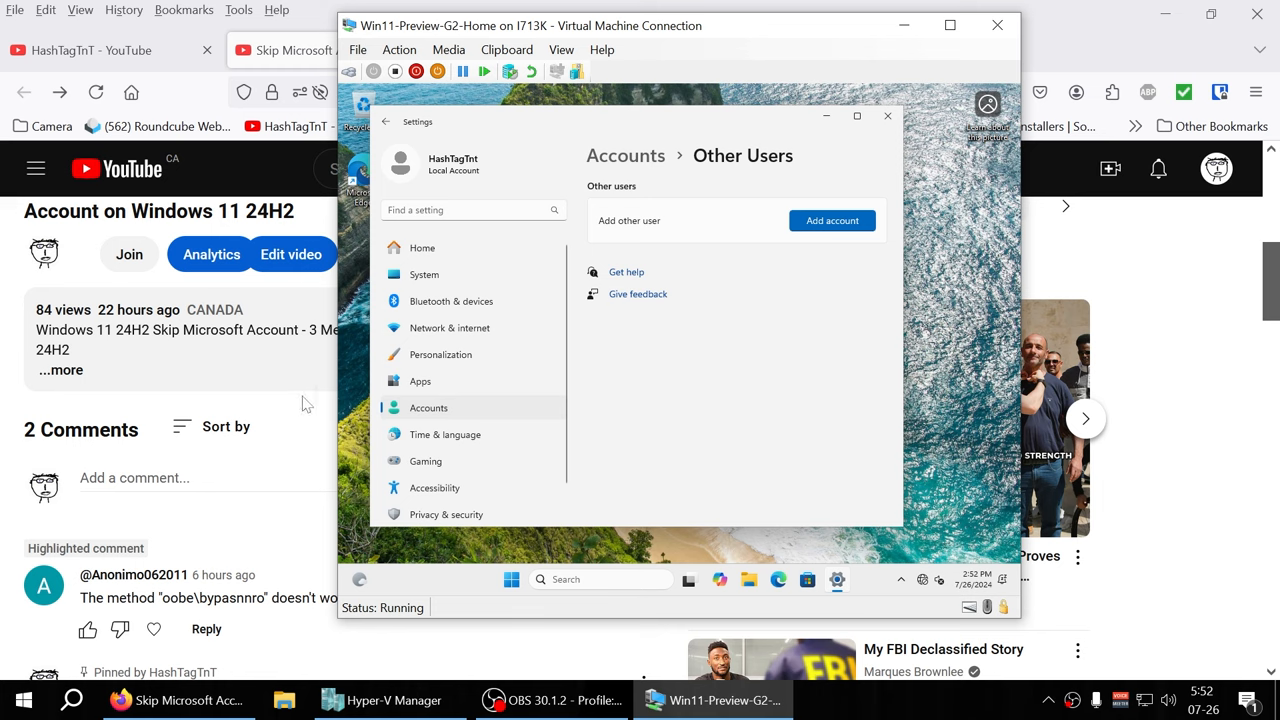
pyautogui.moveTo(604, 408)
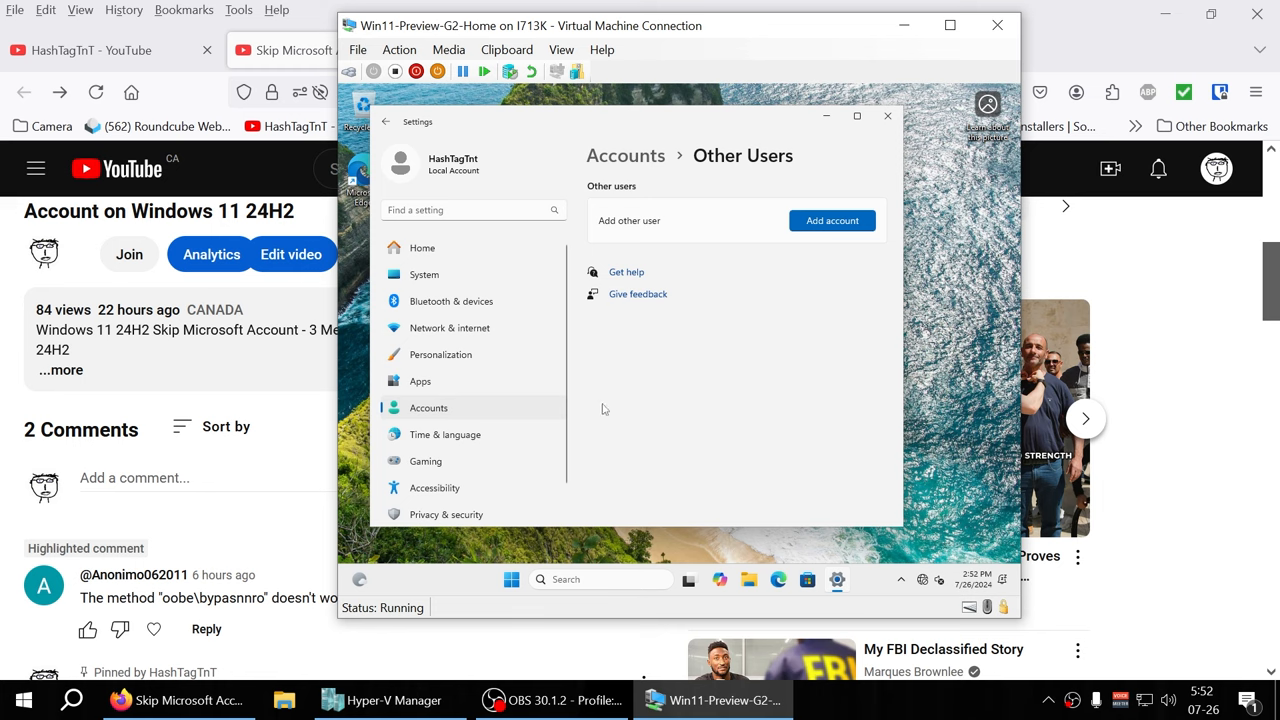